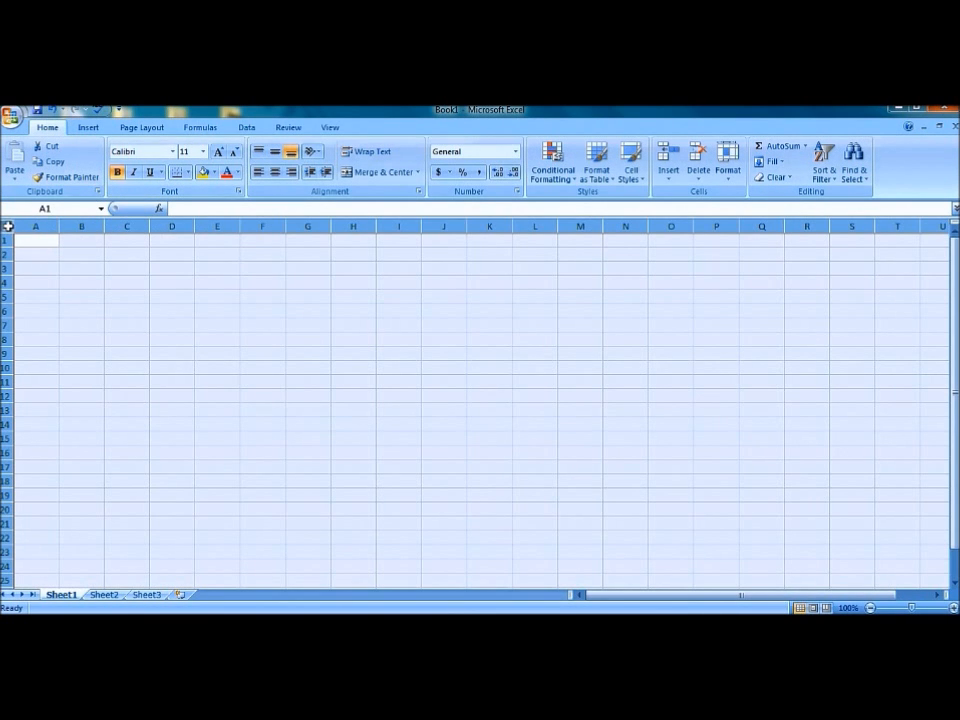
# Enter 'Loan Payment Calculator' in B1, merge it across B1:E1 and apply the Title style.
pyautogui.click(80, 240)
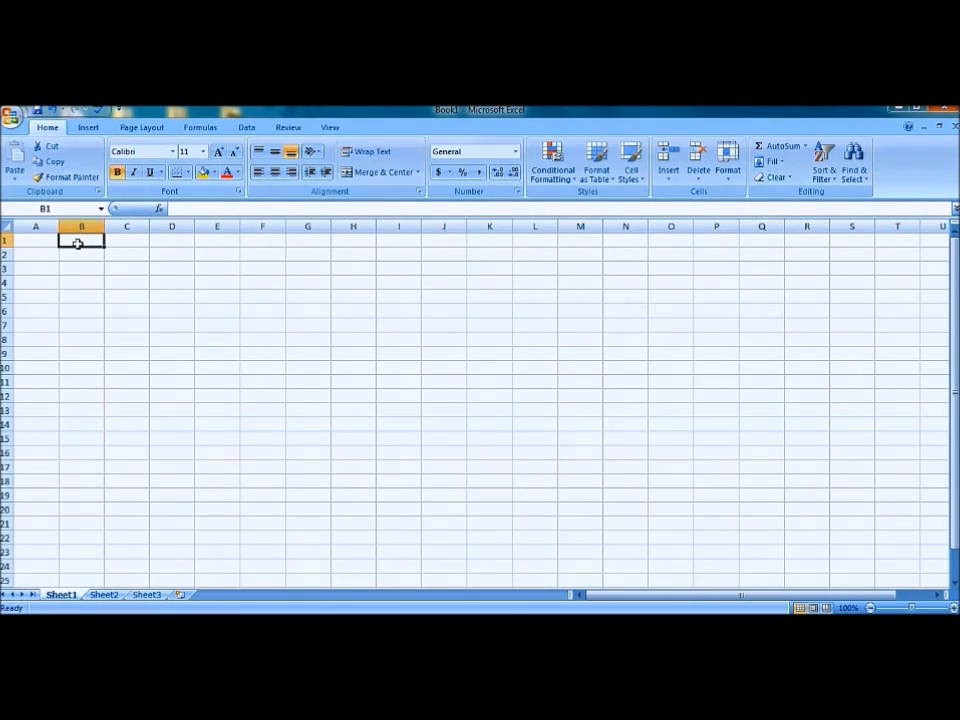
pyautogui.moveTo(132, 288)
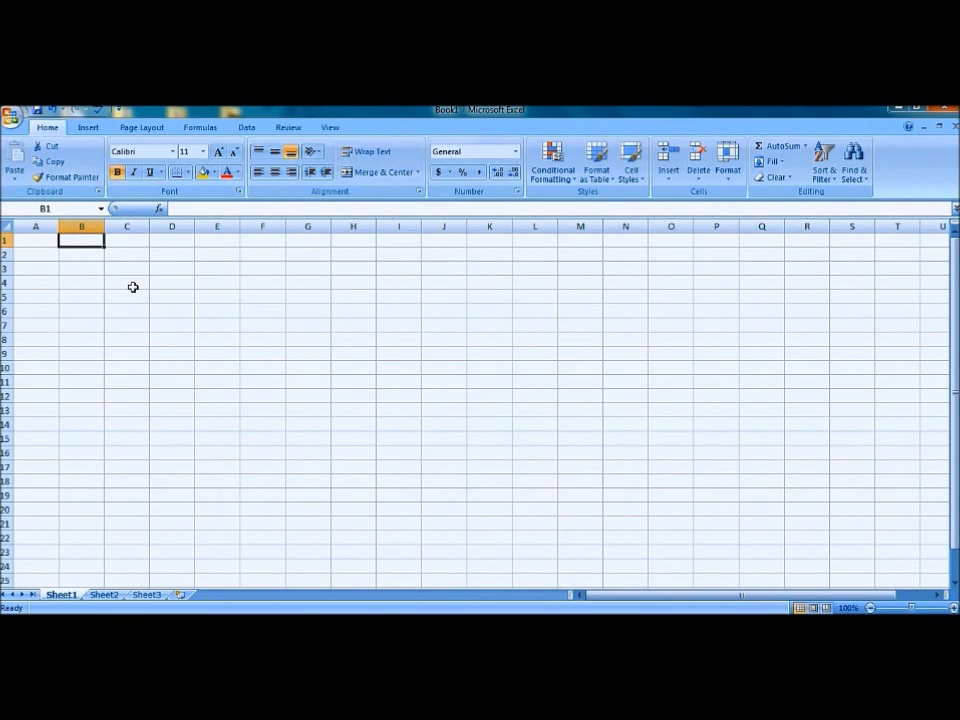
pyautogui.write('Loan Payment Calculat')
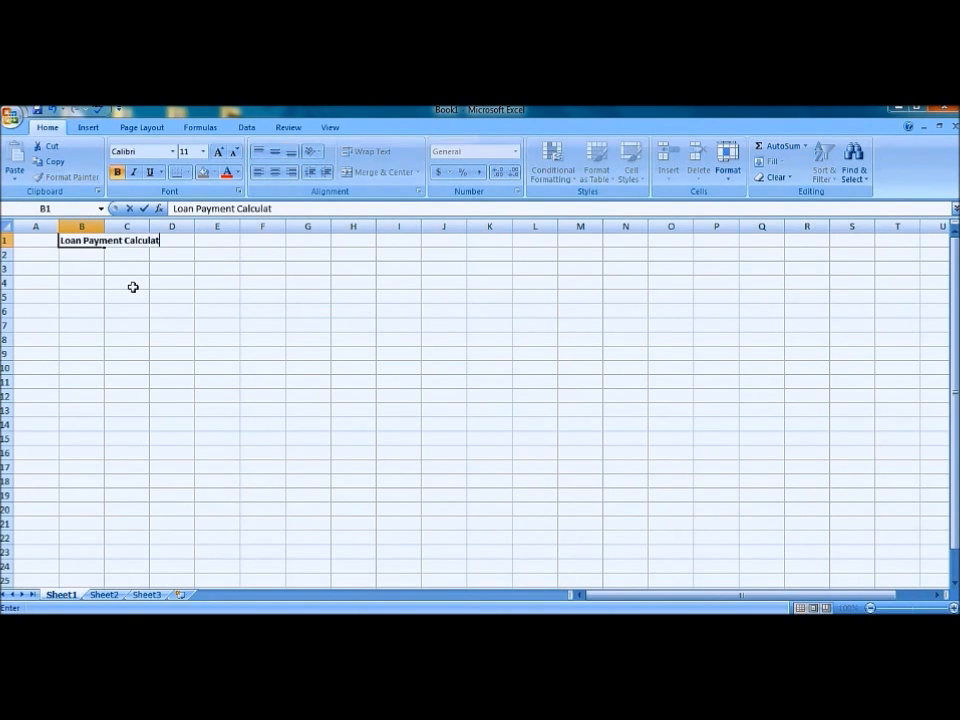
pyautogui.write('or')
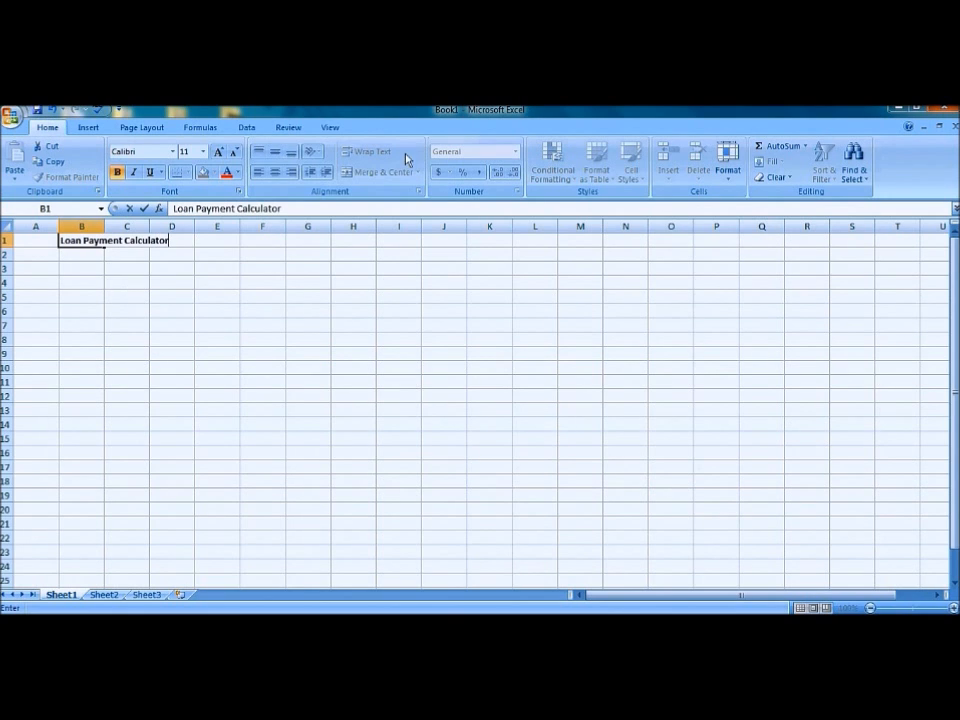
pyautogui.moveTo(82, 240); pyautogui.dragTo(216, 240)
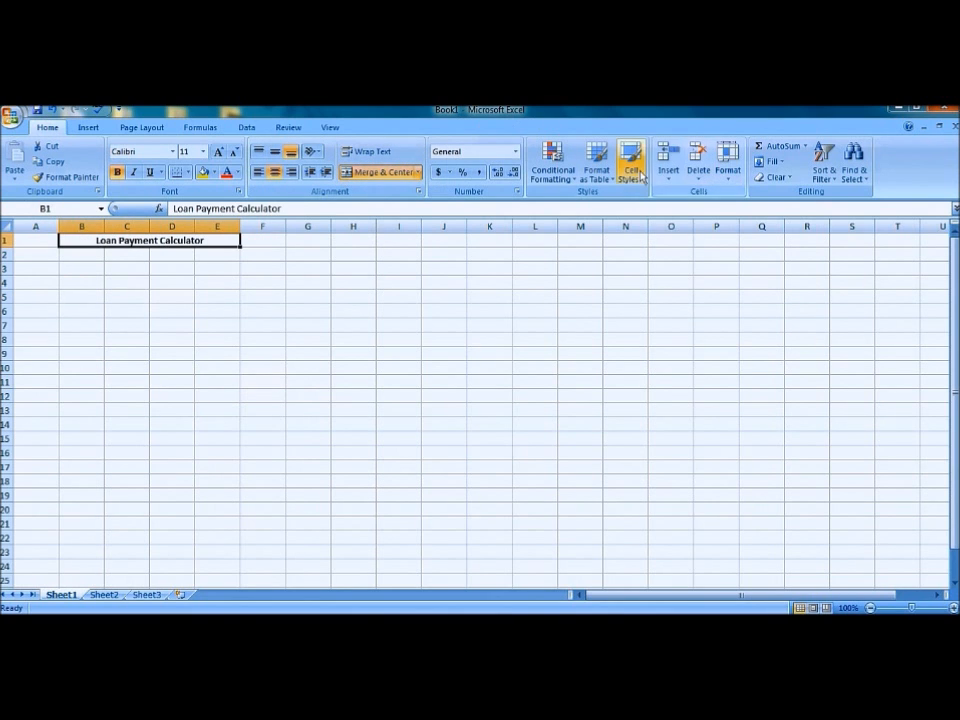
pyautogui.click(630, 164)
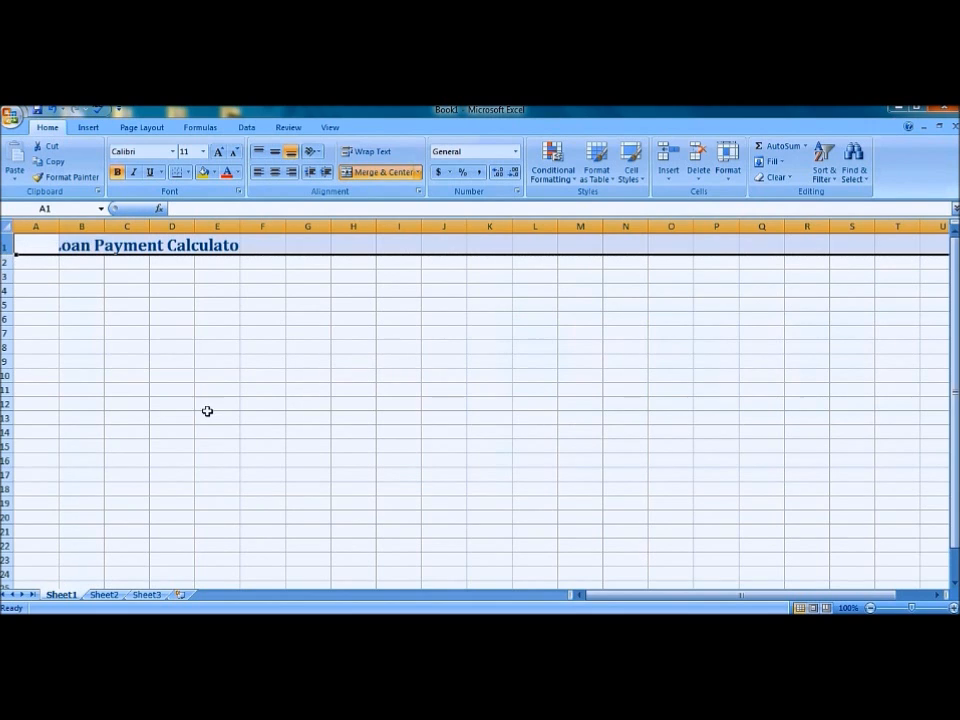
# Label B2 'Date' and put =NOW() in C2 for the current date and time.
pyautogui.write('Date')
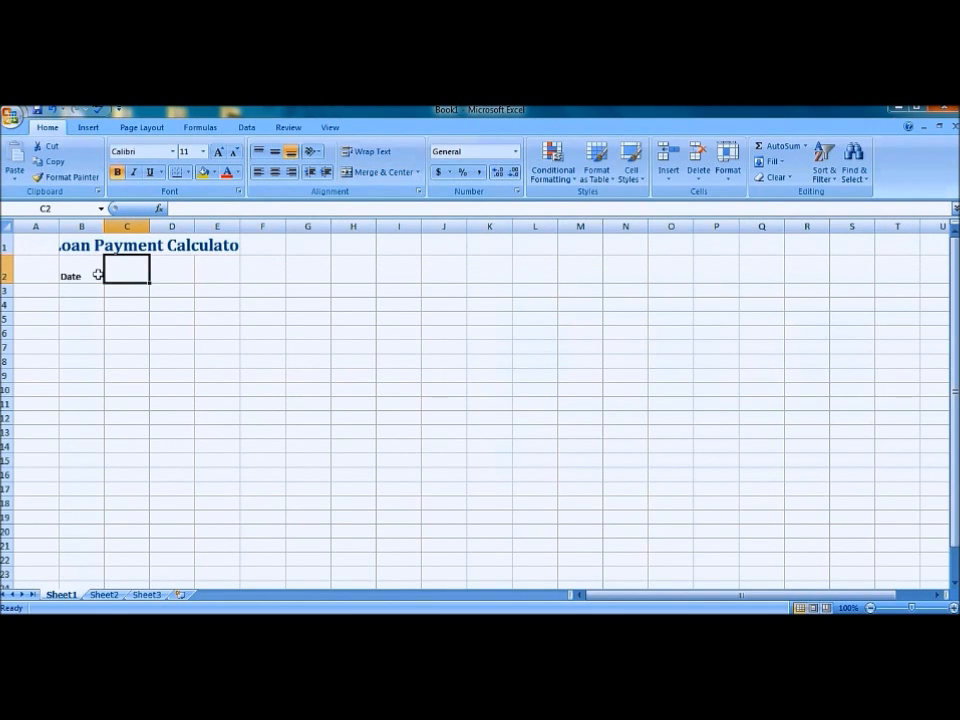
pyautogui.click(80, 276)
pyautogui.write('=')
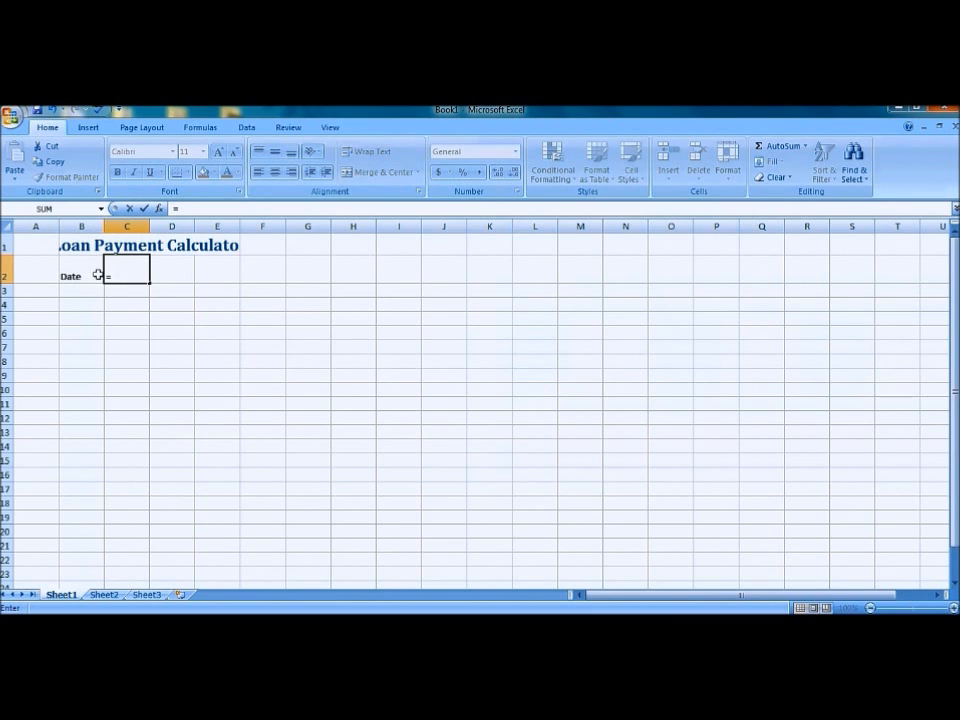
pyautogui.write('now')
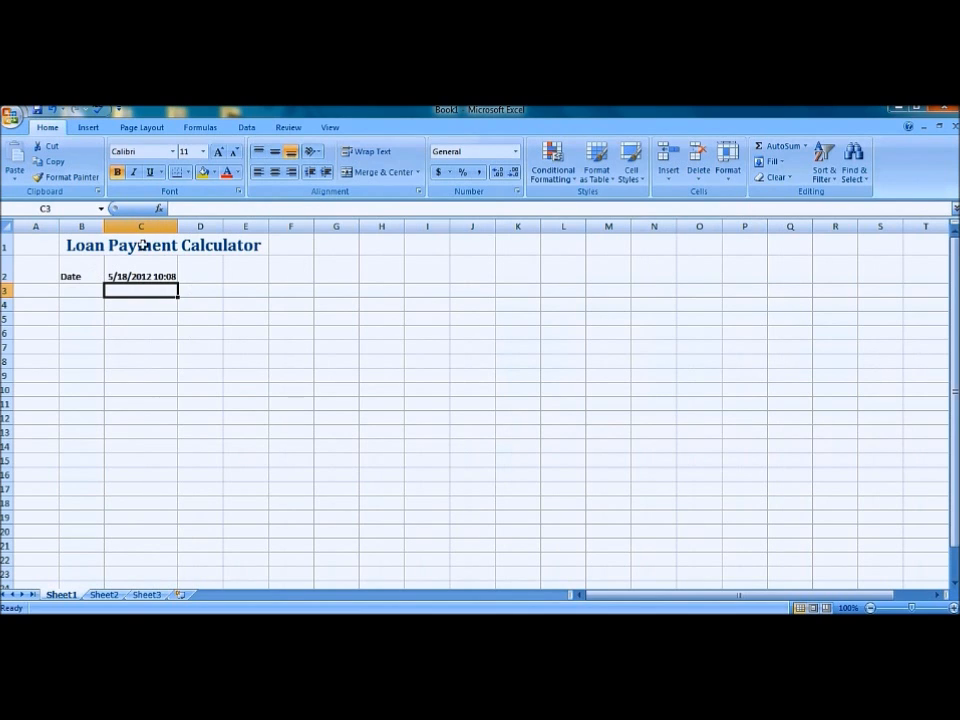
pyautogui.moveTo(218, 312)
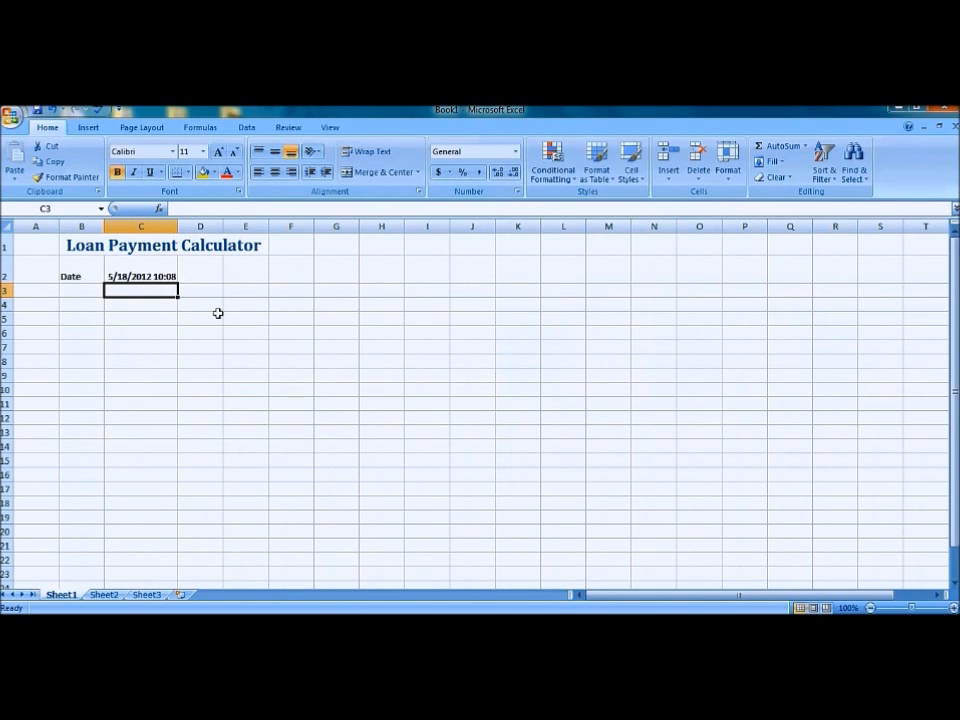
# Format C2 as a Date in the 14-Mar-01 style so it reads 18-May-2012.
pyautogui.rightClick(140, 276)
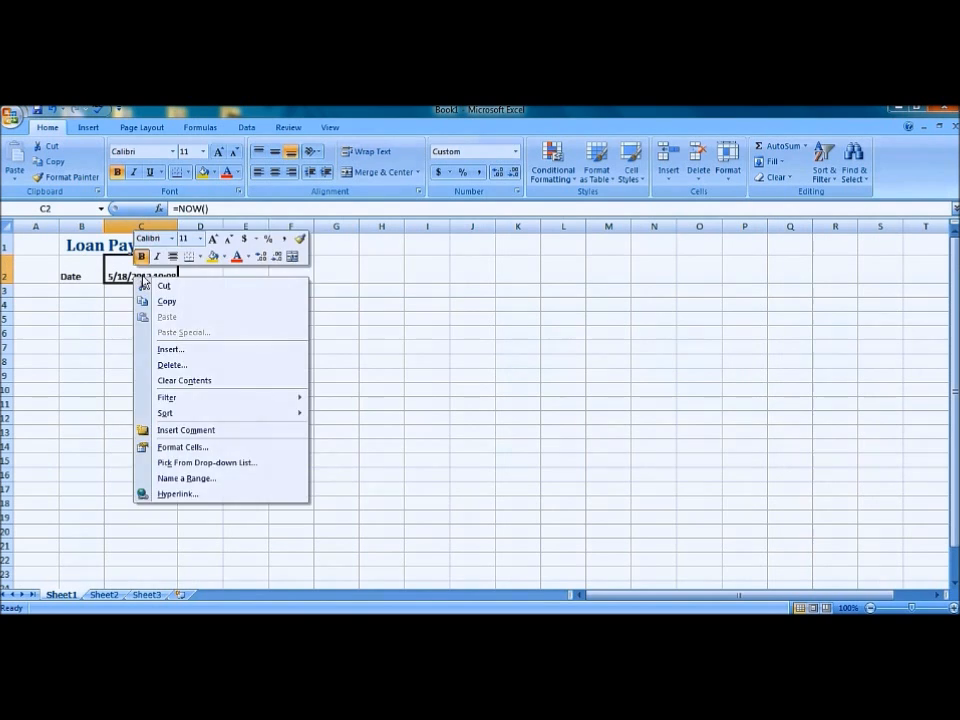
pyautogui.moveTo(204, 446)
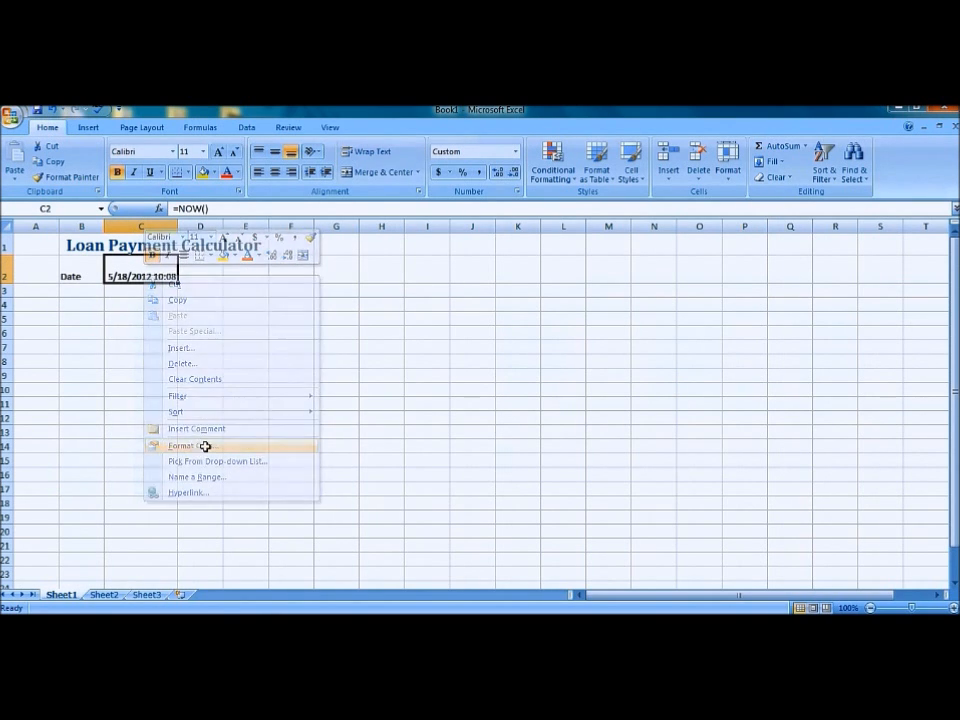
pyautogui.click(182, 446)
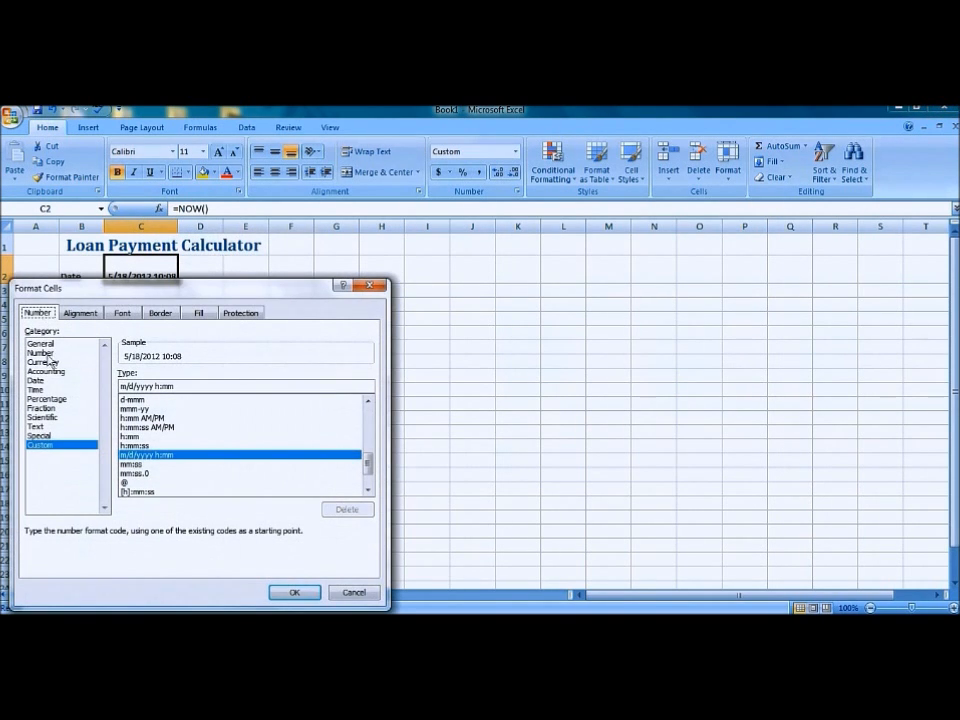
pyautogui.click(36, 378)
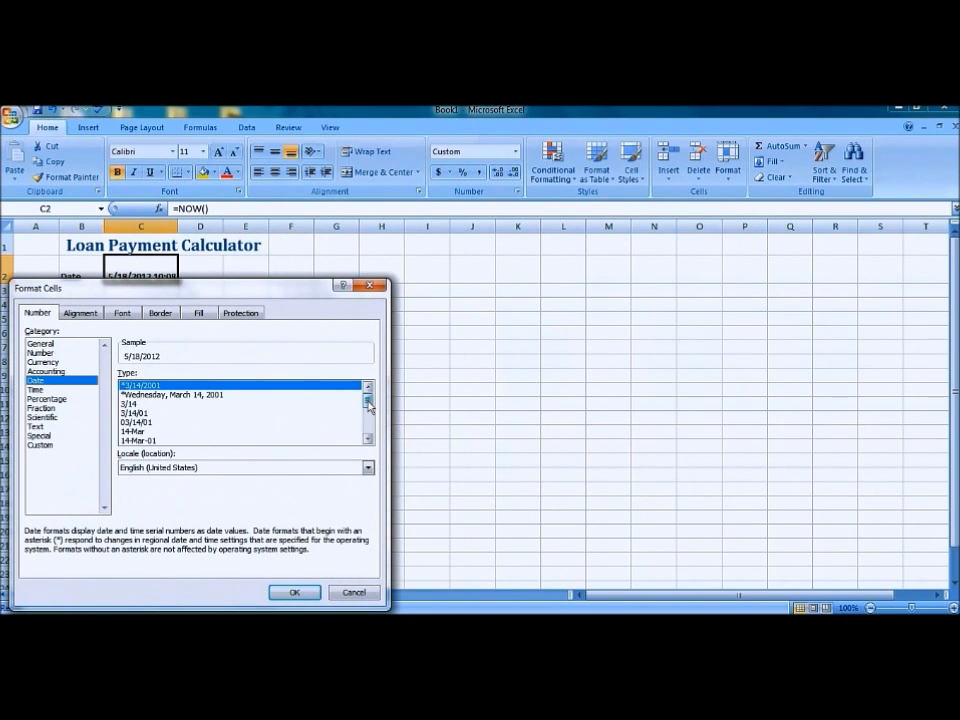
pyautogui.click(368, 410)
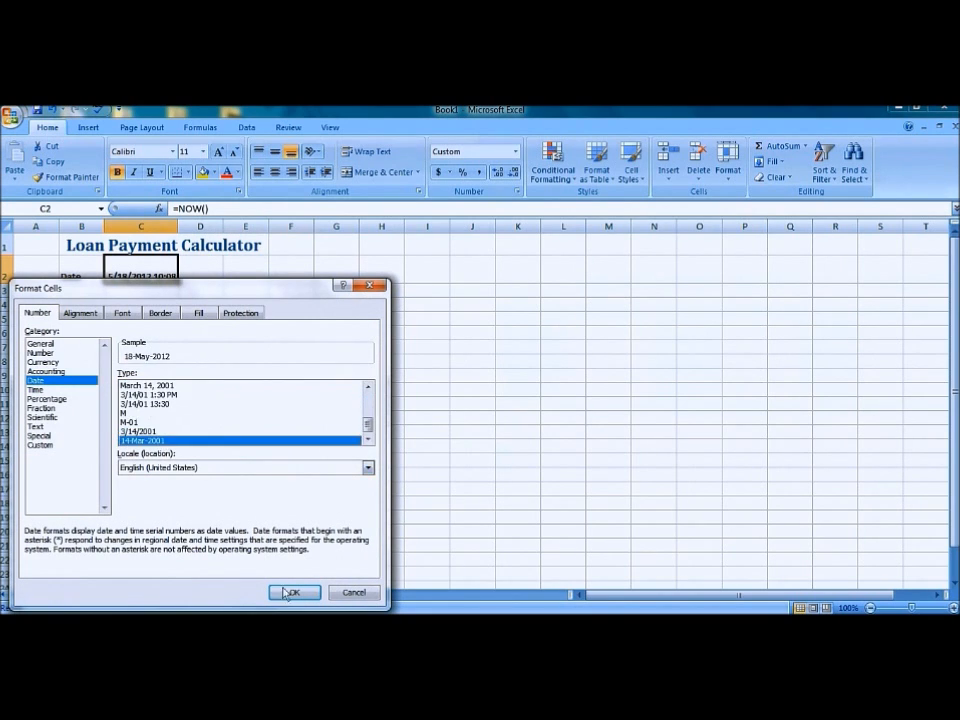
pyautogui.click(292, 592)
pyautogui.write('I')
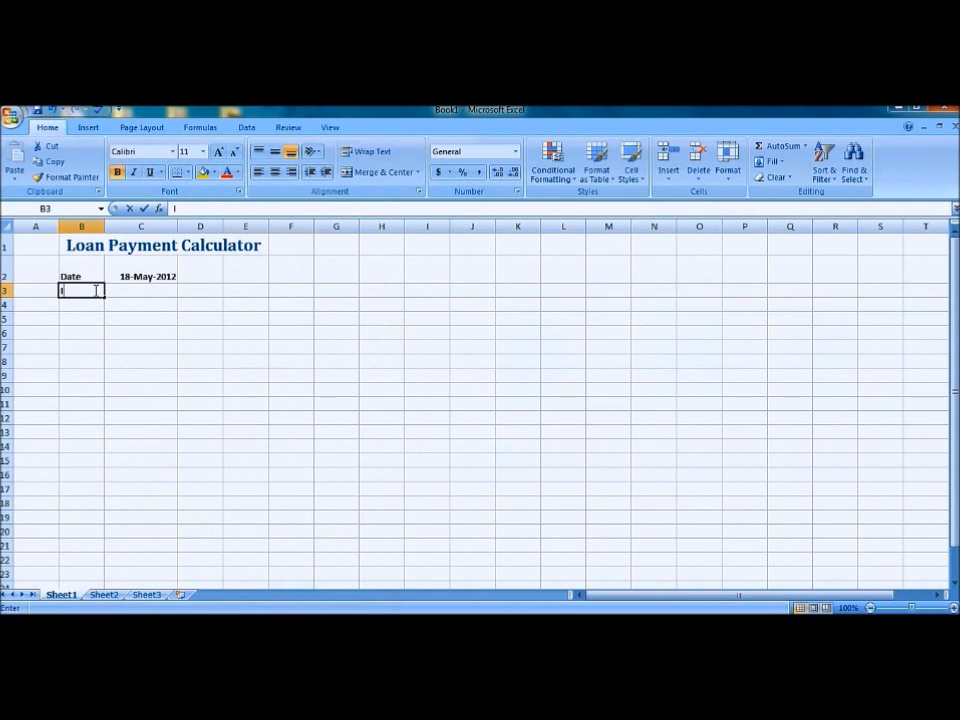
# Enter the Price, Down Payment and Loan Amount labels down column B.
pyautogui.write('Price')
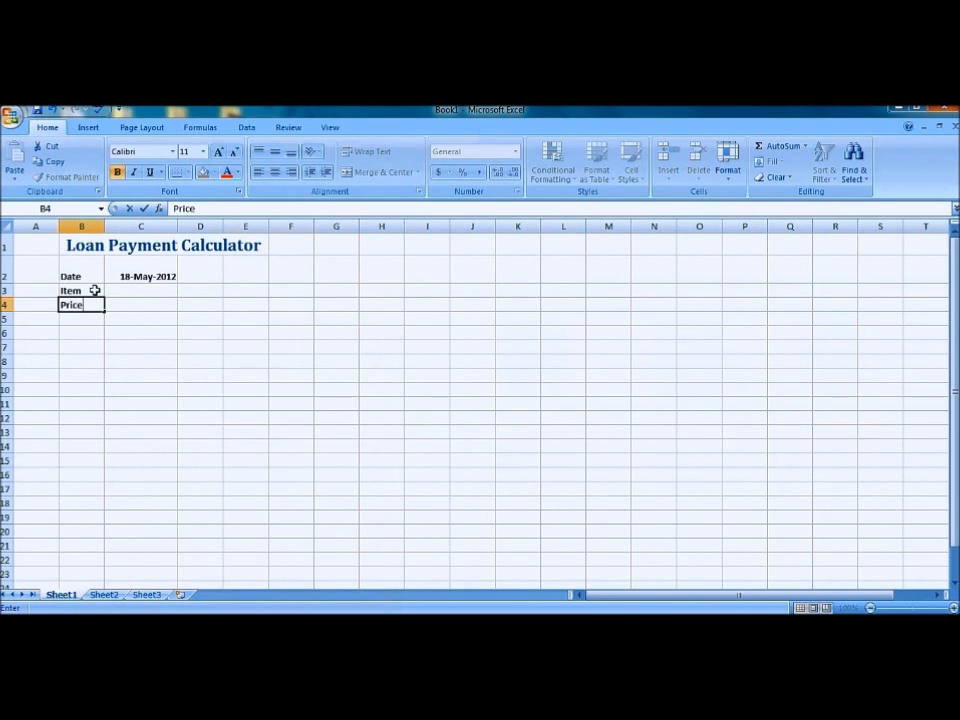
pyautogui.write('Down Payment')
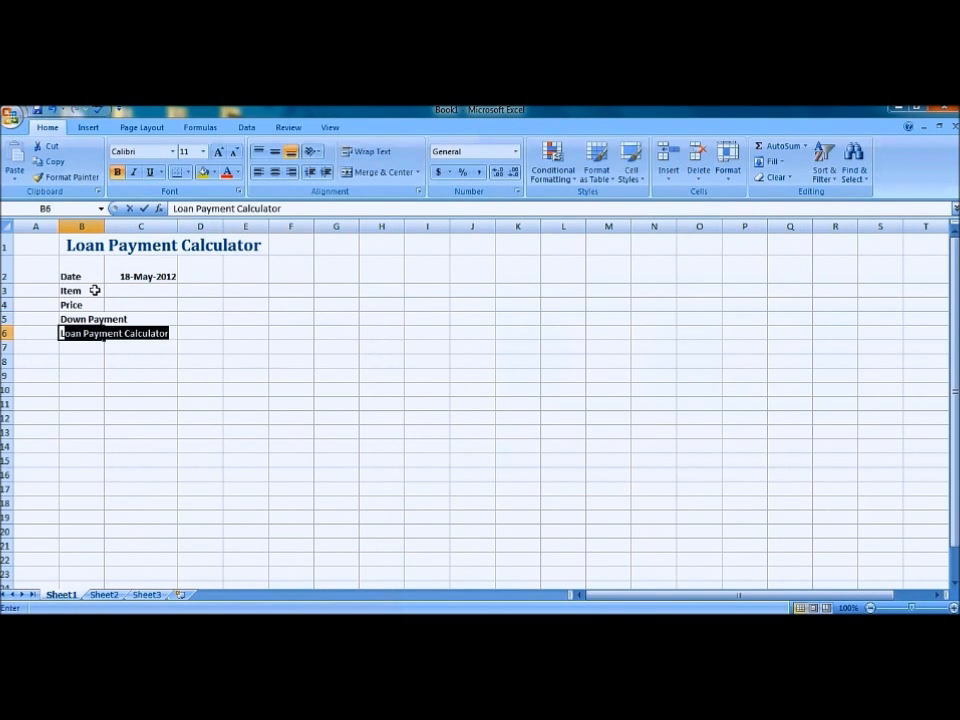
pyautogui.write('Loan Amount')
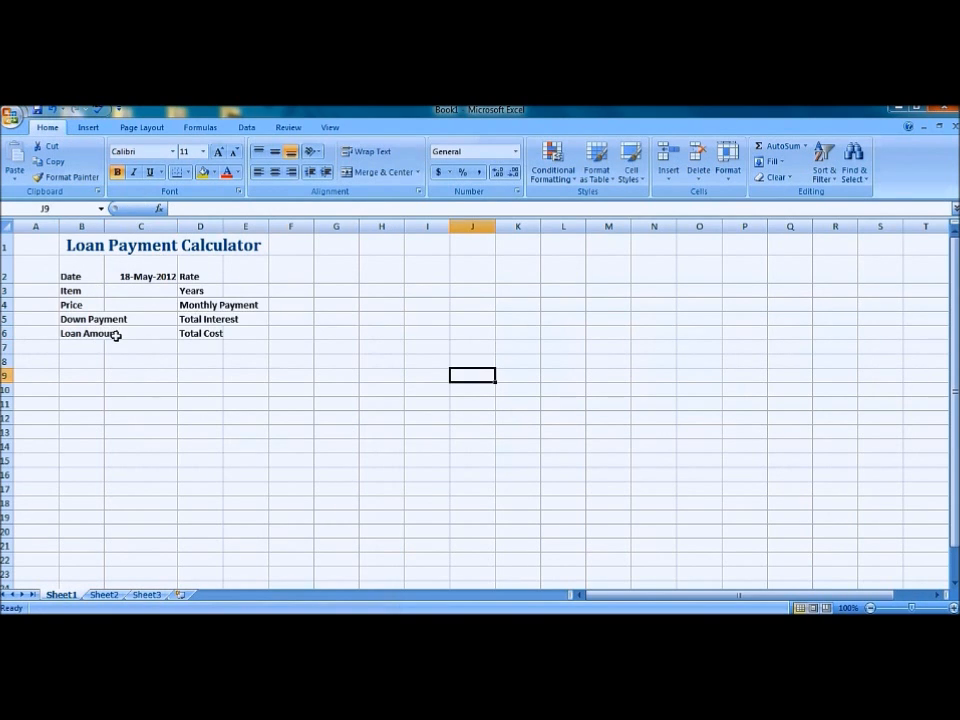
# Narrow column A to a thin margin and widen column B to fit the labels.
pyautogui.moveTo(58, 224); pyautogui.dragTo(58, 224)
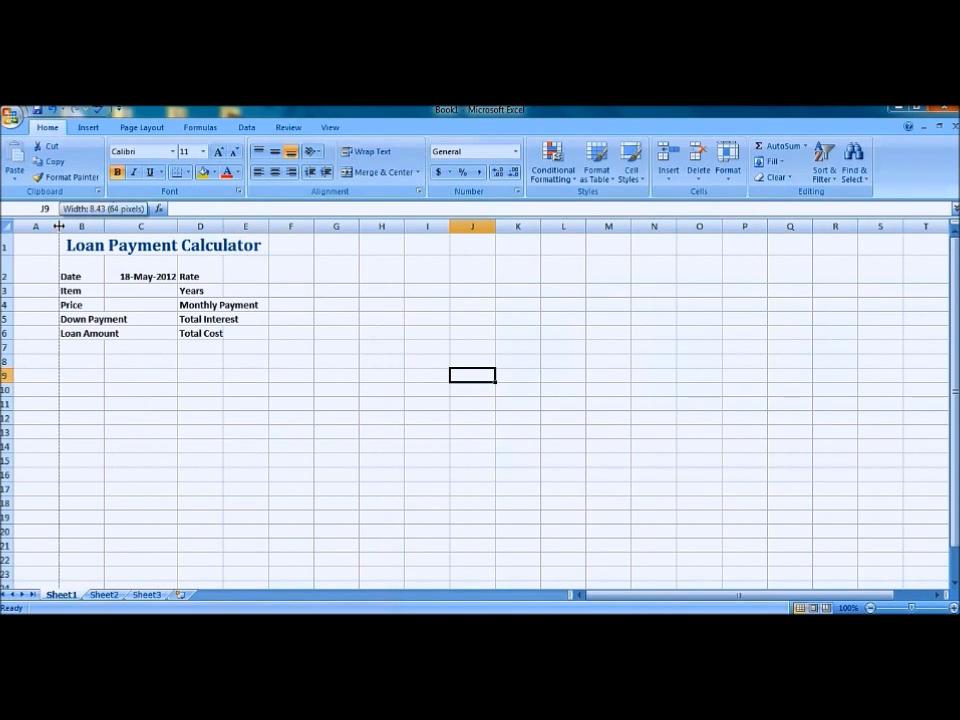
pyautogui.moveTo(58, 224); pyautogui.dragTo(24, 224)
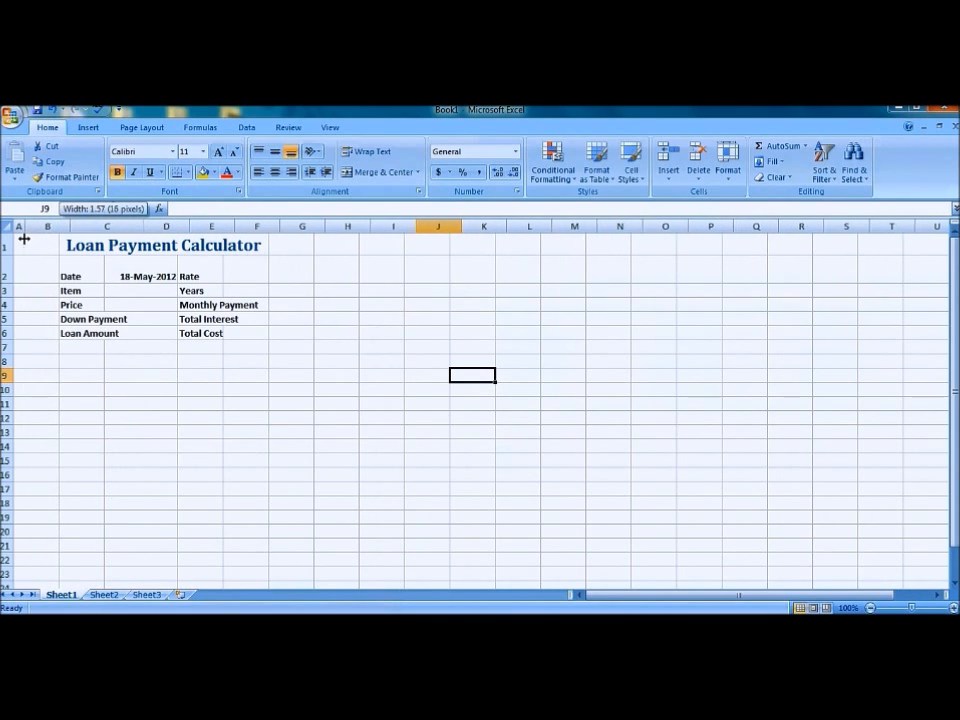
pyautogui.moveTo(32, 224); pyautogui.dragTo(36, 224)
pyautogui.write('Braden Mortgage')
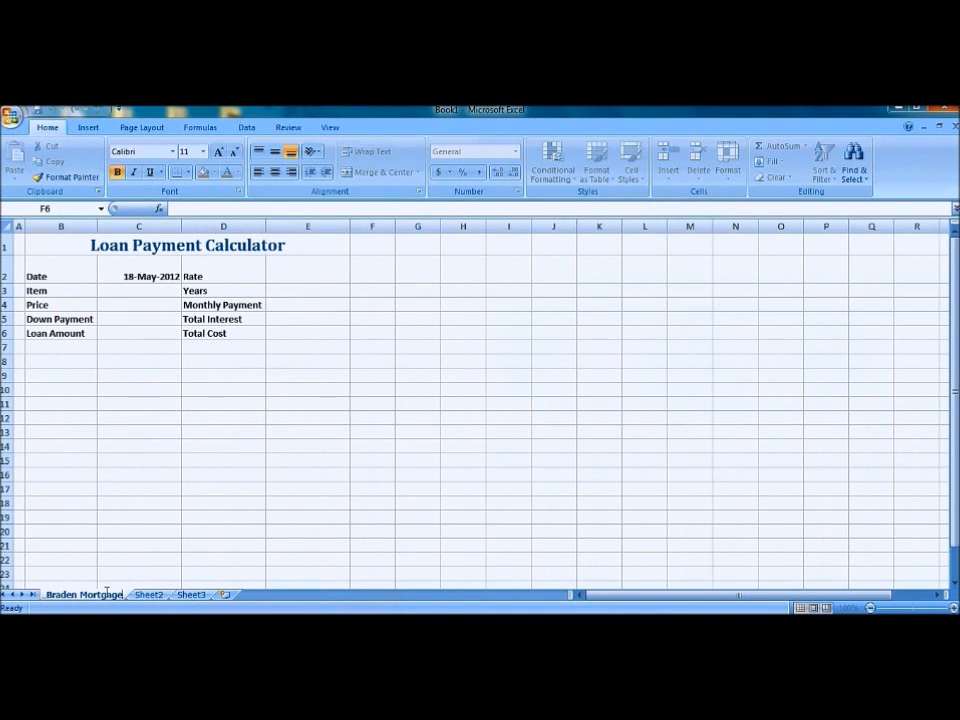
# Give the first sheet's tab a colour from its right-click menu.
pyautogui.rightClick(84, 594)
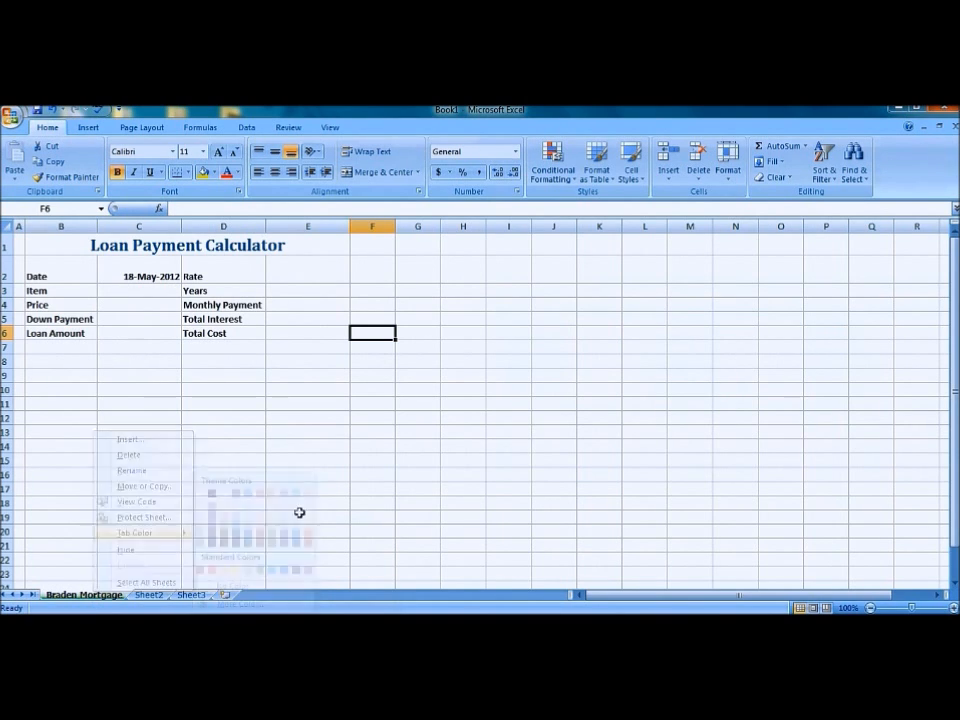
pyautogui.click(60, 268)
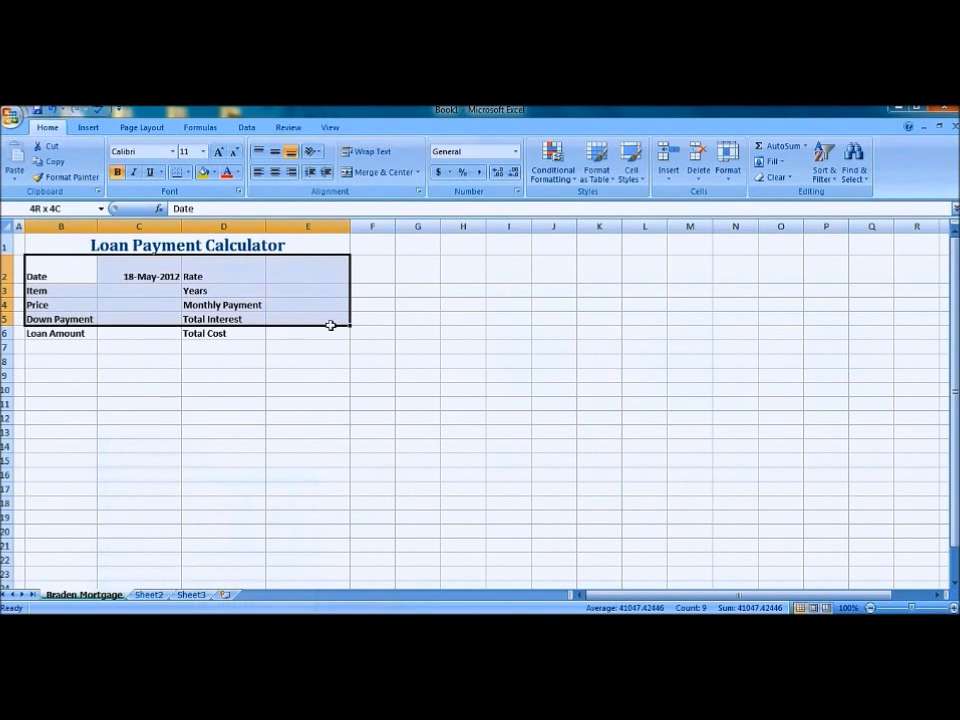
pyautogui.rightClick(60, 332)
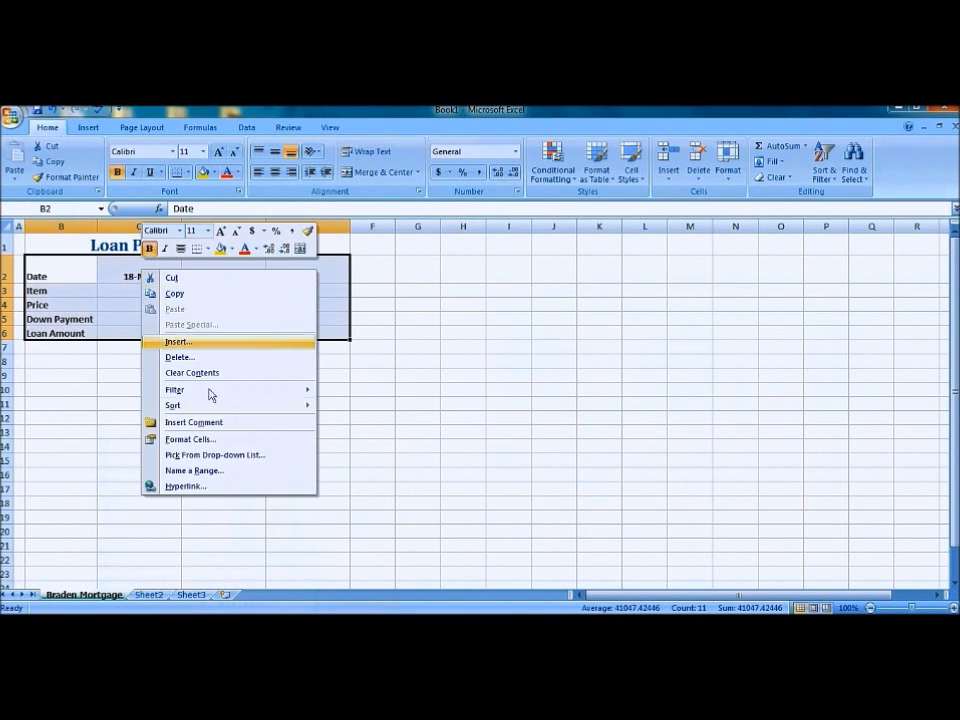
pyautogui.click(192, 440)
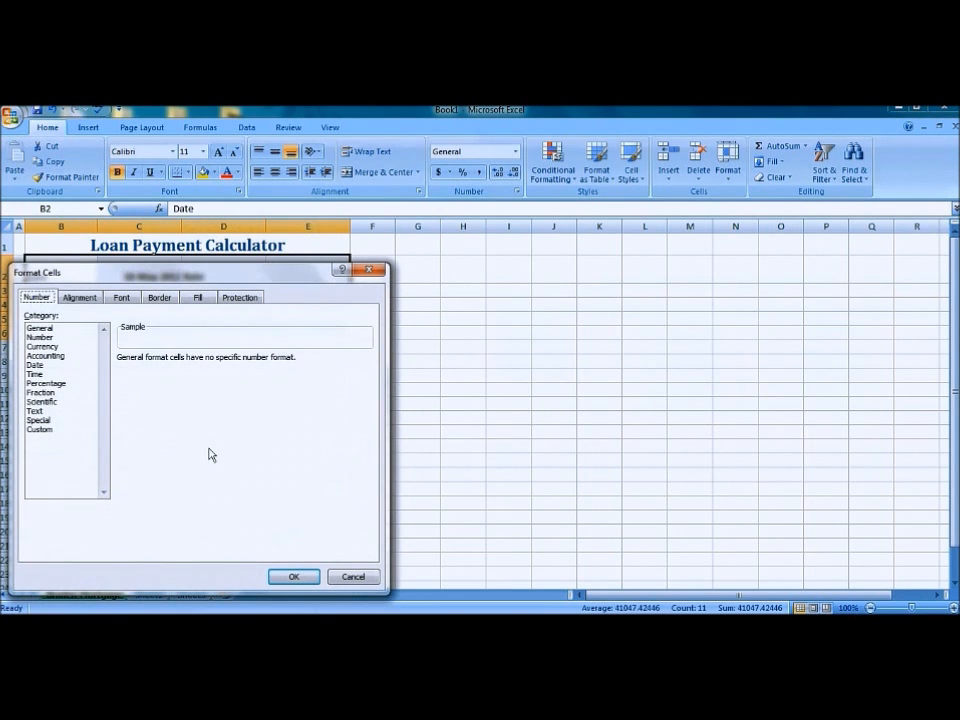
pyautogui.click(160, 296)
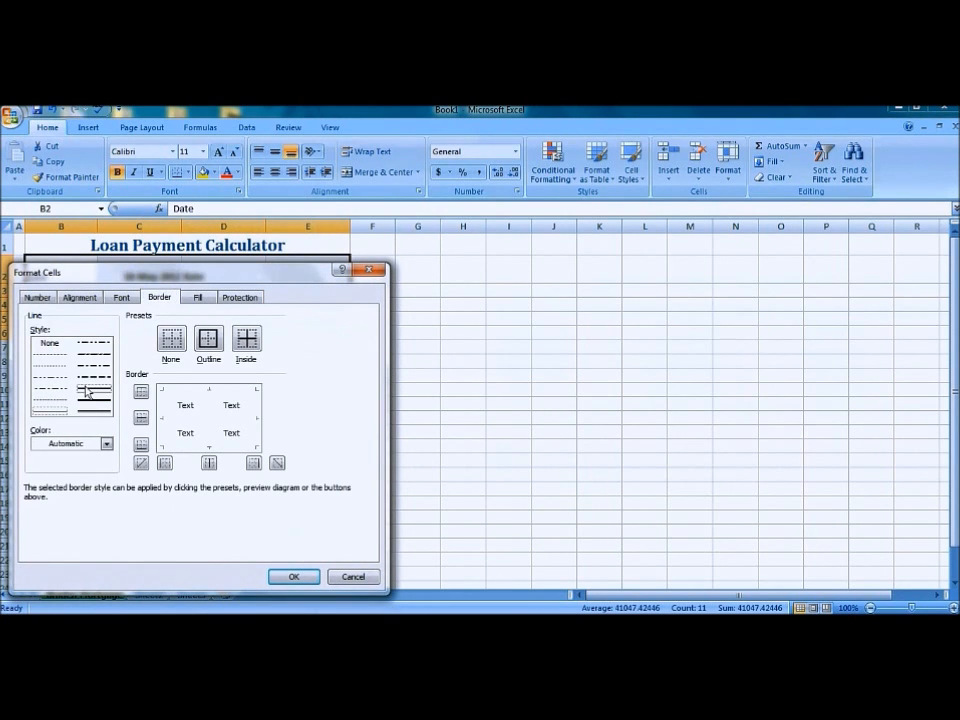
pyautogui.click(208, 338)
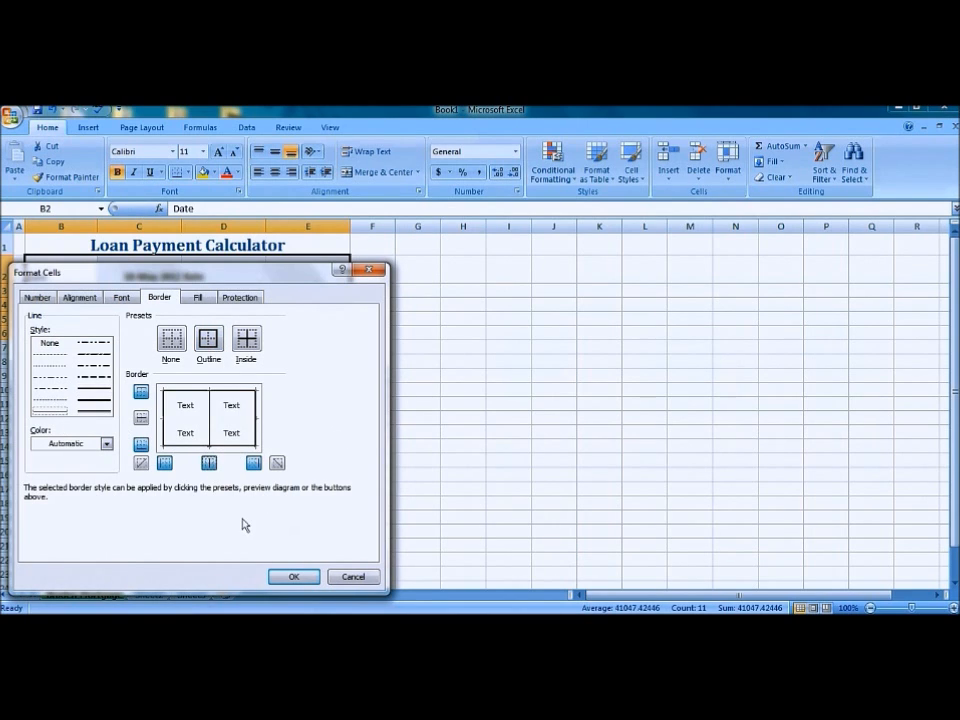
pyautogui.click(196, 296)
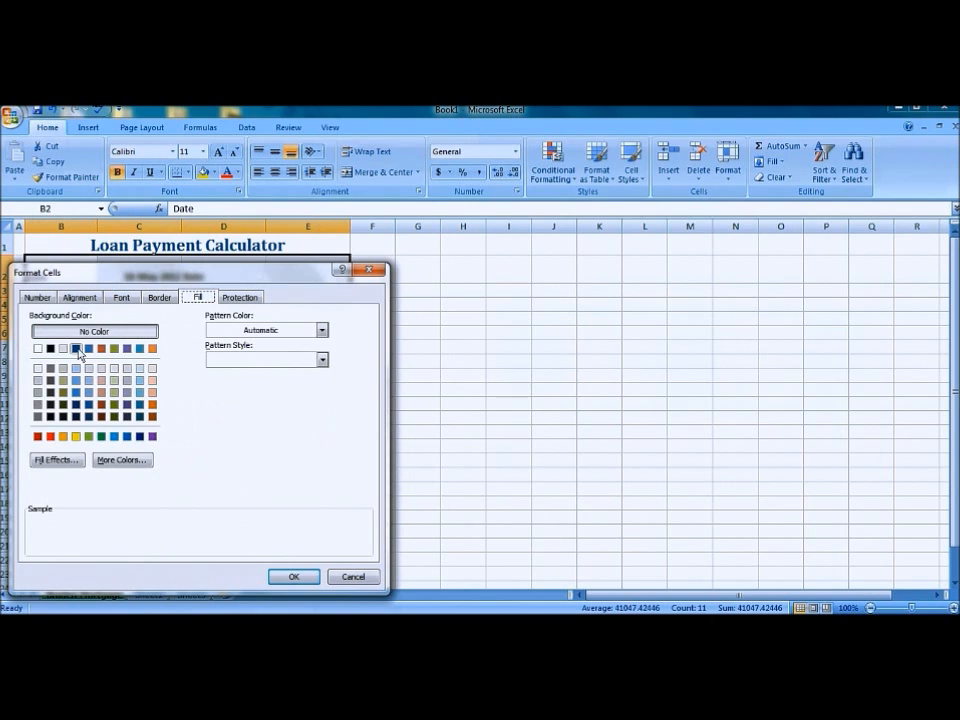
pyautogui.click(88, 348)
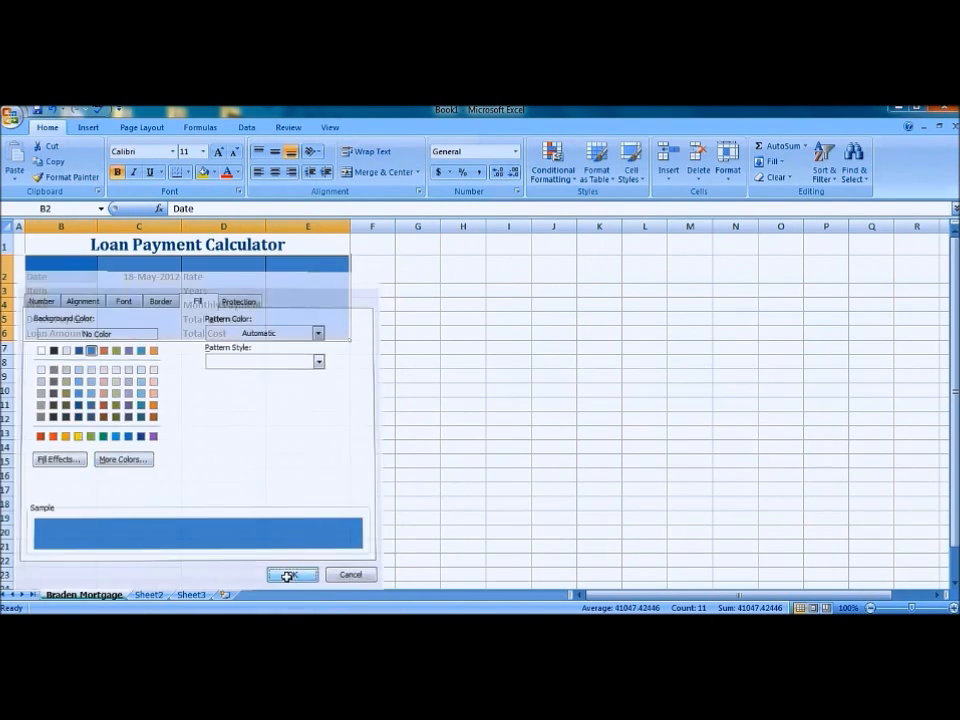
pyautogui.click(292, 574)
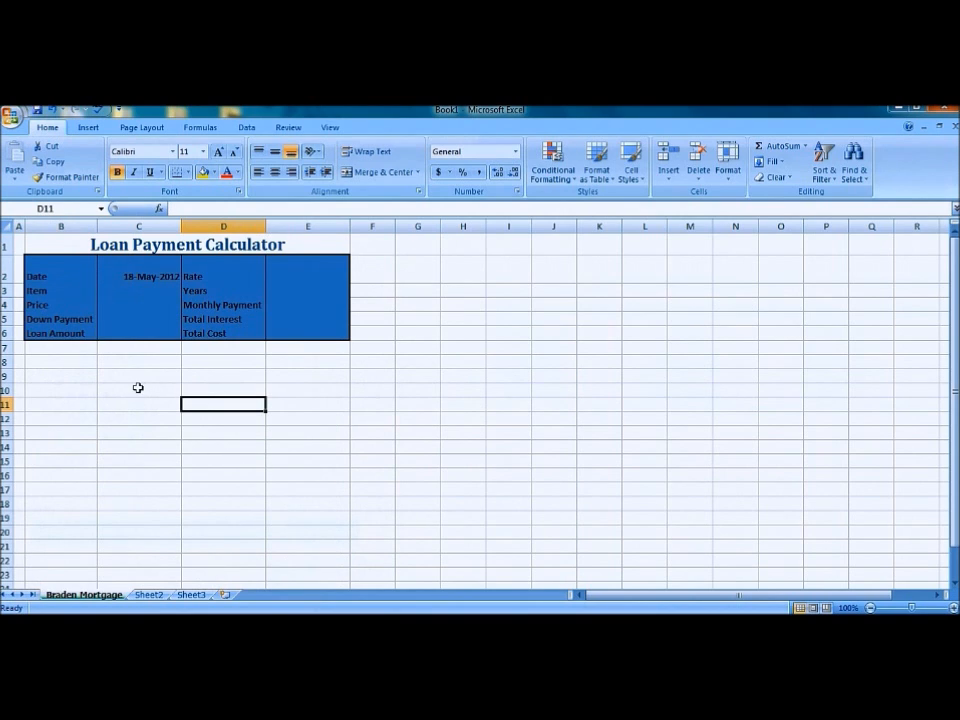
pyautogui.click(138, 304)
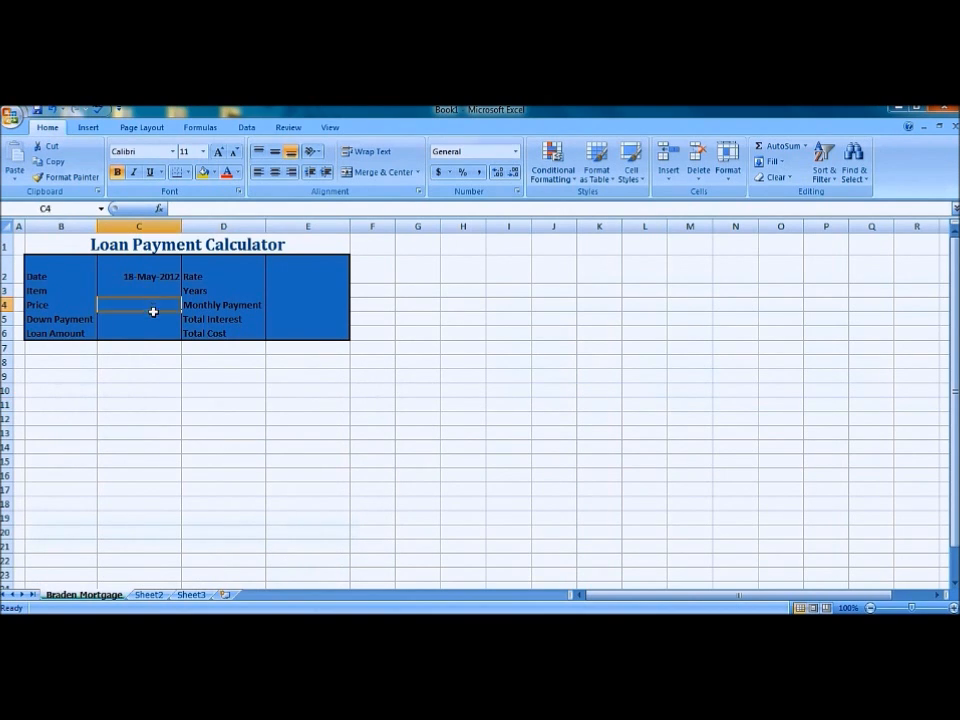
pyautogui.click(138, 318)
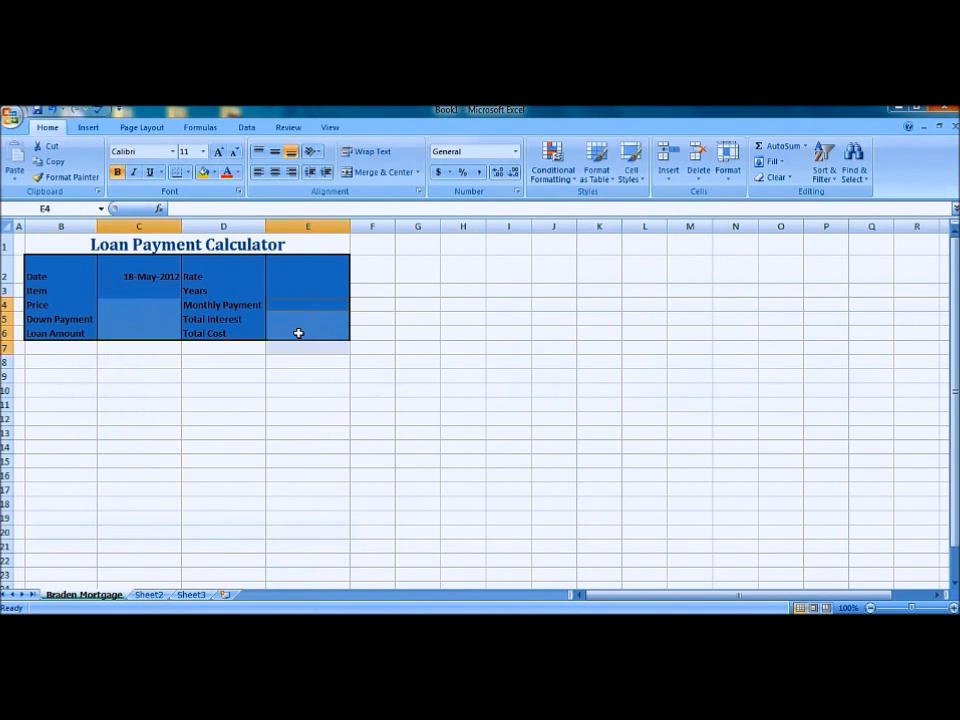
# Format the selected value cells as Currency with two decimal places.
pyautogui.rightClick(298, 332)
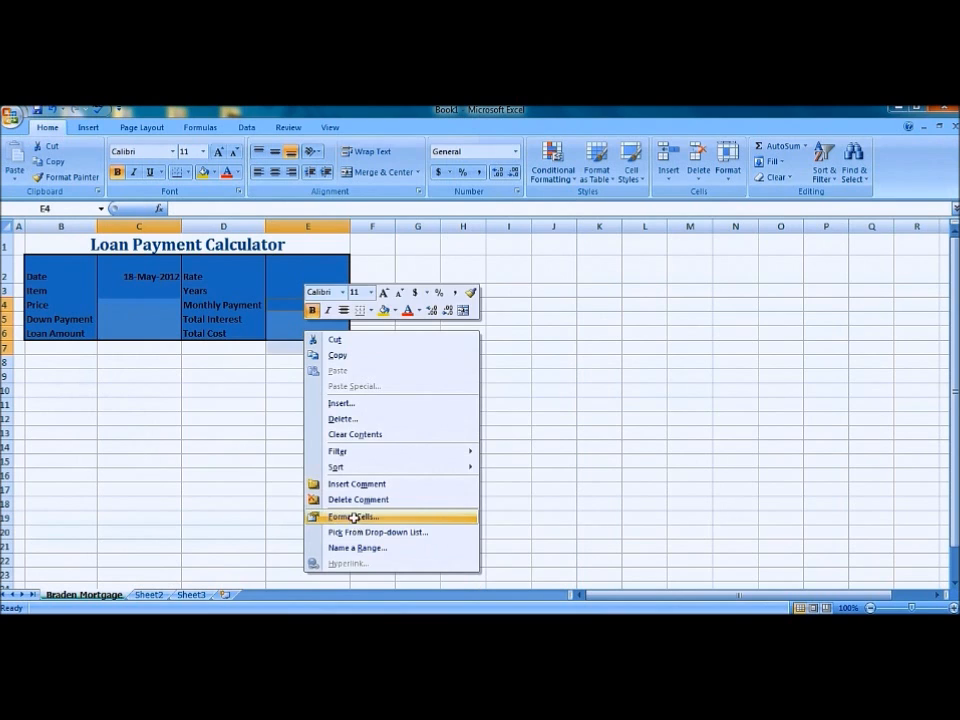
pyautogui.click(350, 516)
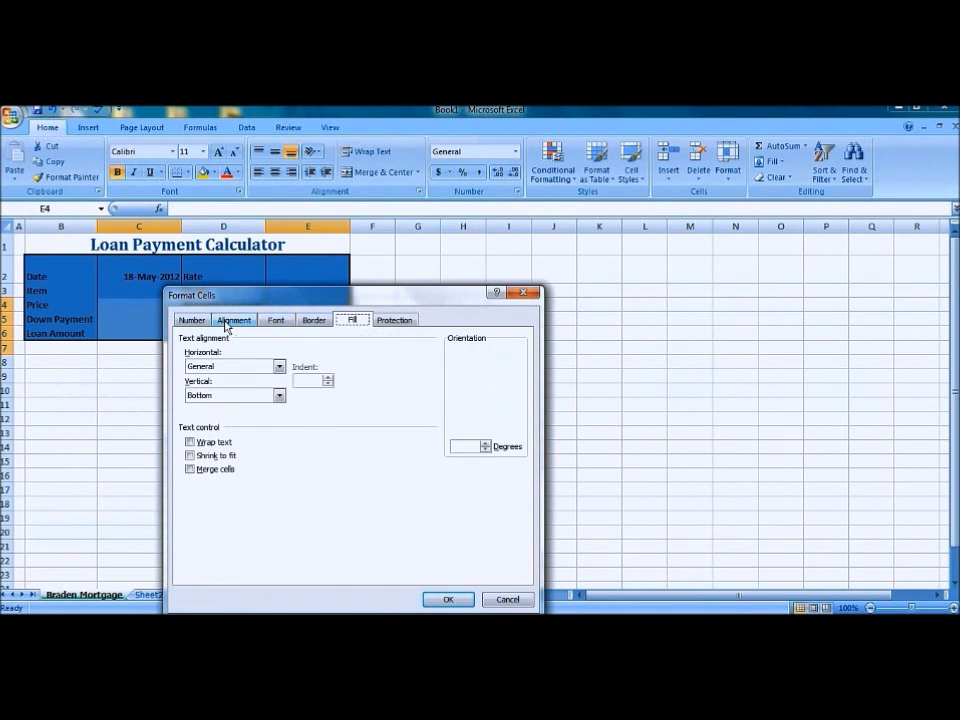
pyautogui.click(192, 320)
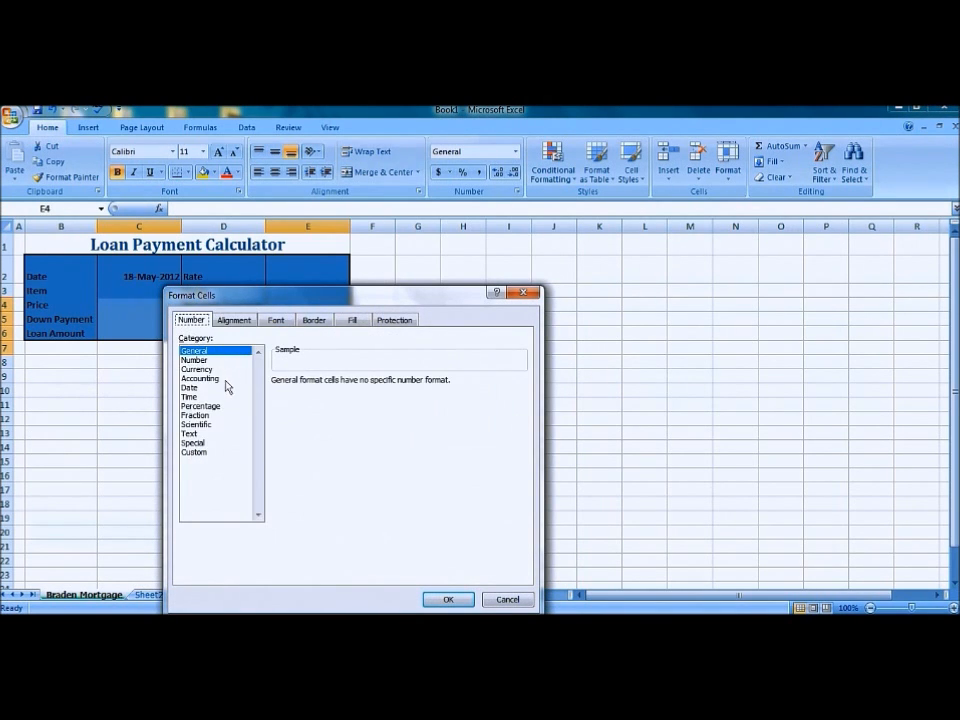
pyautogui.click(196, 368)
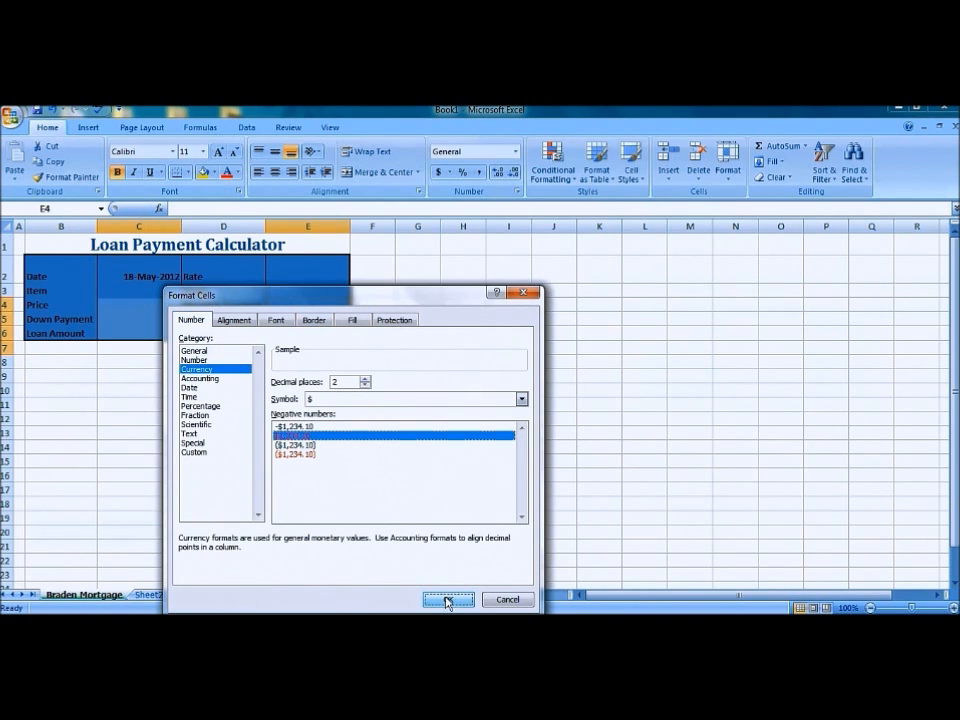
pyautogui.click(448, 600)
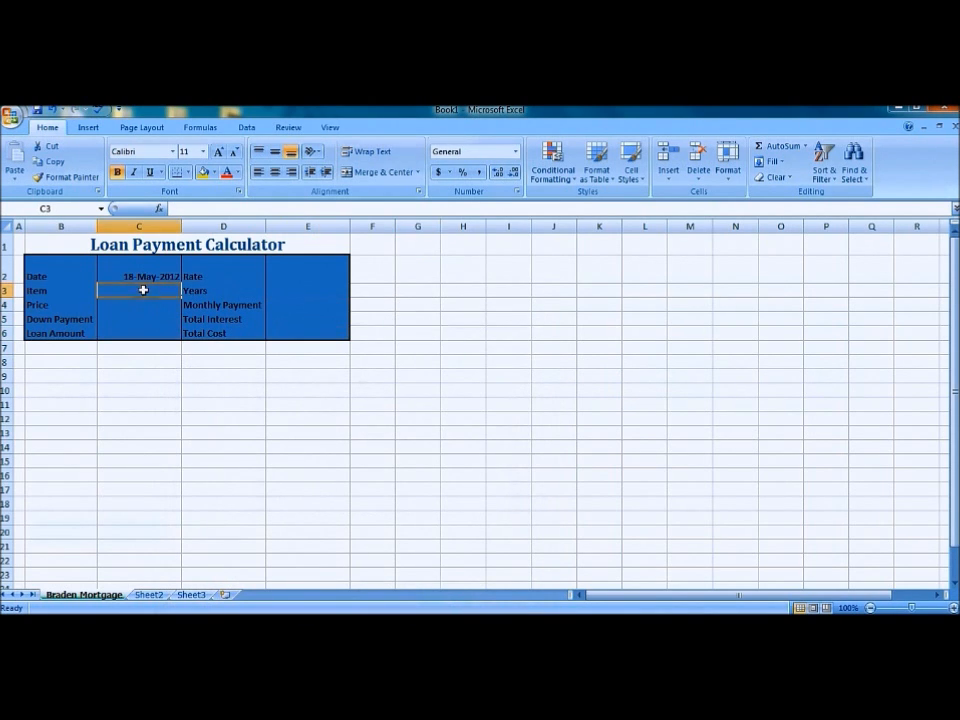
# Enter Home as the item along with the price, down payment, rate and years values.
pyautogui.write('Home')
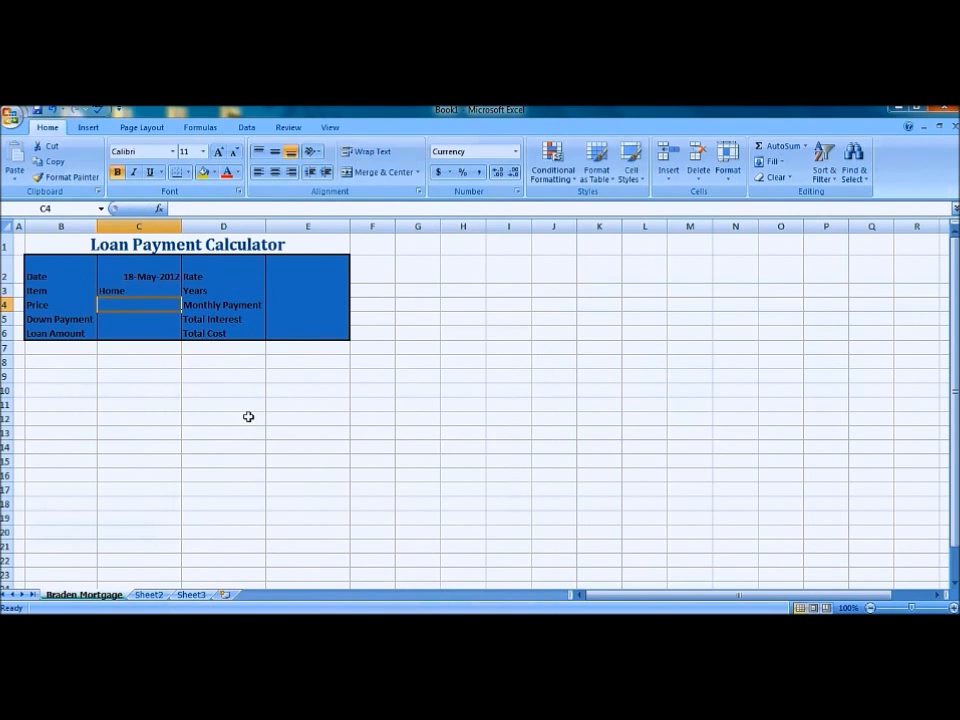
pyautogui.click(138, 290)
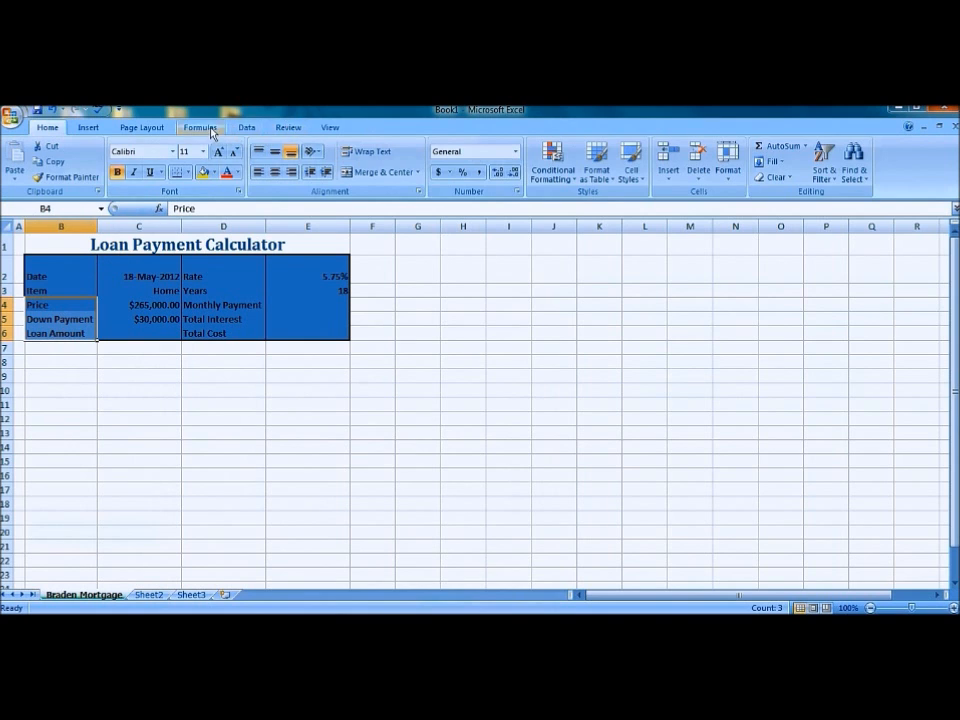
pyautogui.click(200, 128)
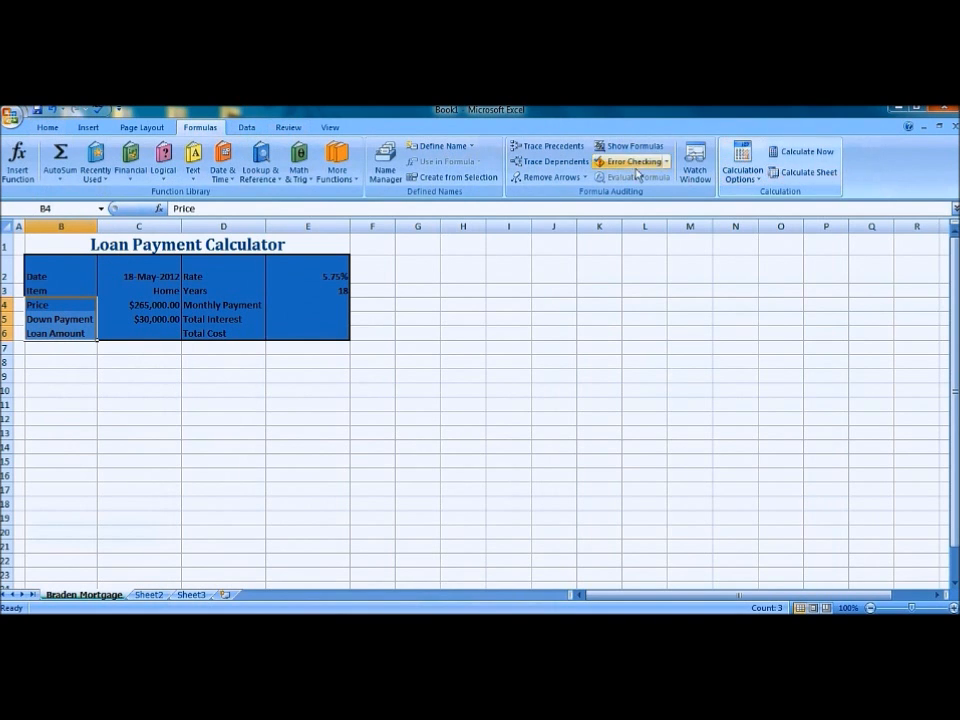
# Create names from the left-column labels for the calculator's value cells.
pyautogui.click(452, 176)
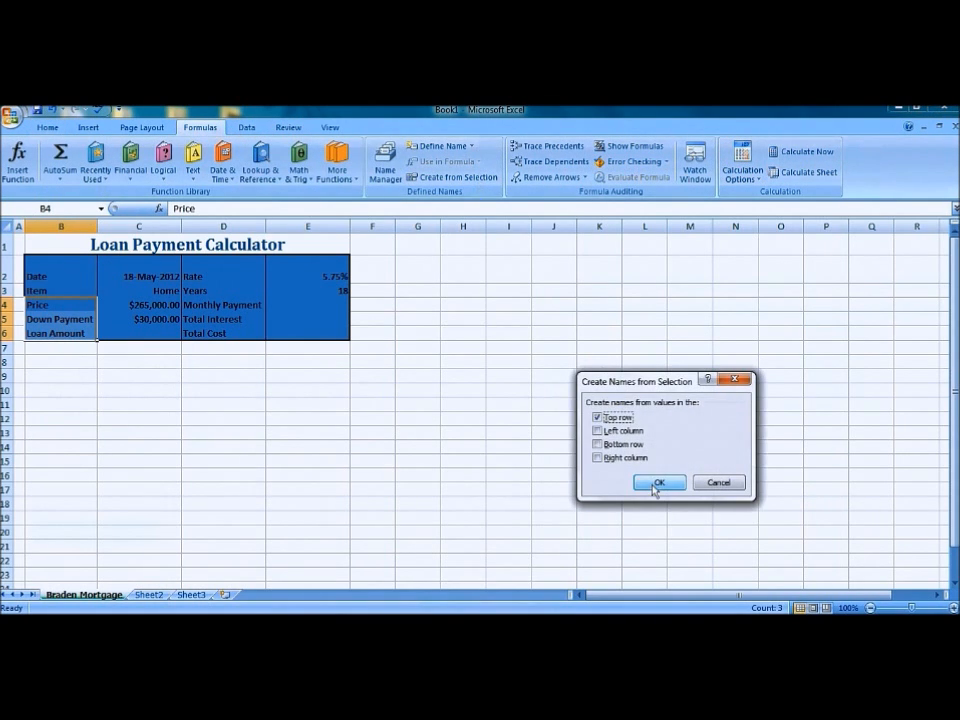
pyautogui.click(658, 482)
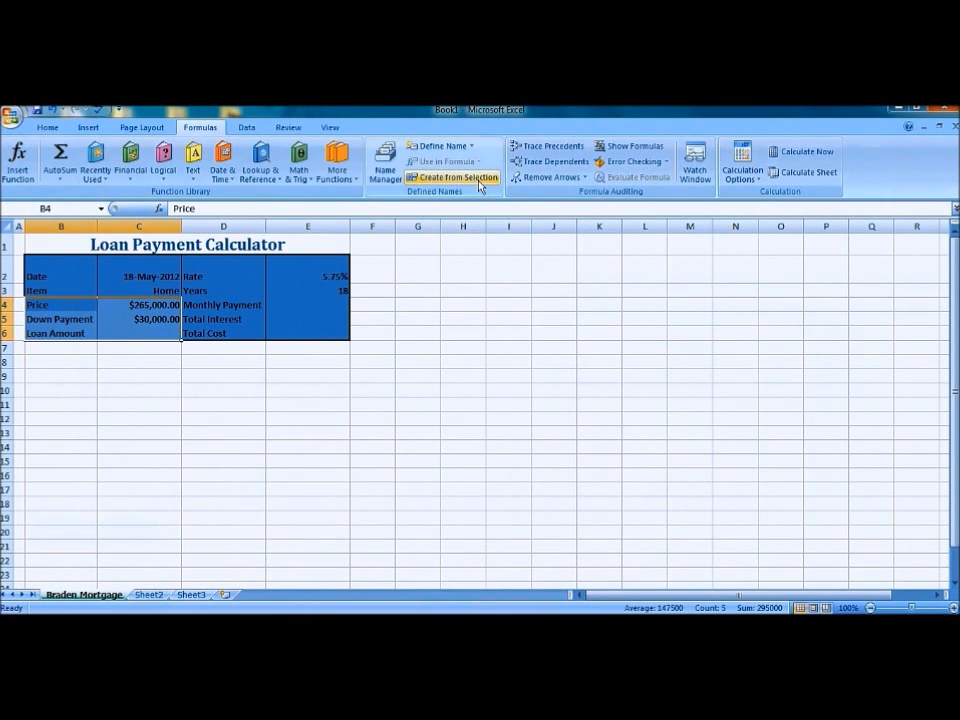
pyautogui.click(452, 176)
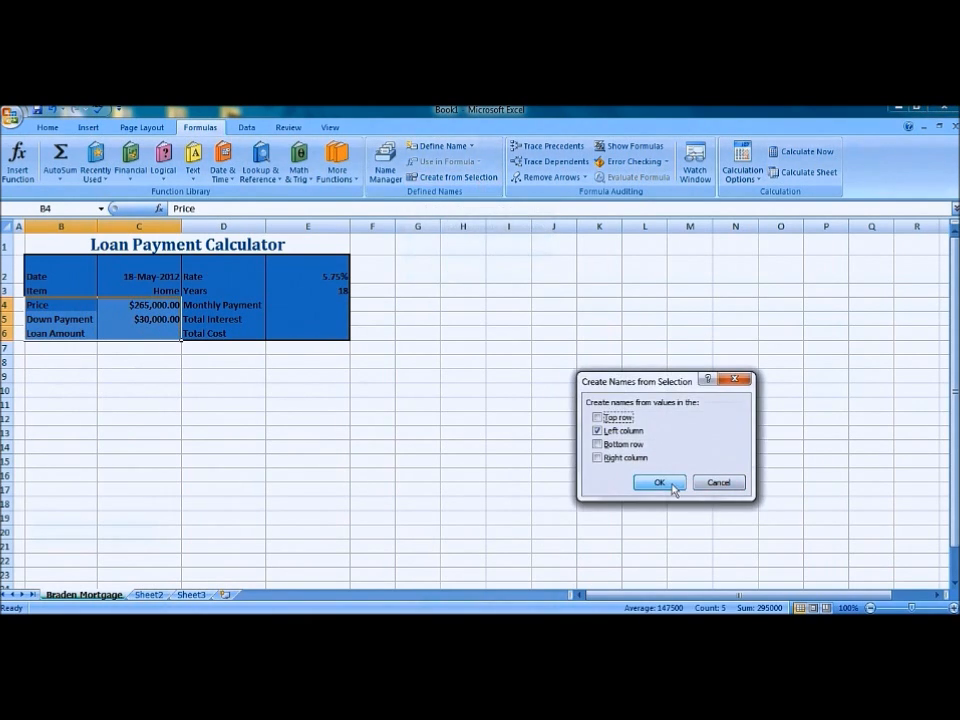
pyautogui.click(658, 482)
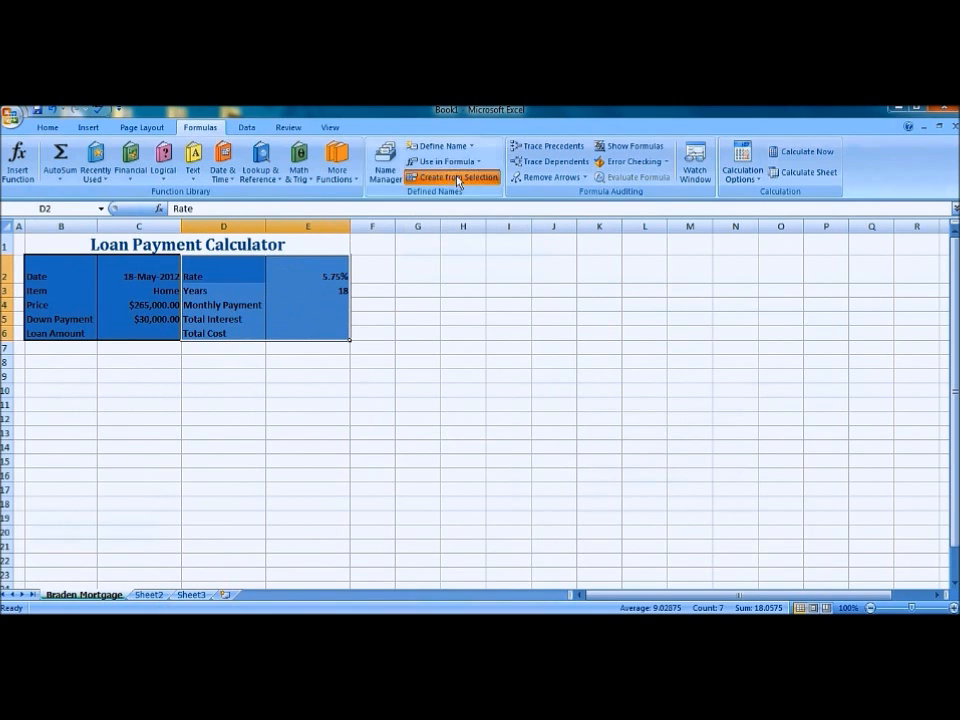
pyautogui.moveTo(546, 436)
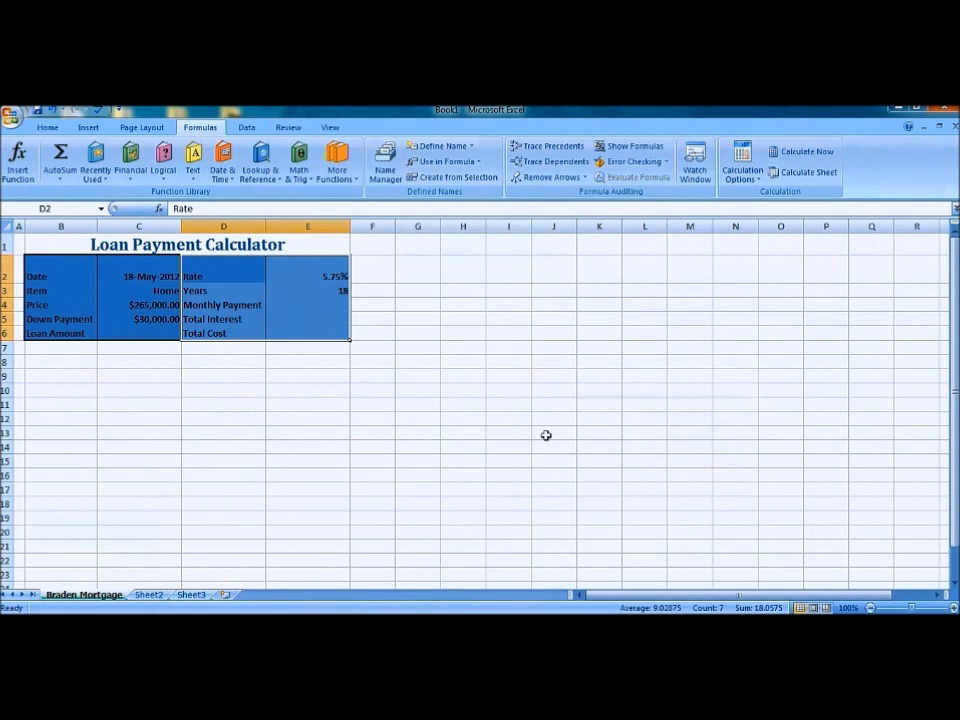
# Enter =c4-c5 in C6 so Loan Amount is Price minus Down Payment.
pyautogui.click(508, 390)
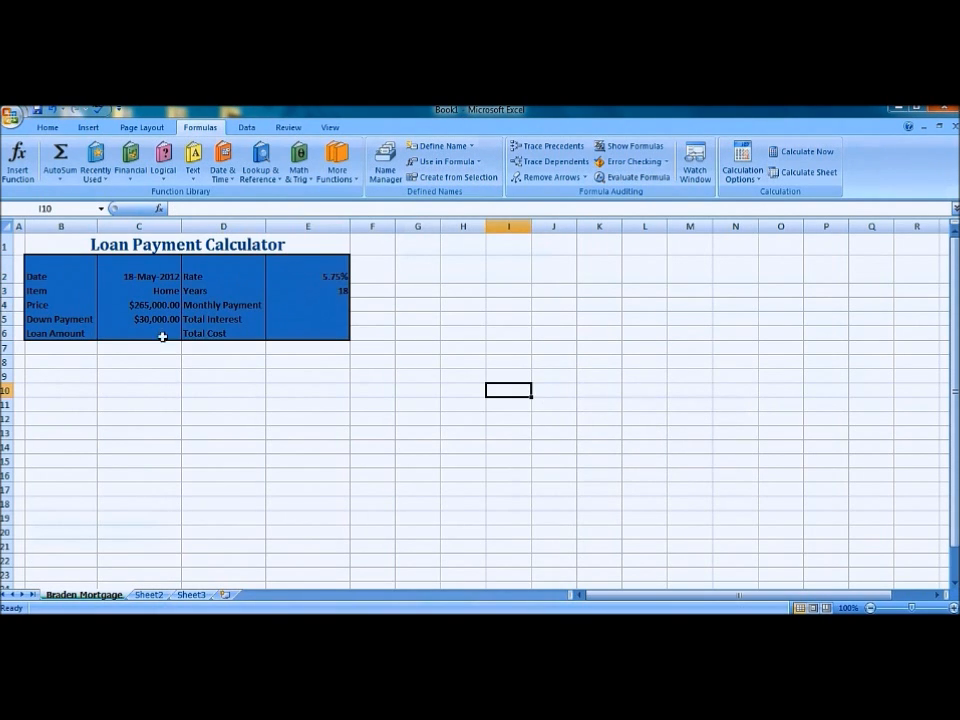
pyautogui.write('=c')
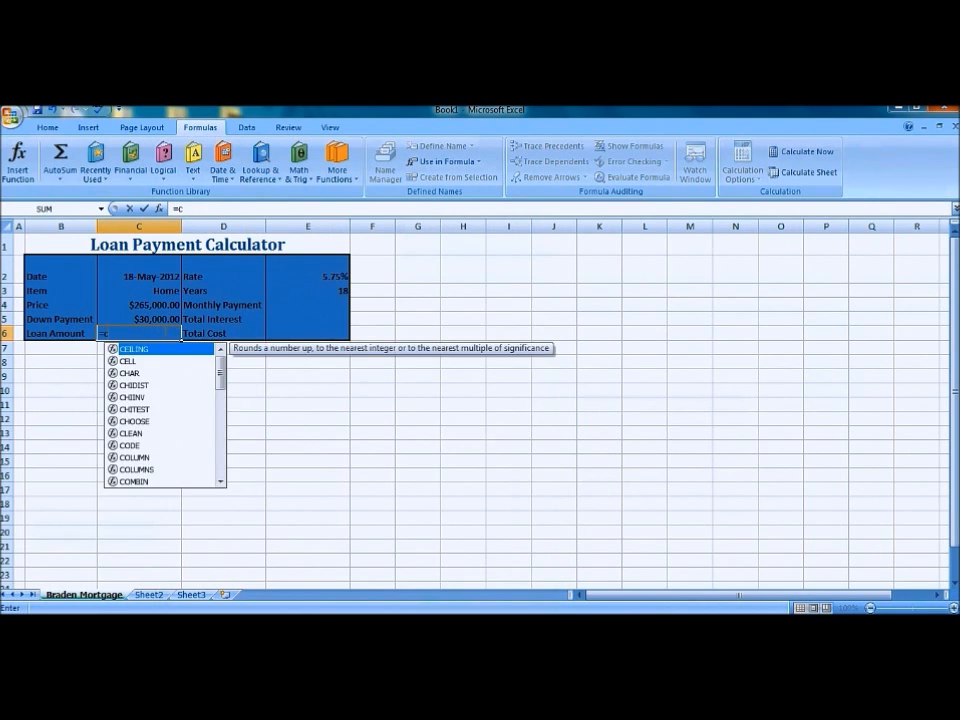
pyautogui.write('4-c5')
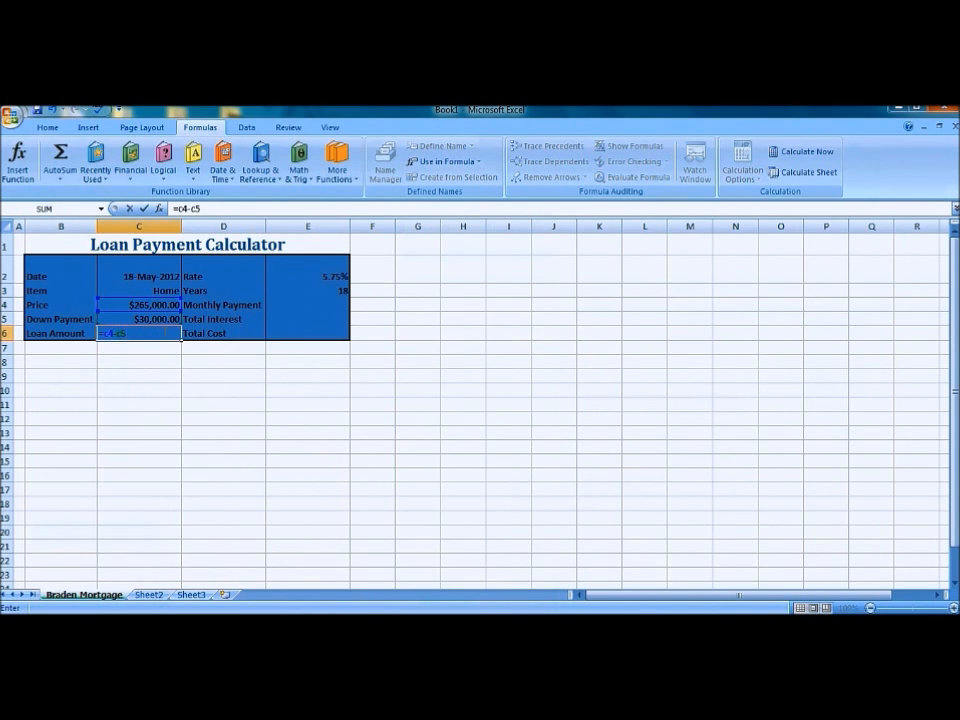
pyautogui.press('enter')
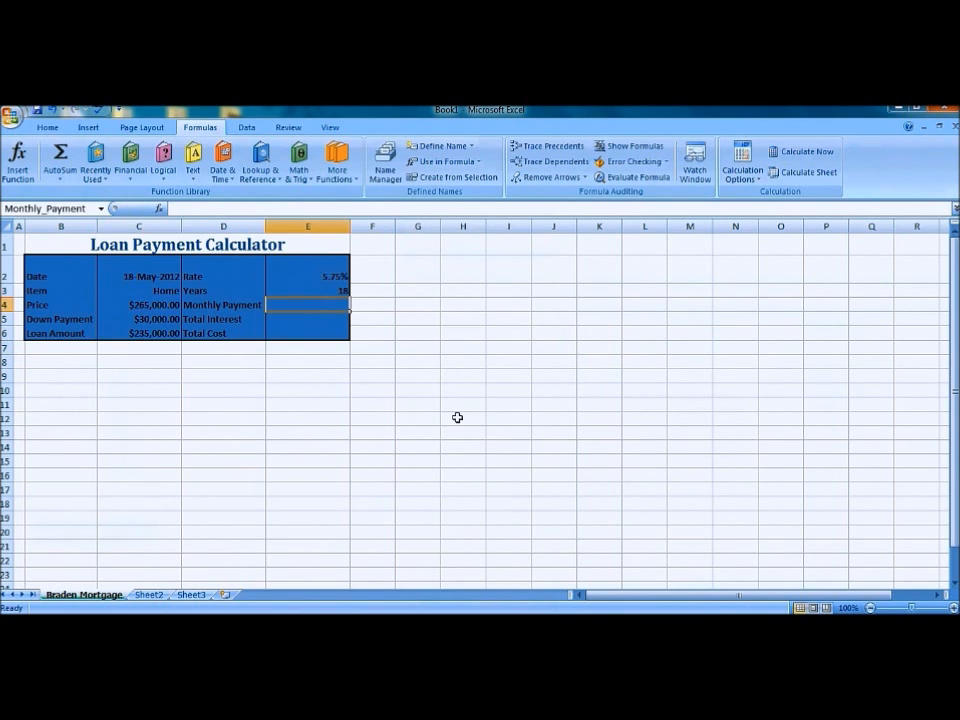
# Enter =pmt(rate/12,12*years,loan_amount) in E4 for the monthly payment.
pyautogui.write('=')
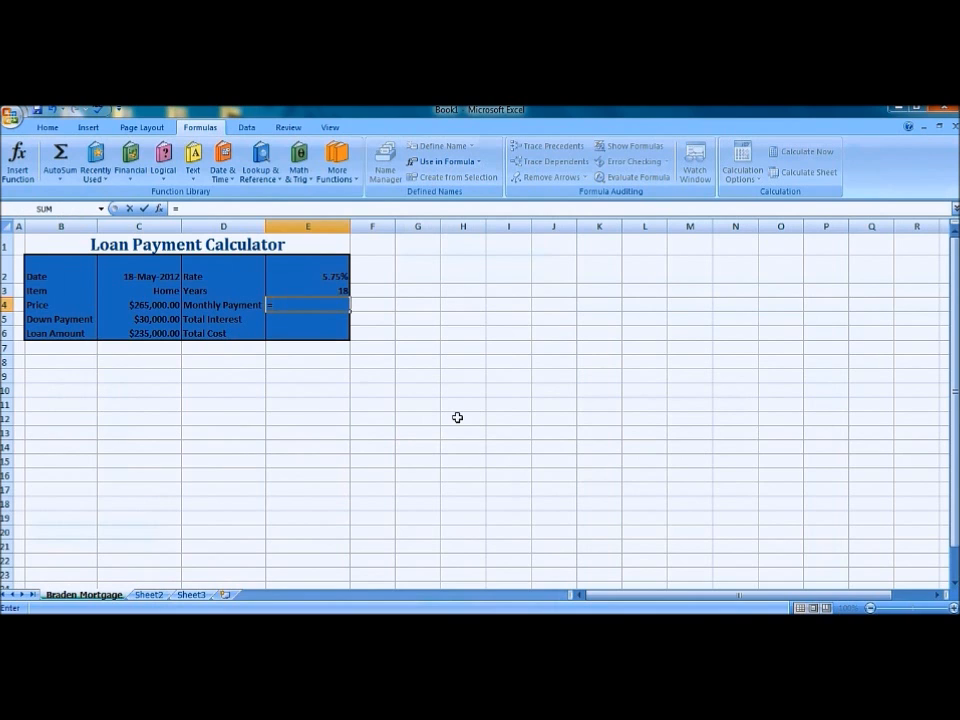
pyautogui.write('-')
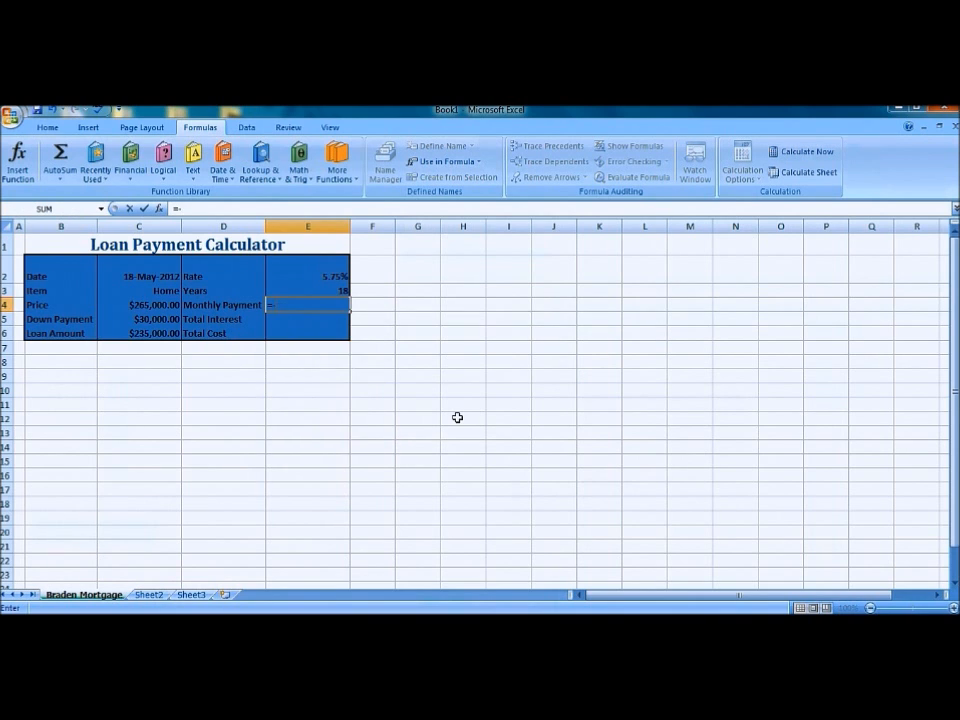
pyautogui.write('=pmt(rate')
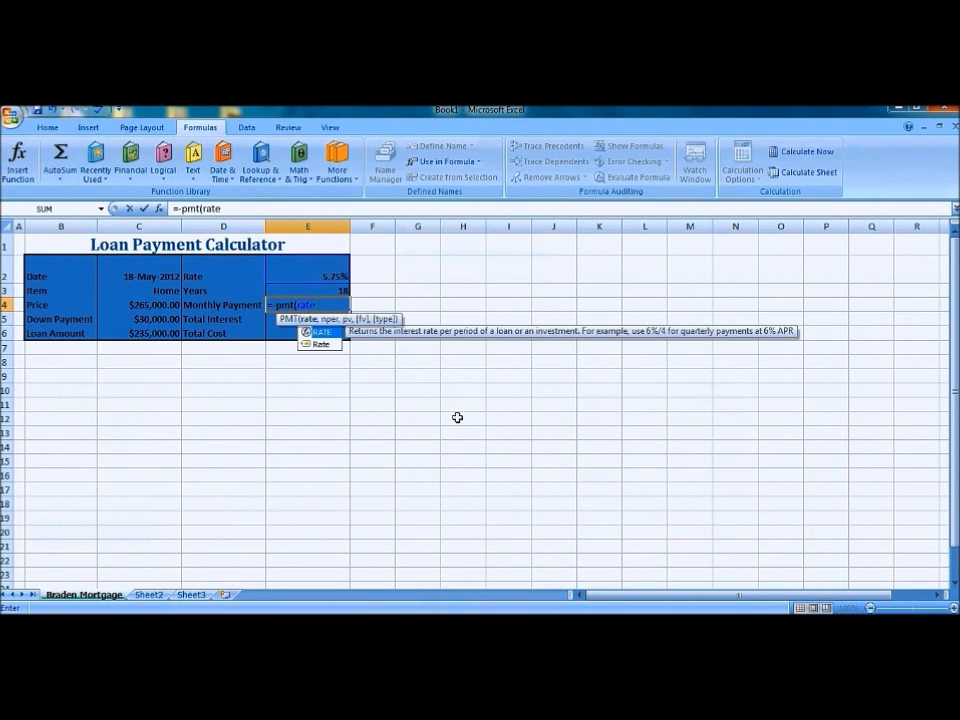
pyautogui.write('/12')
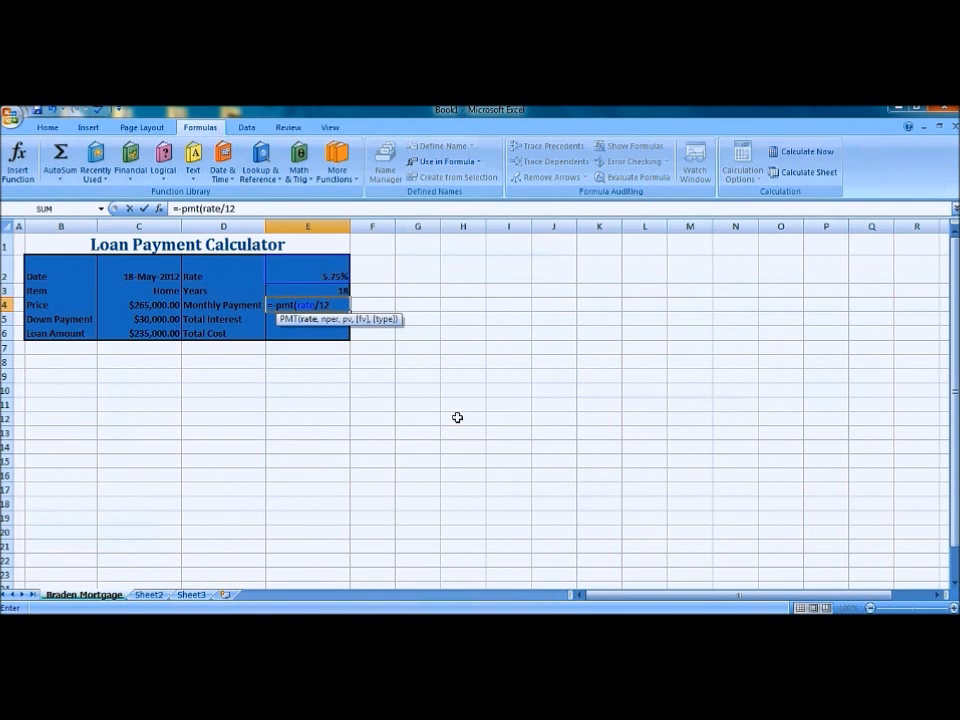
pyautogui.write(', 12')
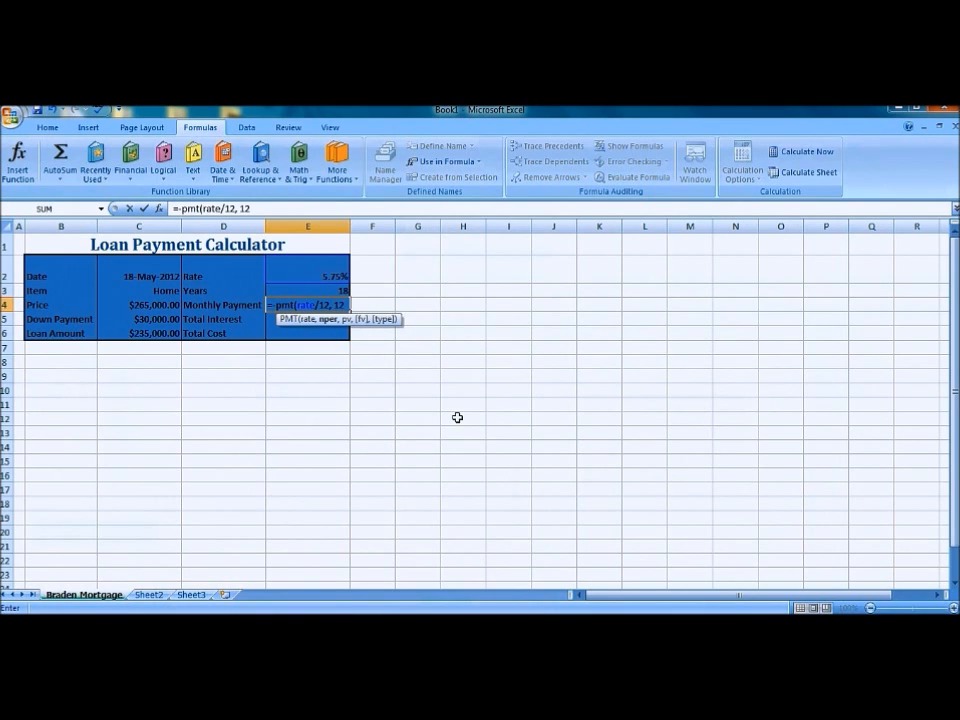
pyautogui.write('*years')
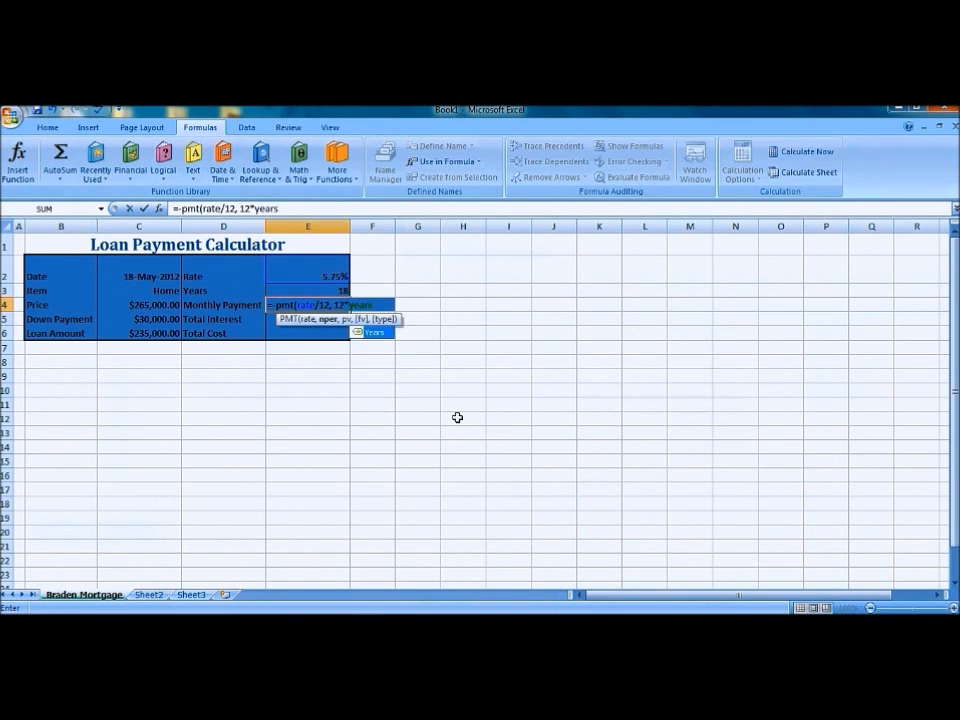
pyautogui.write('lo')
pyautogui.click(306, 318)
pyautogui.write('=')
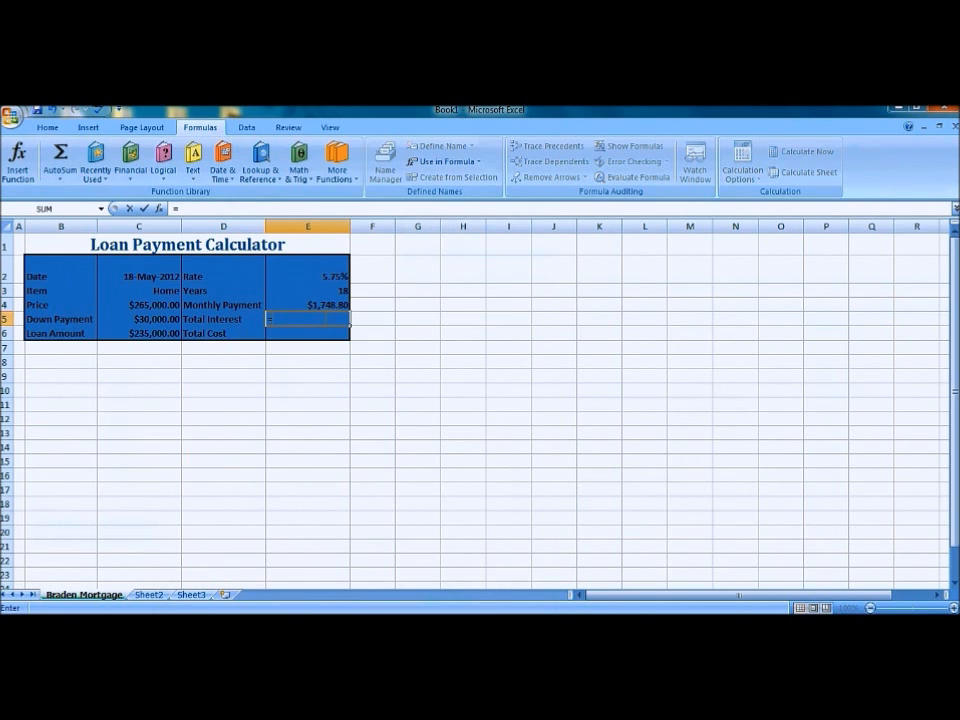
# Enter Total Interest as 12*Years*Monthly_Payment-Loan_Amount, accepting Excel's formula correction.
pyautogui.write('12*')
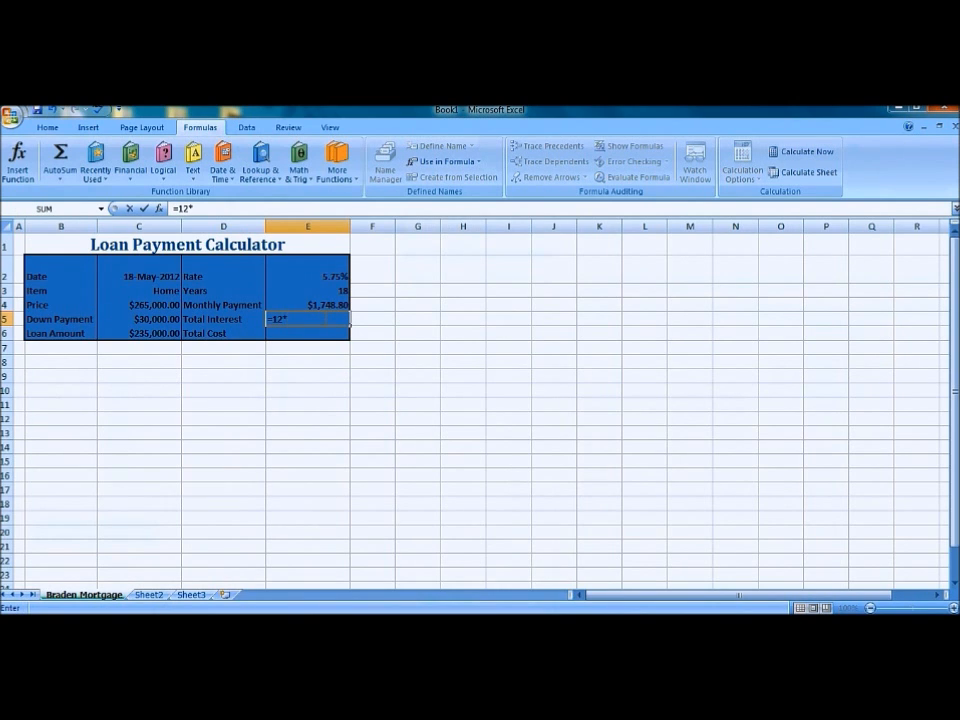
pyautogui.write('years*')
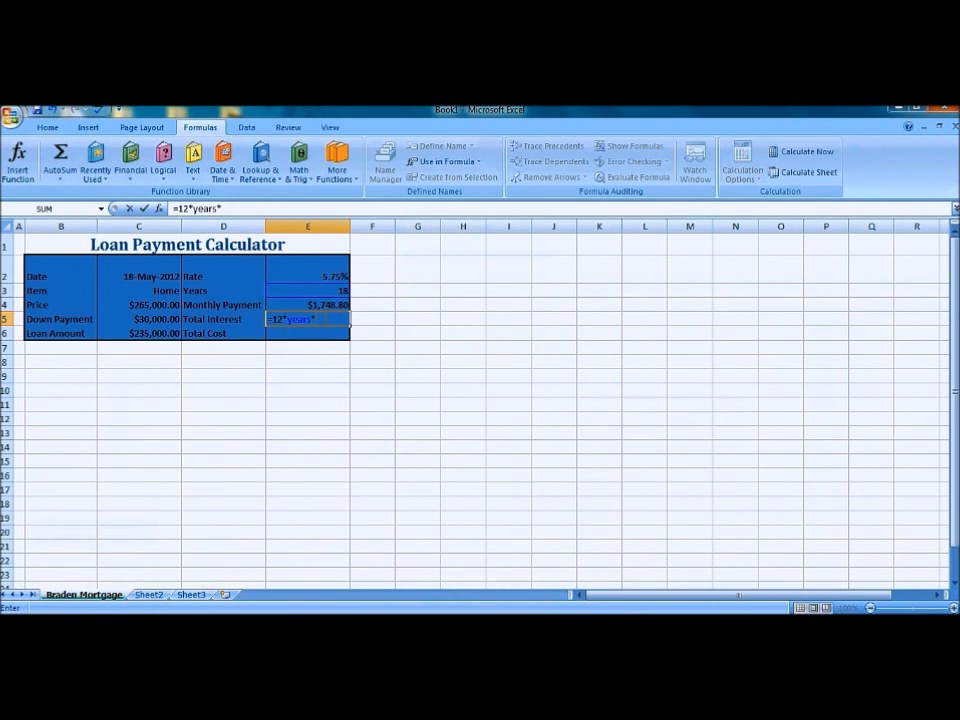
pyautogui.write('monthly')
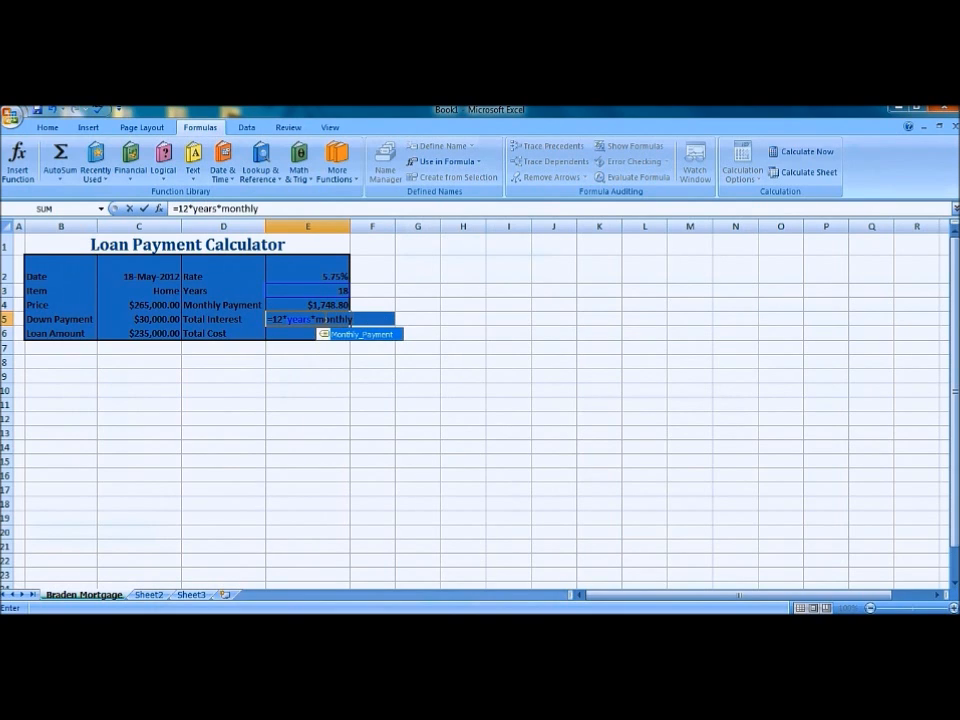
pyautogui.write('_payment')
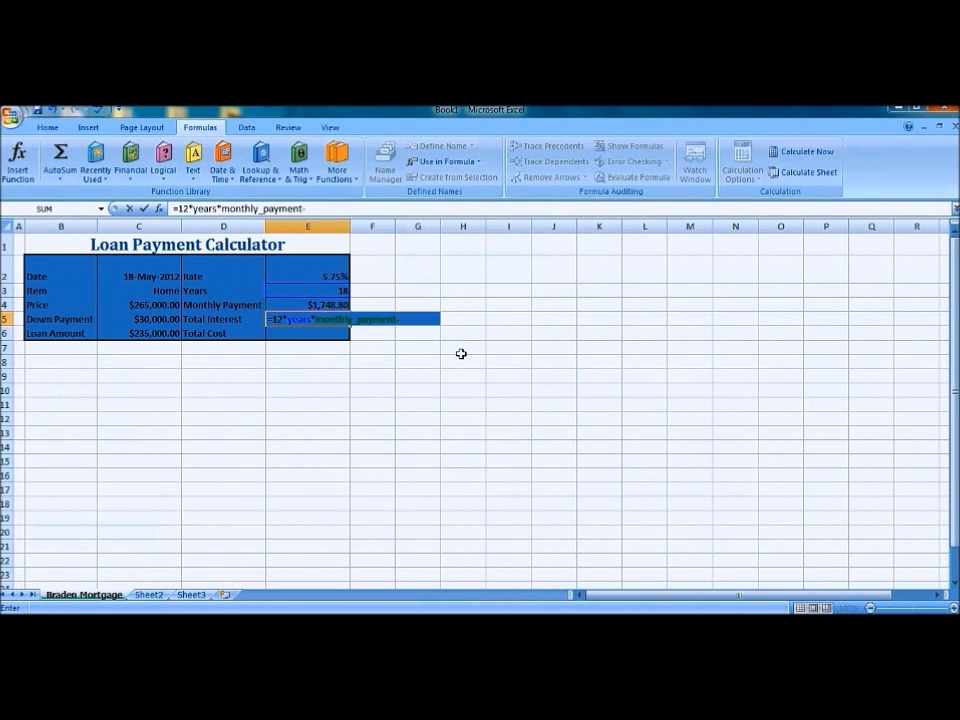
pyautogui.write('-loan_amou')
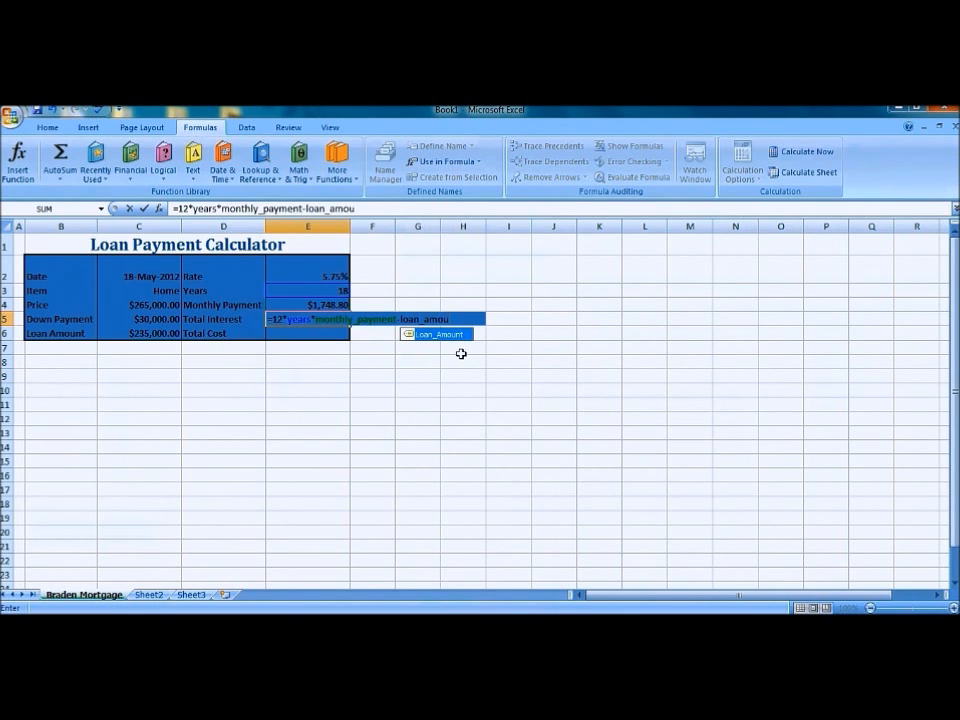
pyautogui.press('enter')
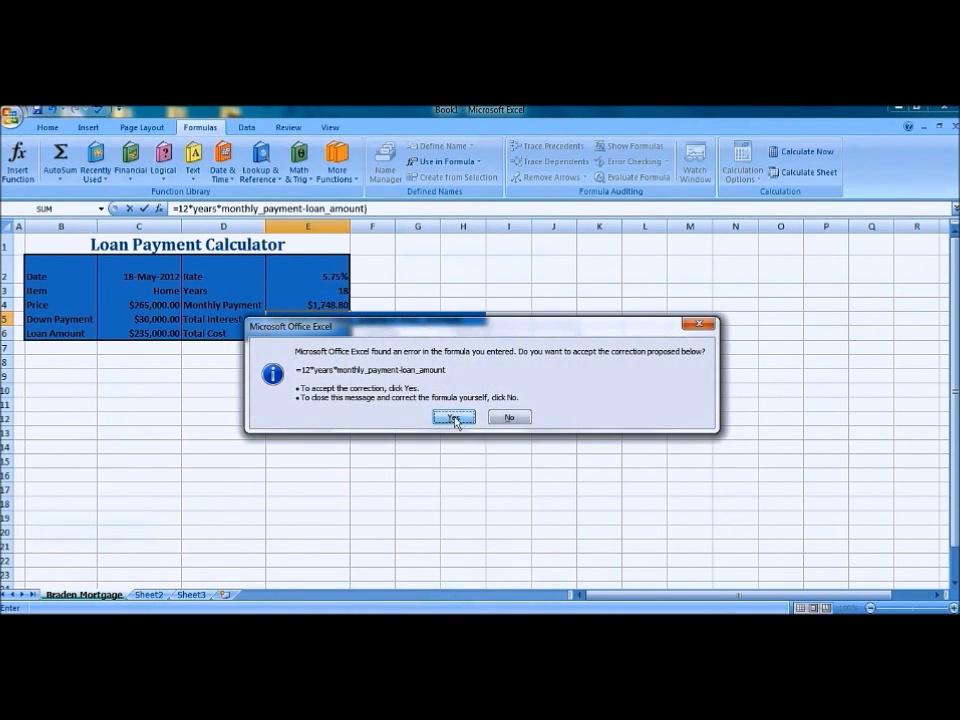
pyautogui.click(452, 418)
pyautogui.write('=price+total_inter')
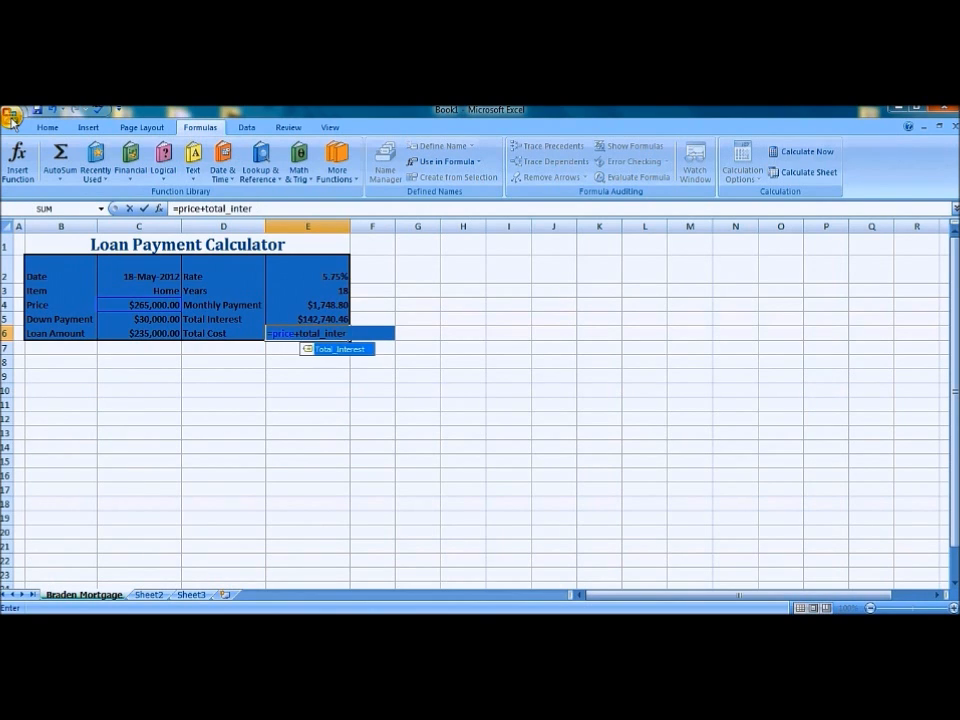
# Enter Total Cost as =Price+Total_Interest, giving $407,740.46.
pyautogui.write('est')
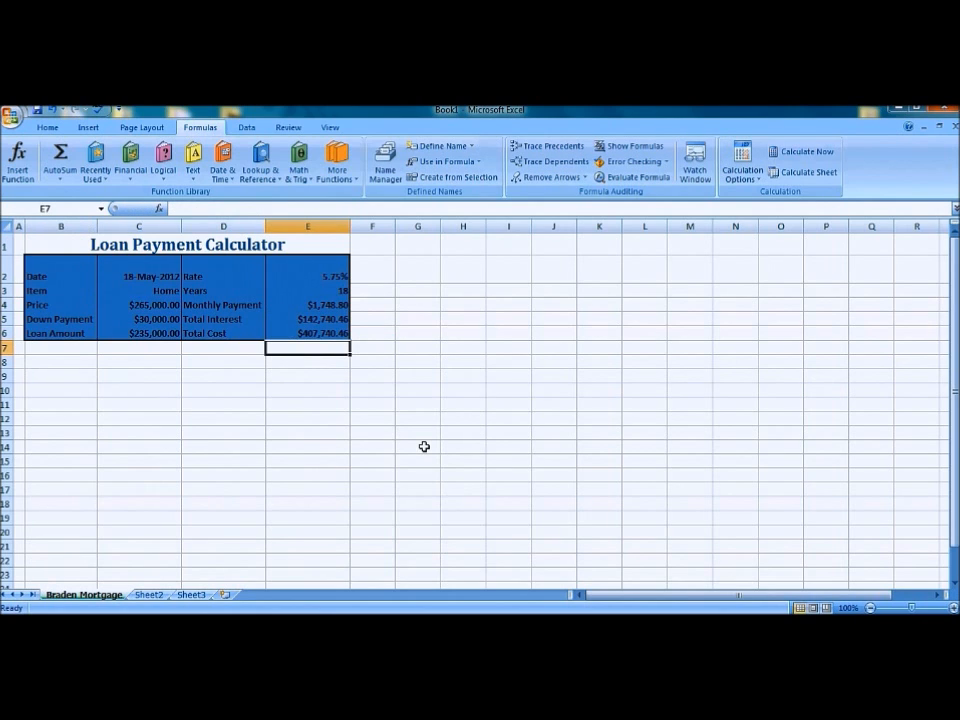
# Replace Home with Prius, enter a smaller price and down payment and a 10.25% rate.
pyautogui.click(138, 290)
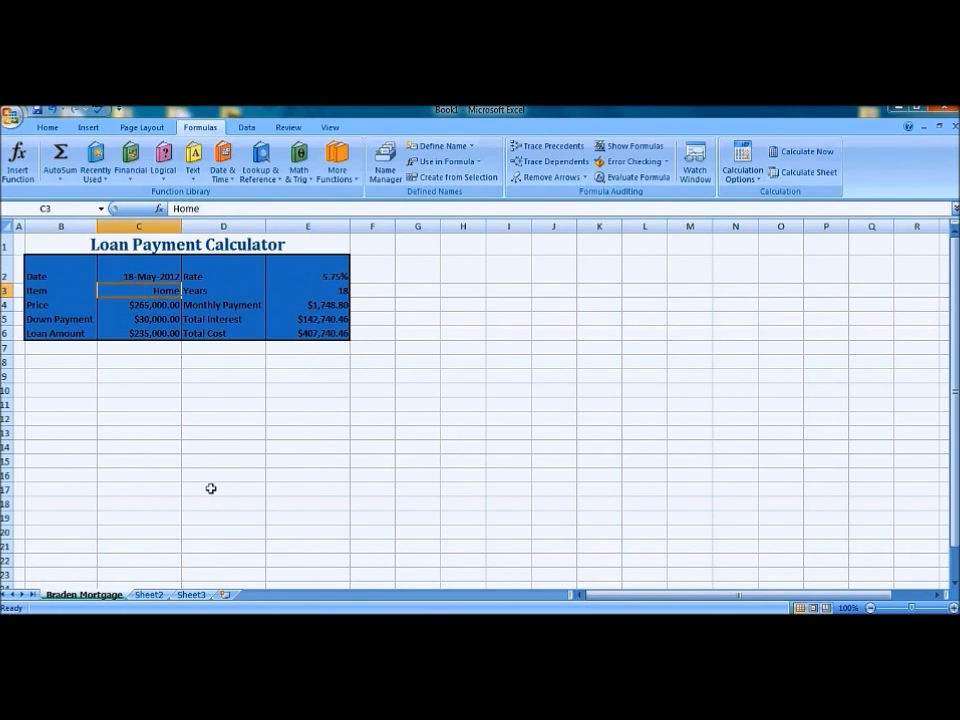
pyautogui.write('Prius')
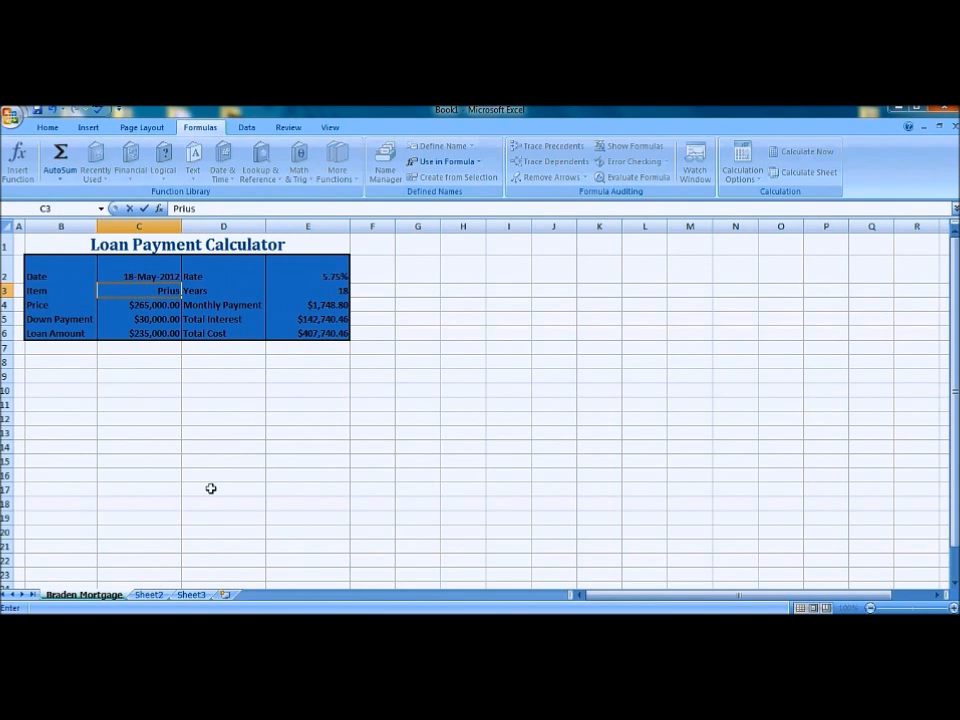
pyautogui.click(138, 304)
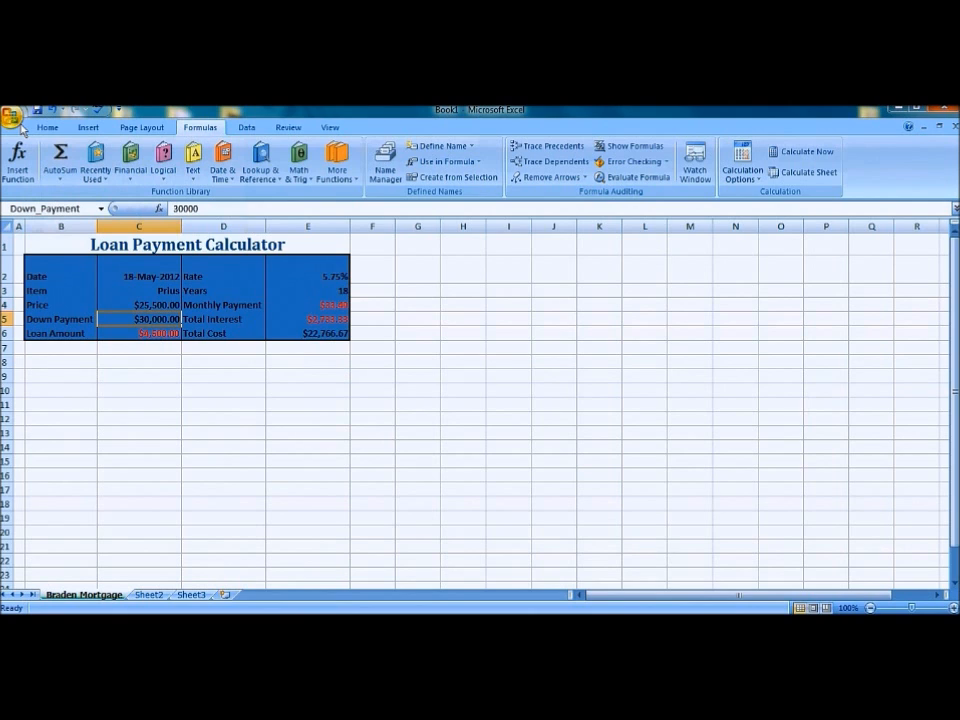
pyautogui.write('5')
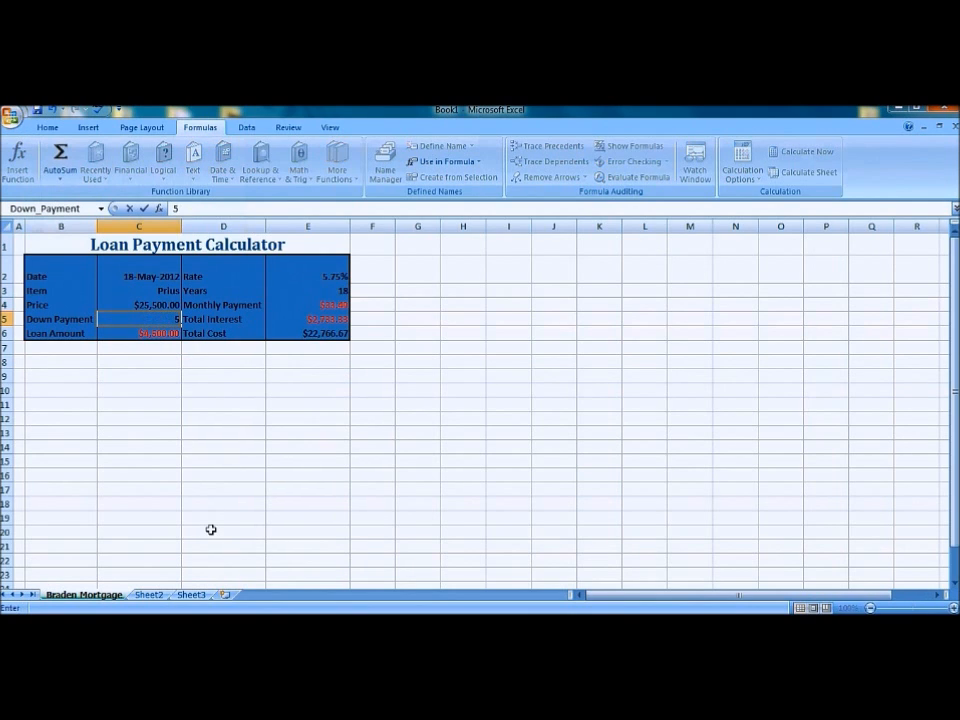
pyautogui.write('280.00')
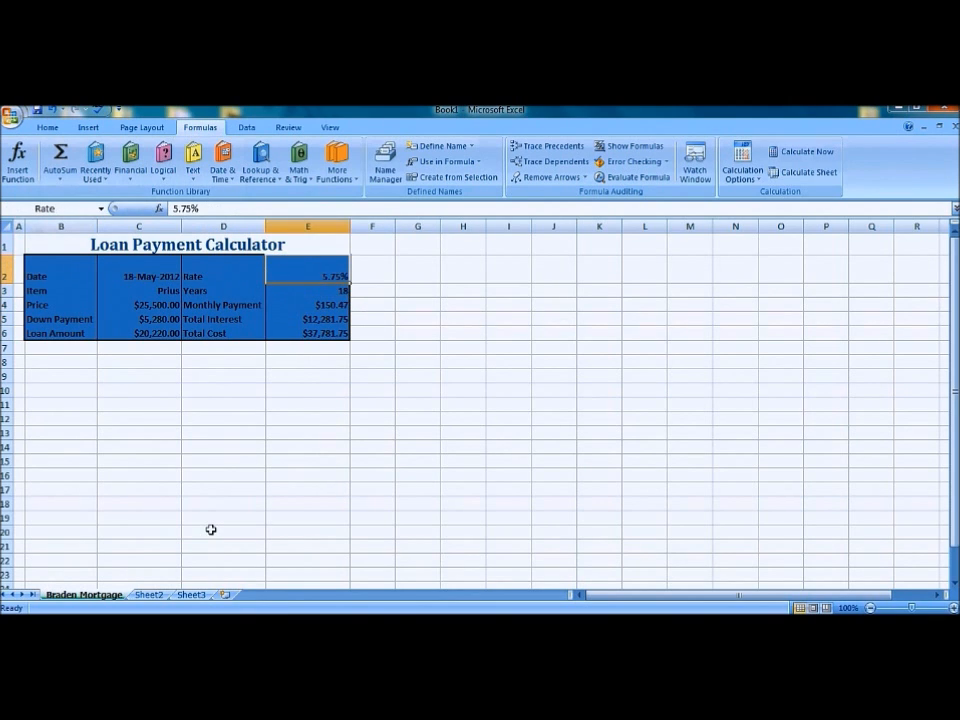
pyautogui.write('10.25%')
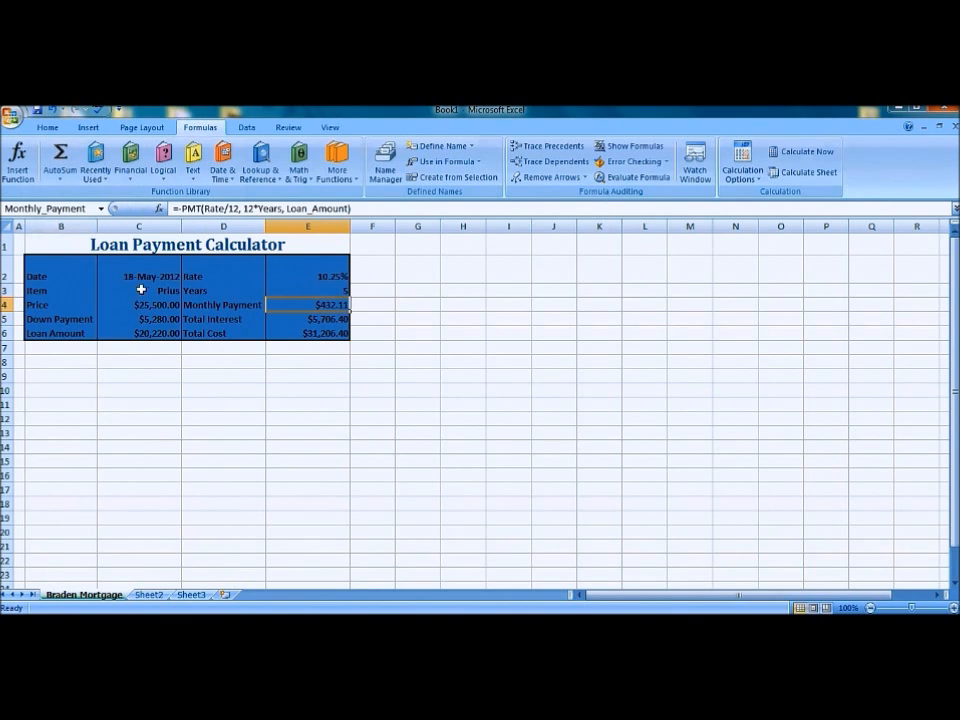
# Restore price 265000, down payment 30000 and rate 5.75% so Total Cost returns to $407,740.46.
pyautogui.click(138, 304)
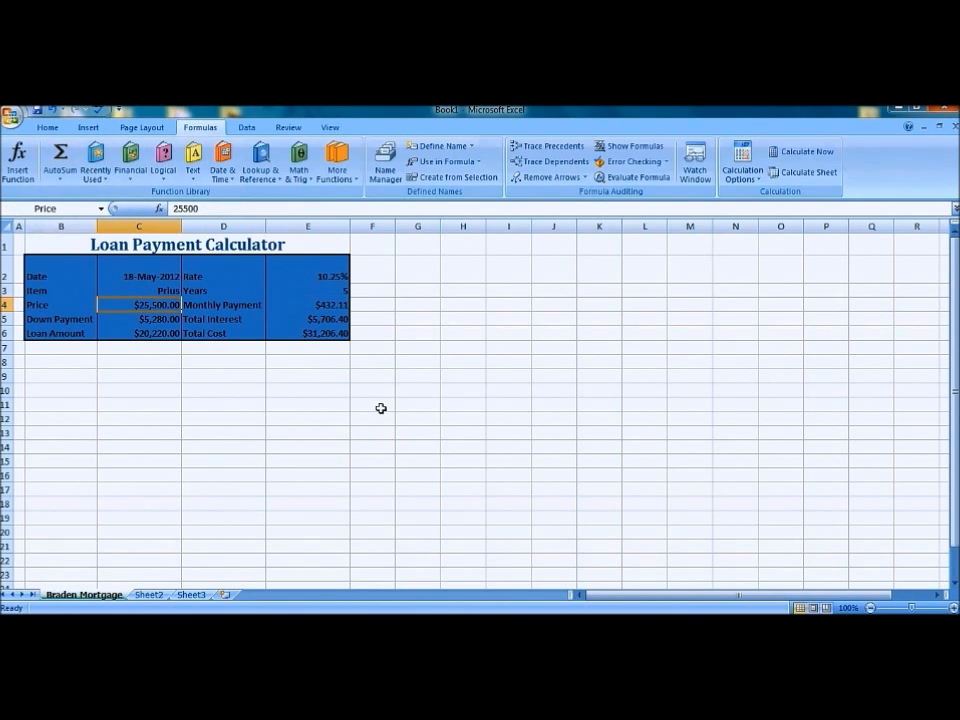
pyautogui.write('26')
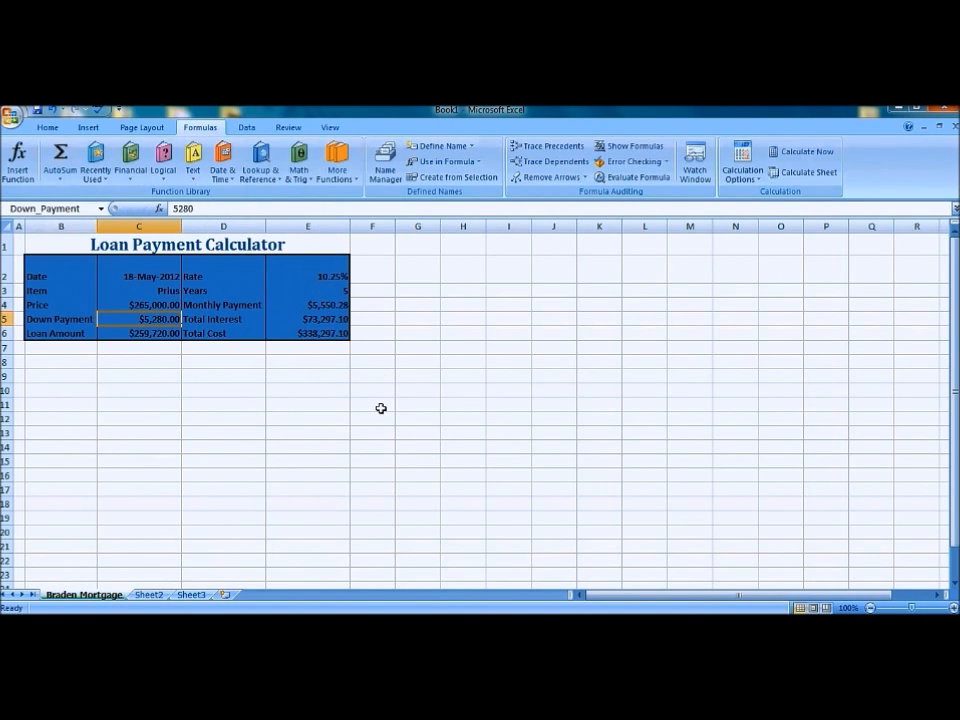
pyautogui.write('30')
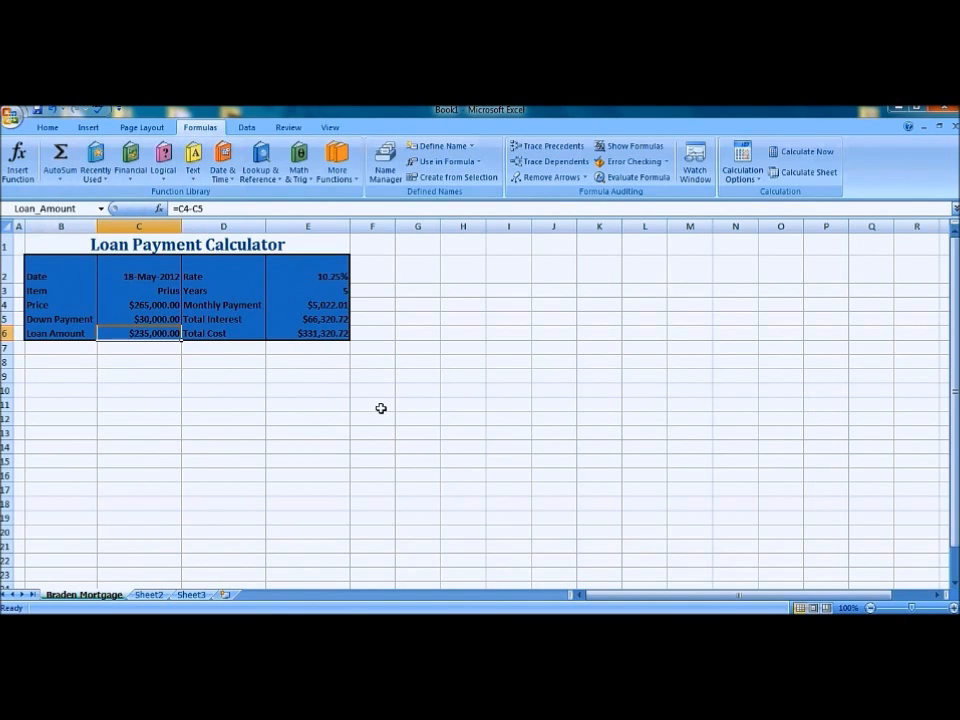
pyautogui.click(308, 276)
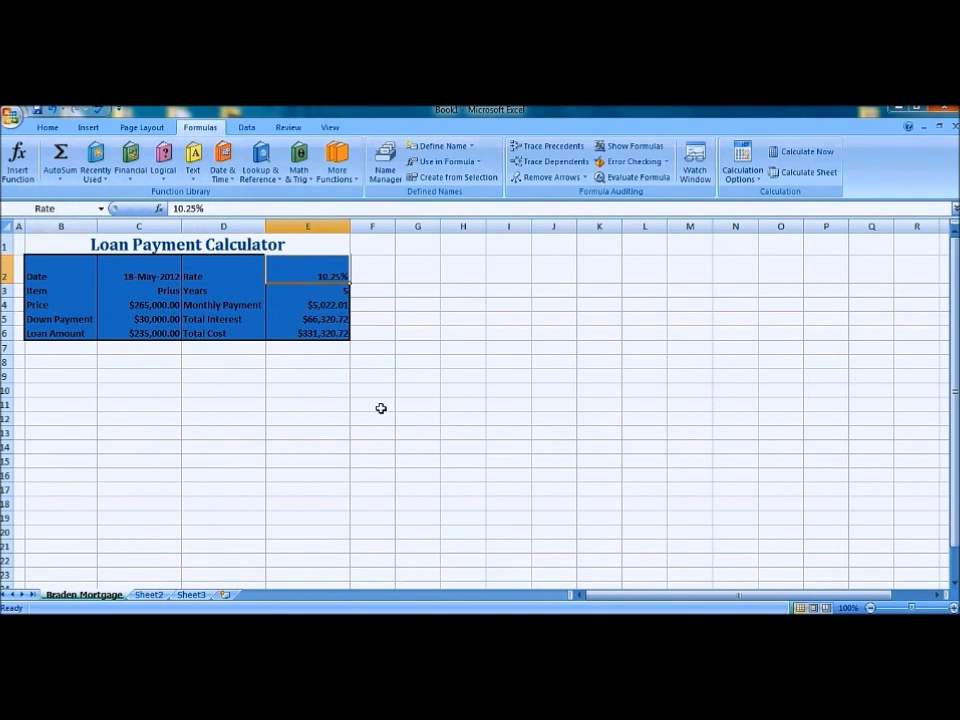
pyautogui.write('5.75%')
pyautogui.click(138, 290)
pyautogui.write('Home')
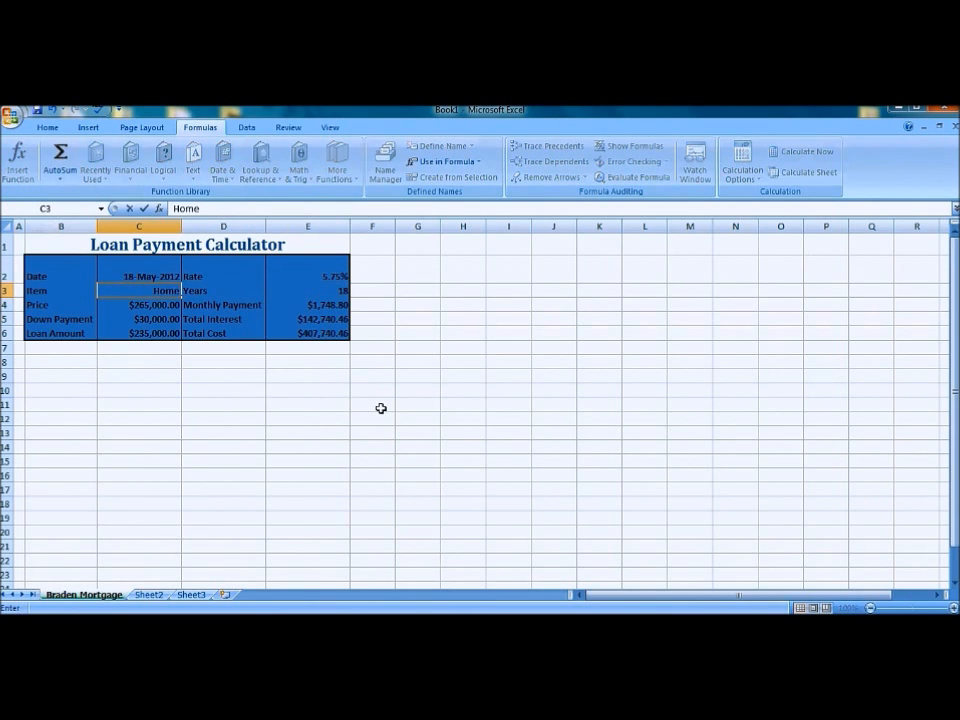
# Add the Interest Rate Schedule title and Rate, Monthly Payment, Total Interest, Total Cost headers with a taller heading row.
pyautogui.click(48, 128)
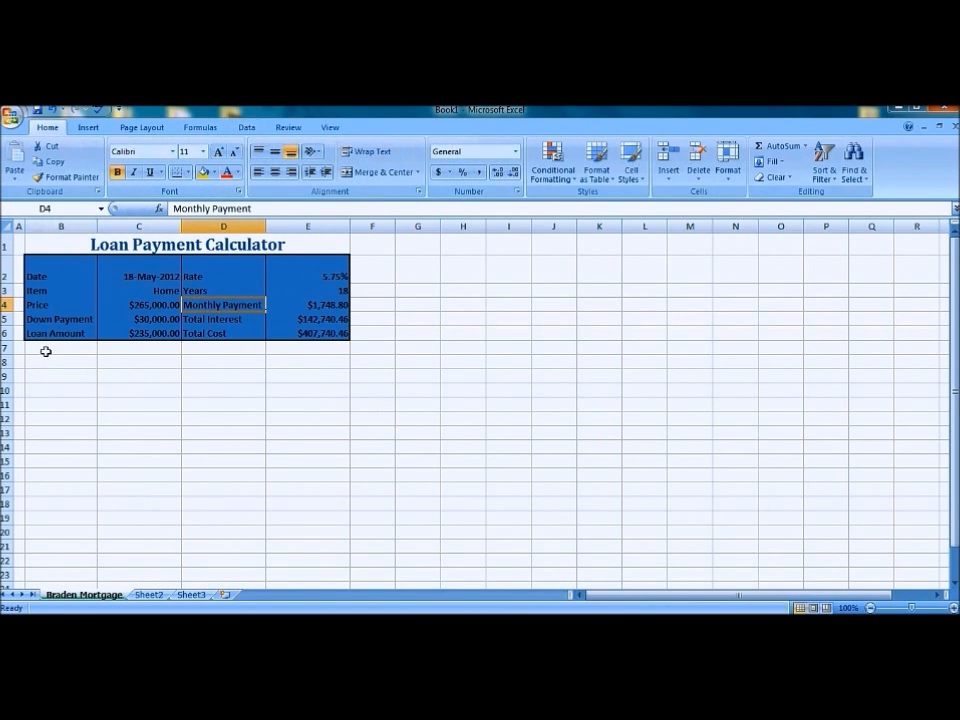
pyautogui.click(60, 348)
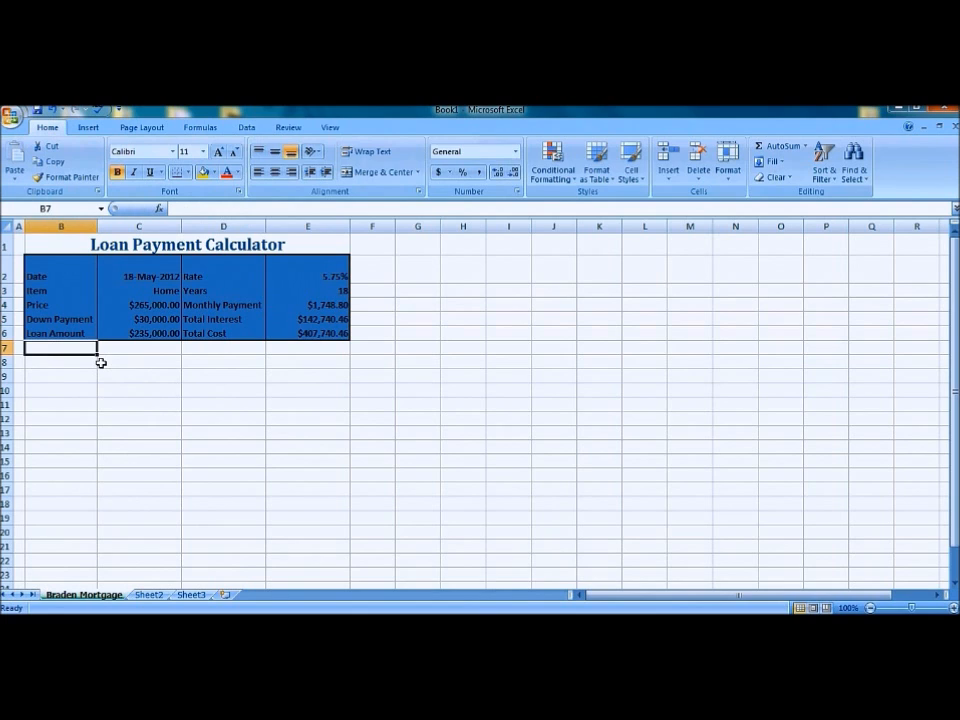
pyautogui.write('Interest Rate')
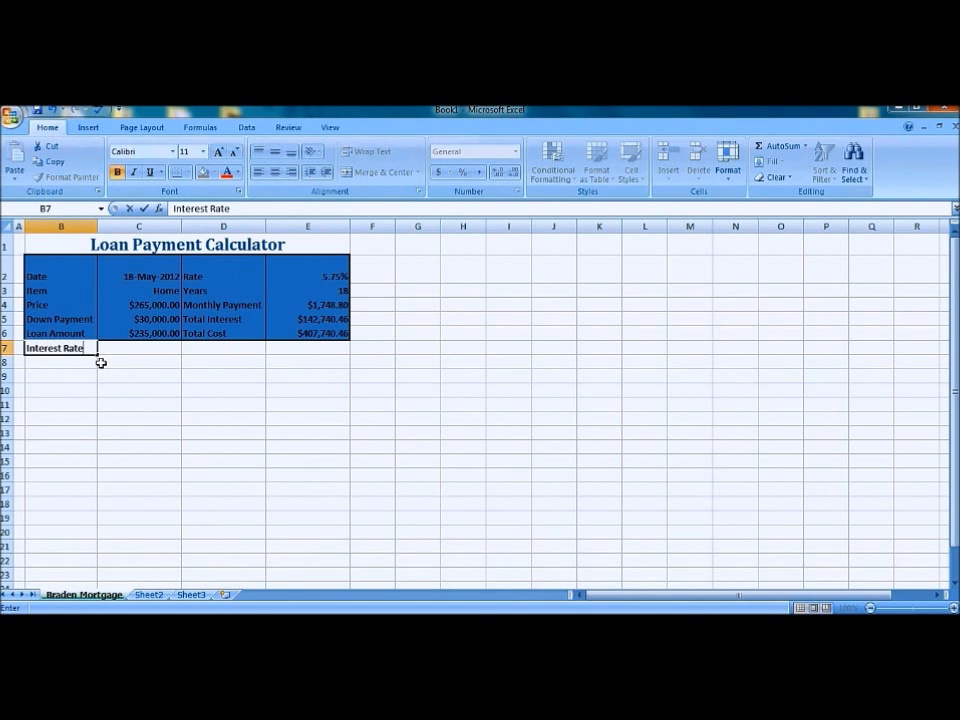
pyautogui.write('Schedule')
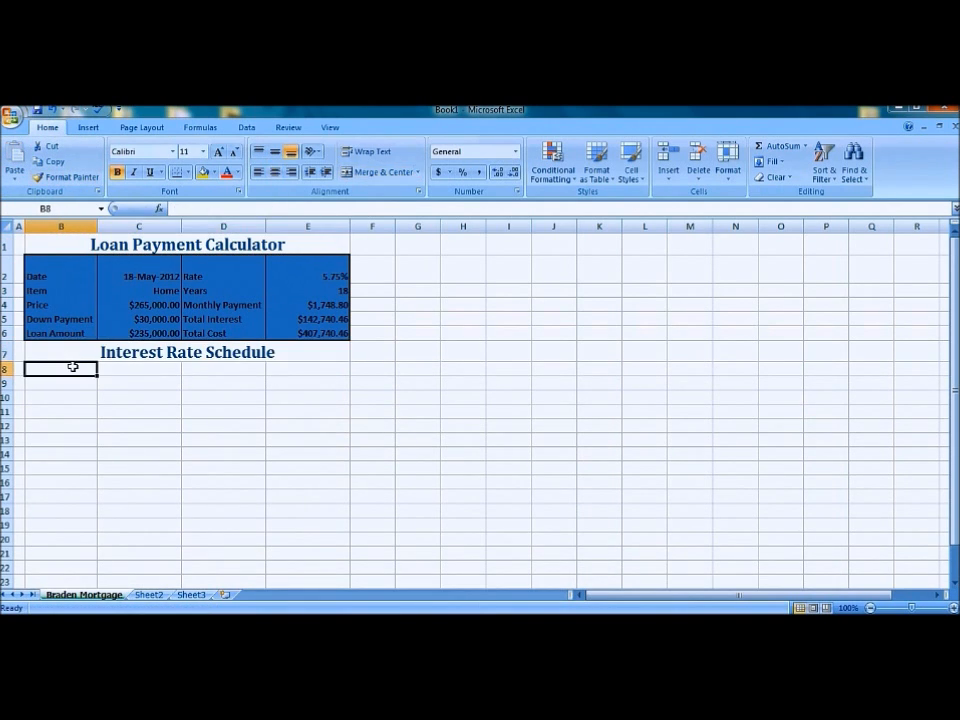
pyautogui.write('Rate')
pyautogui.click(138, 368)
pyautogui.write('Monthly Payment')
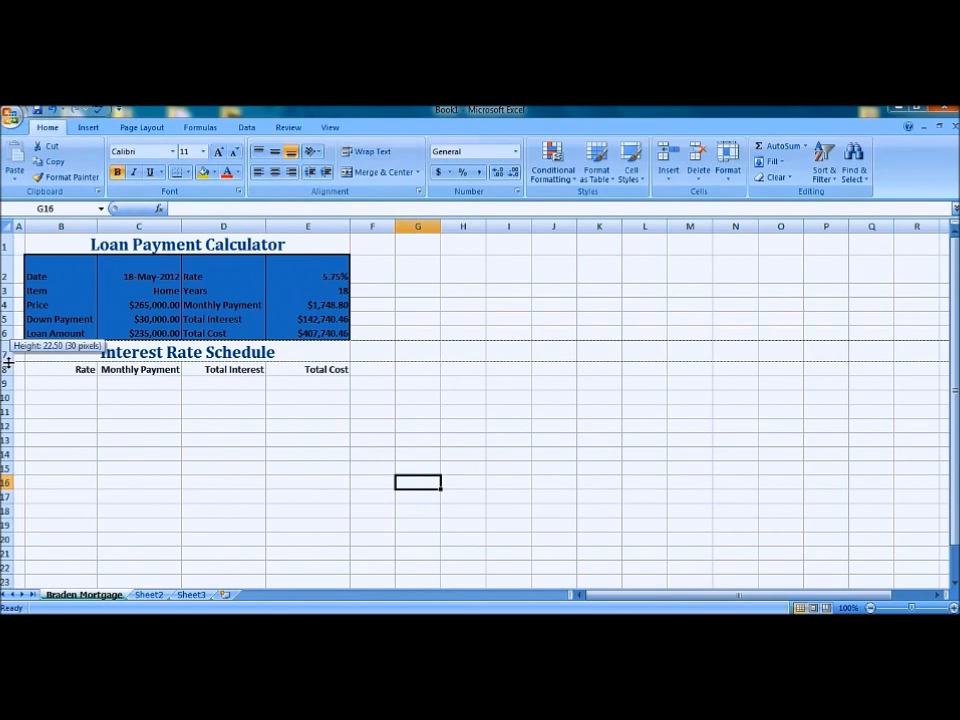
pyautogui.moveTo(8, 360); pyautogui.dragTo(8, 366)
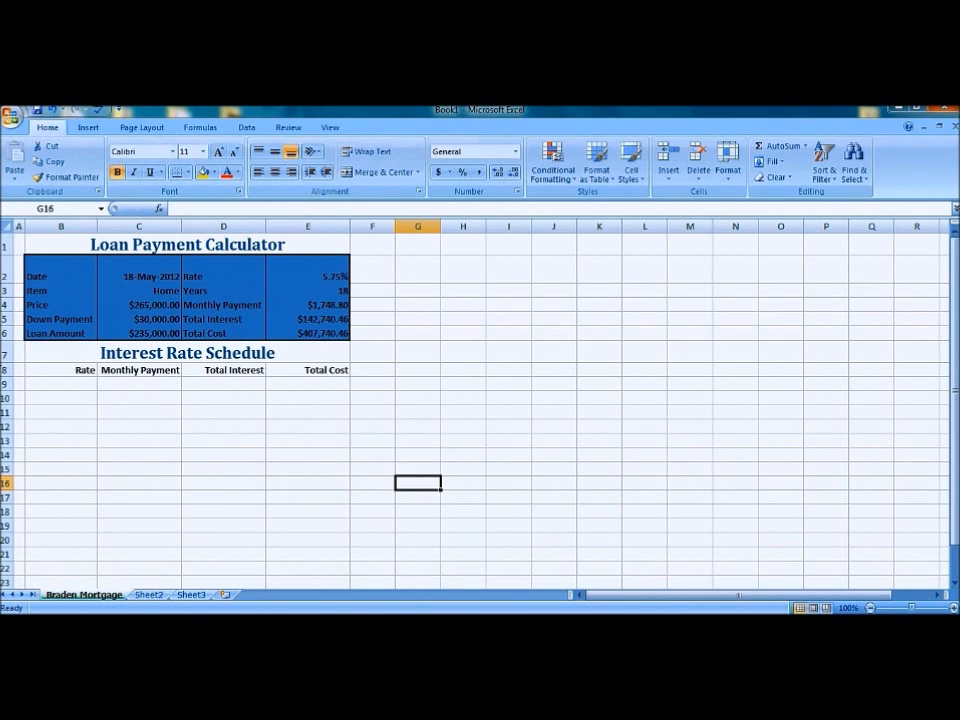
# Enter 4.50 as the first rate in the schedule's Rate column.
pyautogui.click(60, 400)
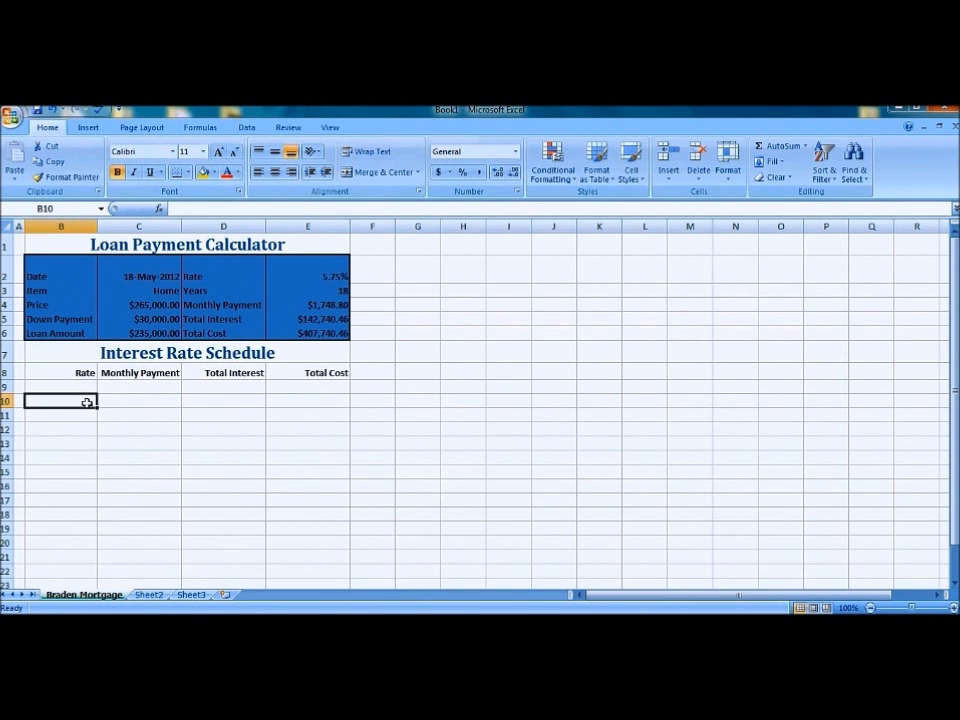
pyautogui.write('4.50%')
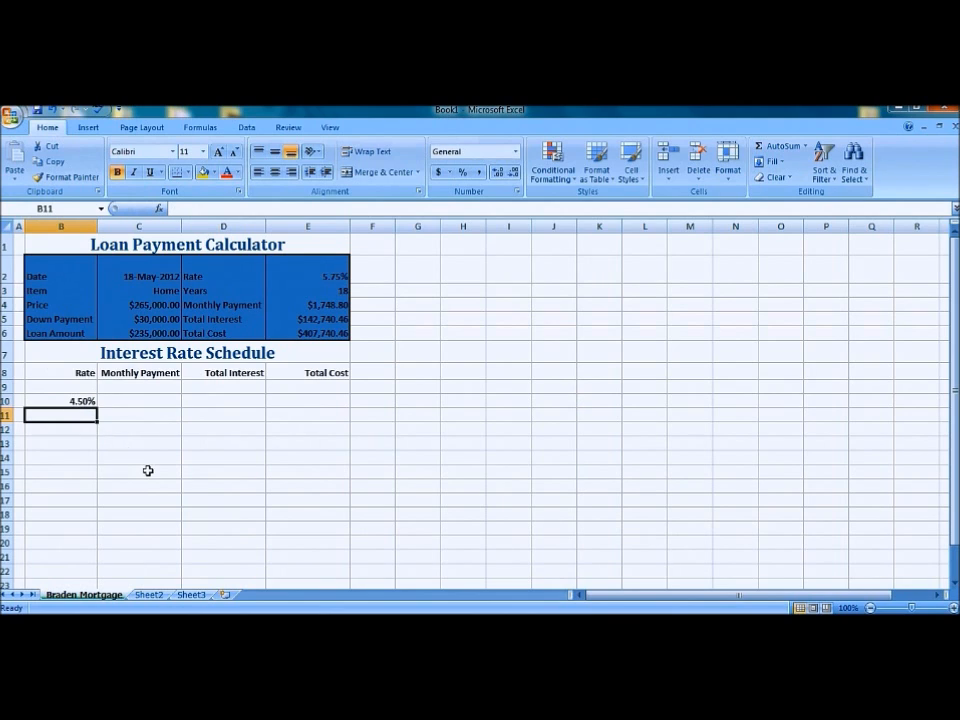
# Enter 4.75 below 4.50 and fill the series down so rates run to 7.75% in 0.25% steps.
pyautogui.write('4.75%')
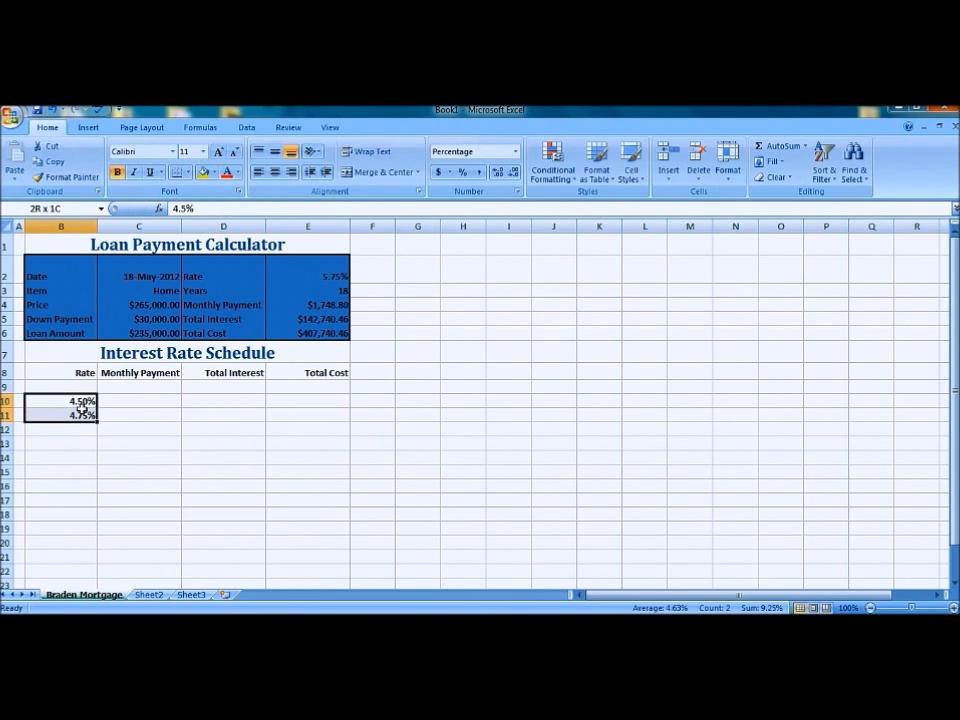
pyautogui.moveTo(96, 420); pyautogui.dragTo(96, 436)
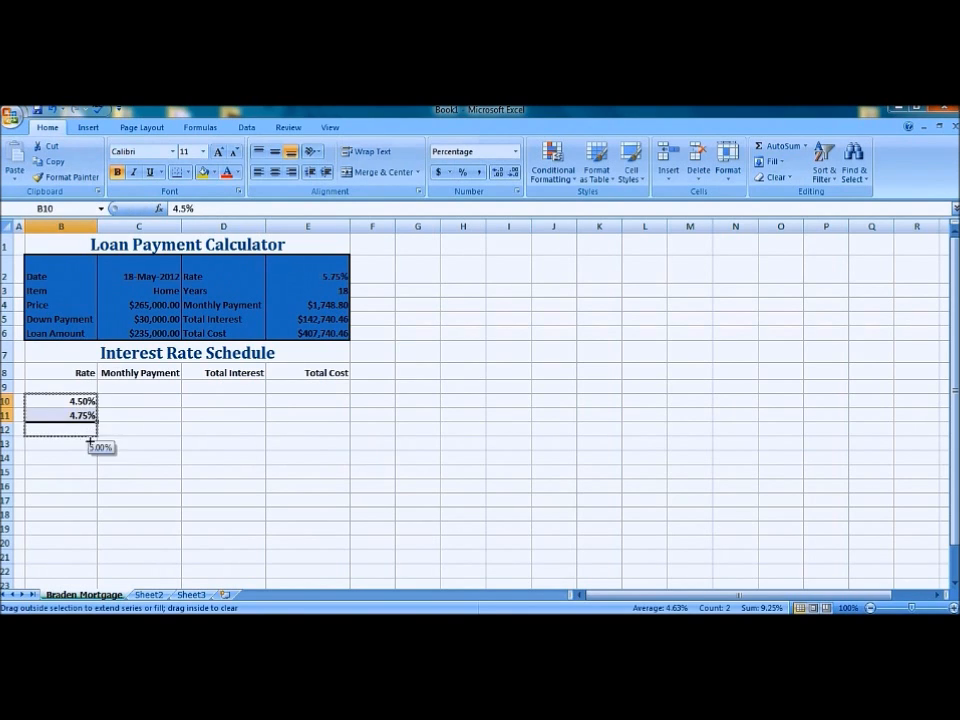
pyautogui.moveTo(90, 444); pyautogui.dragTo(76, 552)
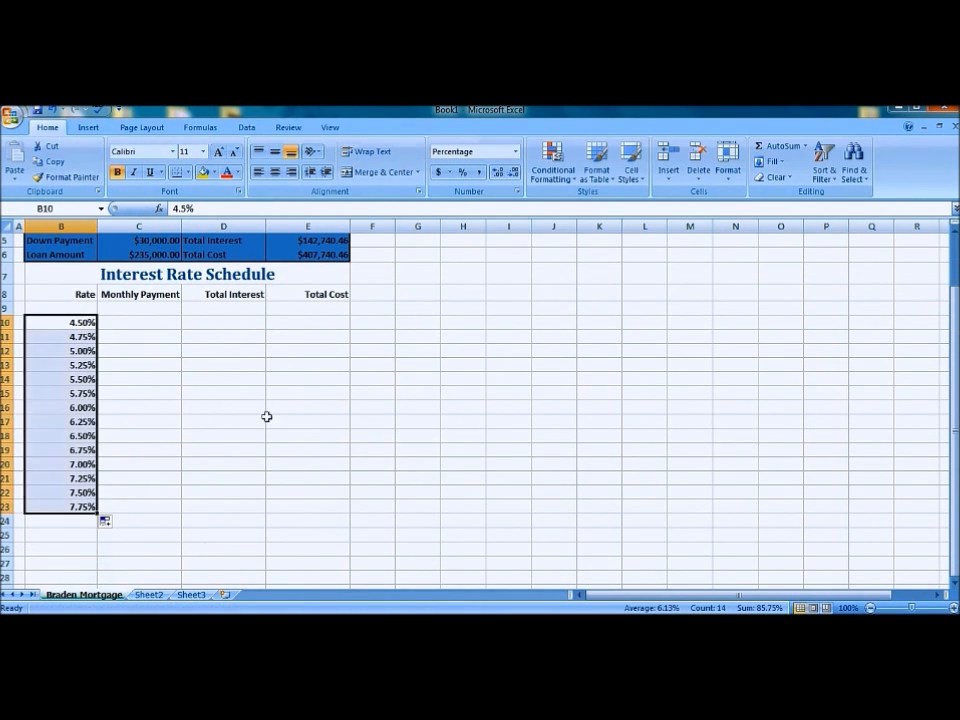
# Link the schedule's top row to =E4, =E5 and =E6 for monthly payment, total interest and total cost.
pyautogui.click(140, 308)
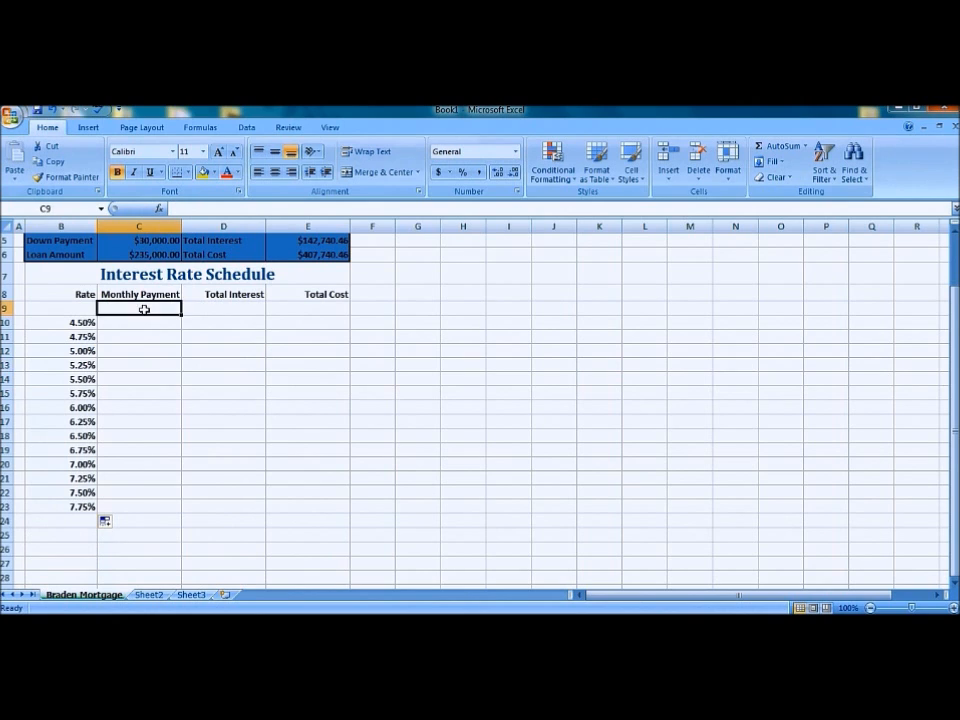
pyautogui.write('=e4')
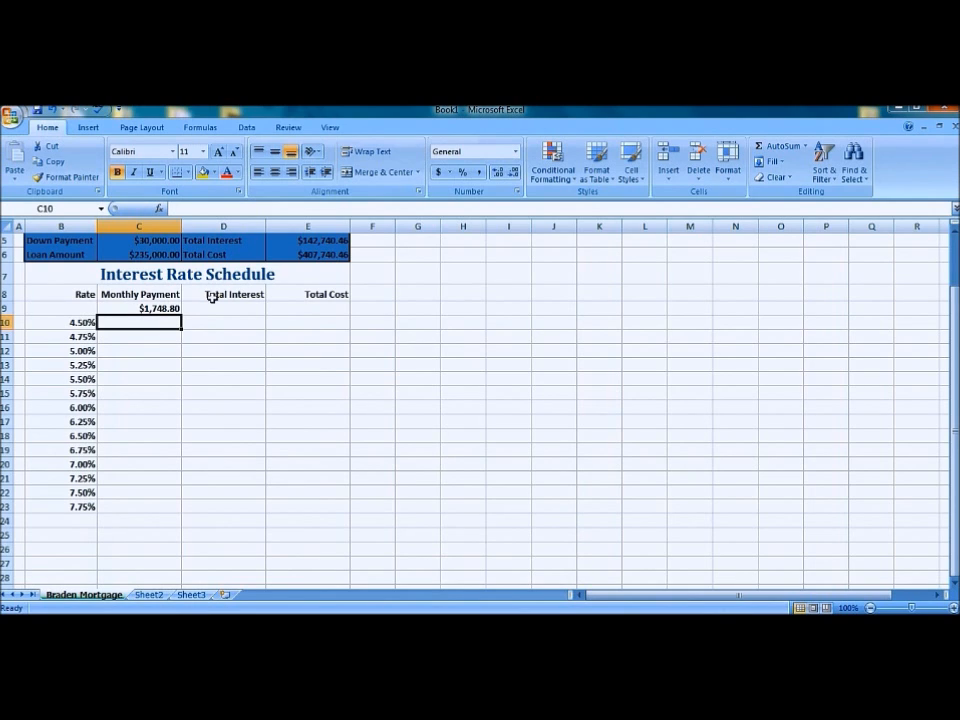
pyautogui.click(224, 308)
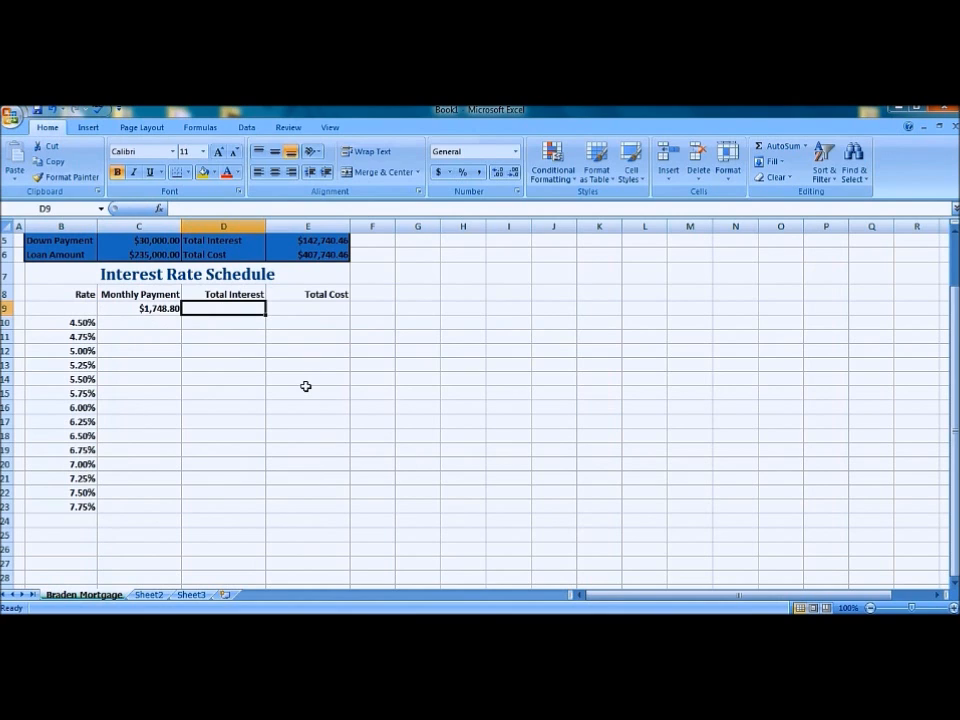
pyautogui.write('=e')
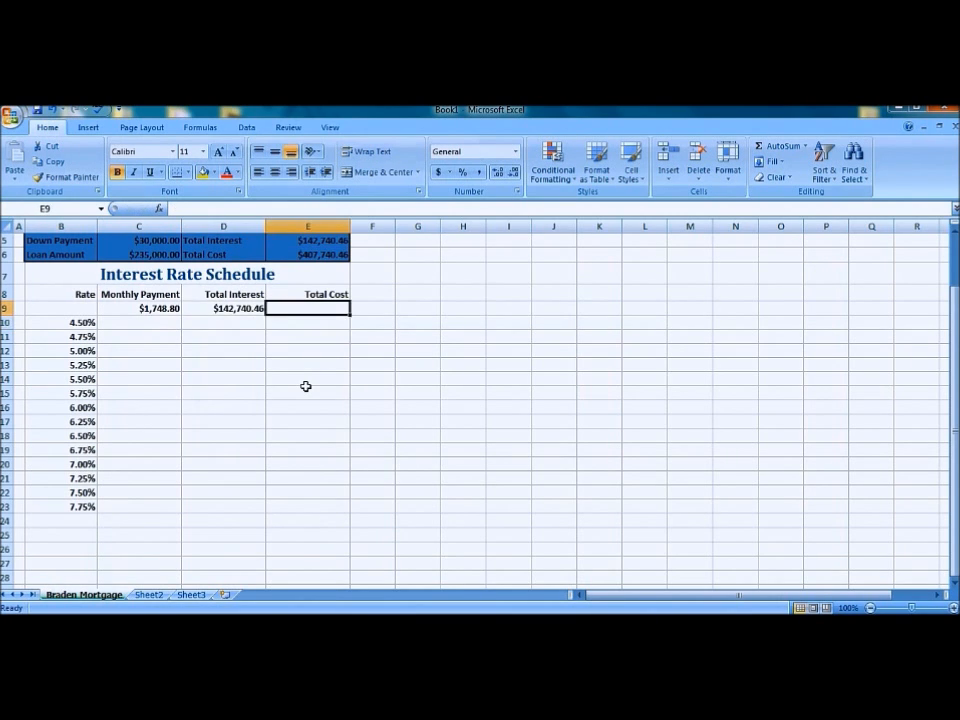
pyautogui.write('=')
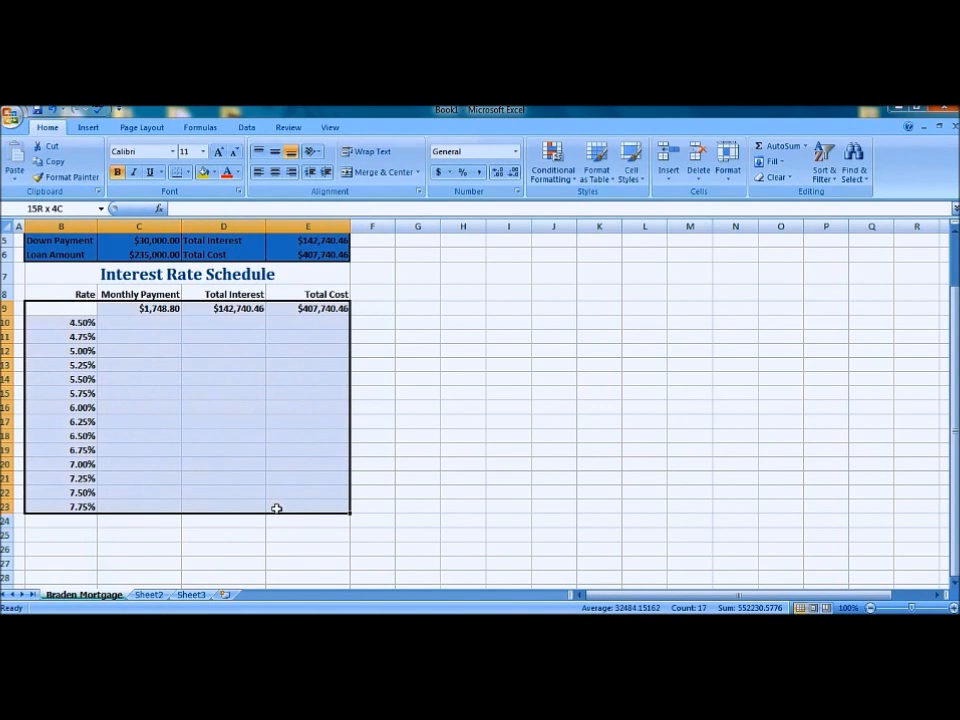
# Build a What-If Data Table over the schedule with the rate cell as Column input cell.
pyautogui.click(246, 128)
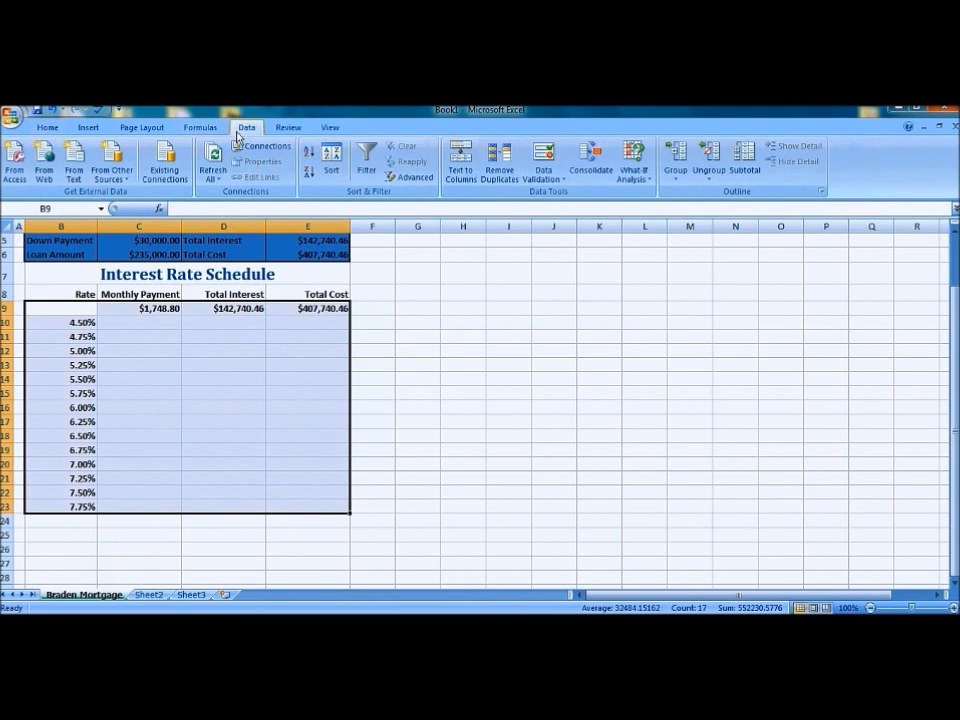
pyautogui.click(634, 162)
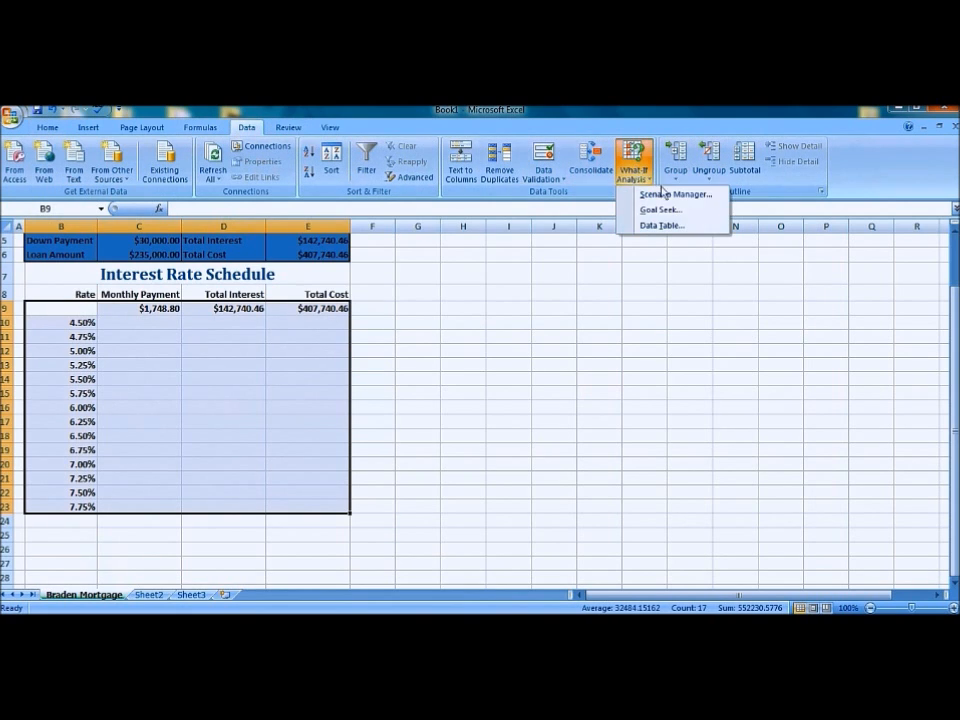
pyautogui.moveTo(664, 224)
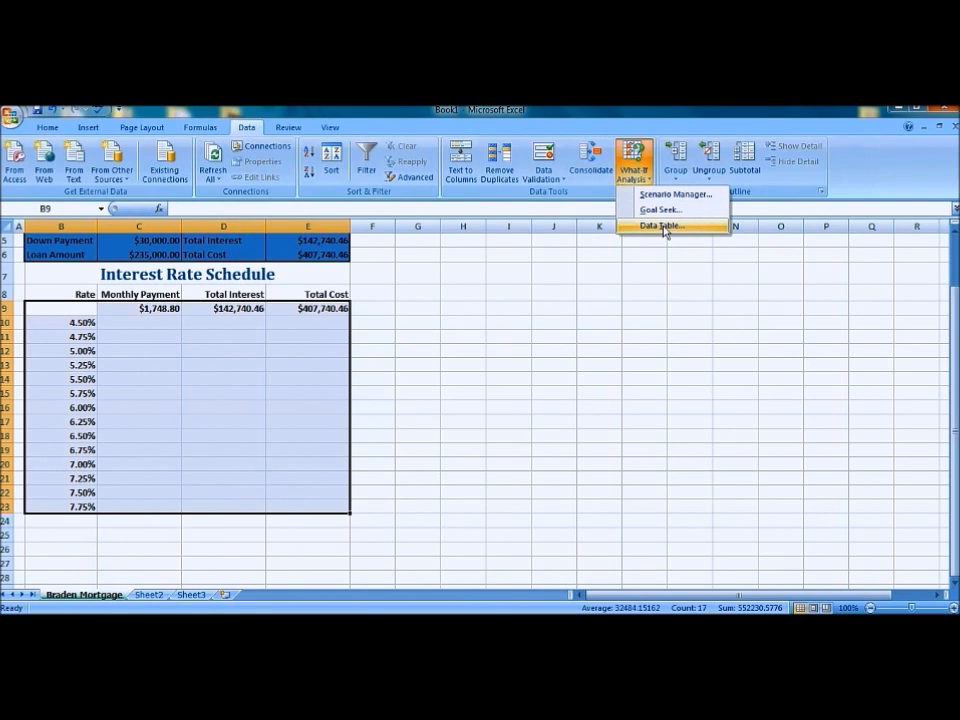
pyautogui.click(660, 224)
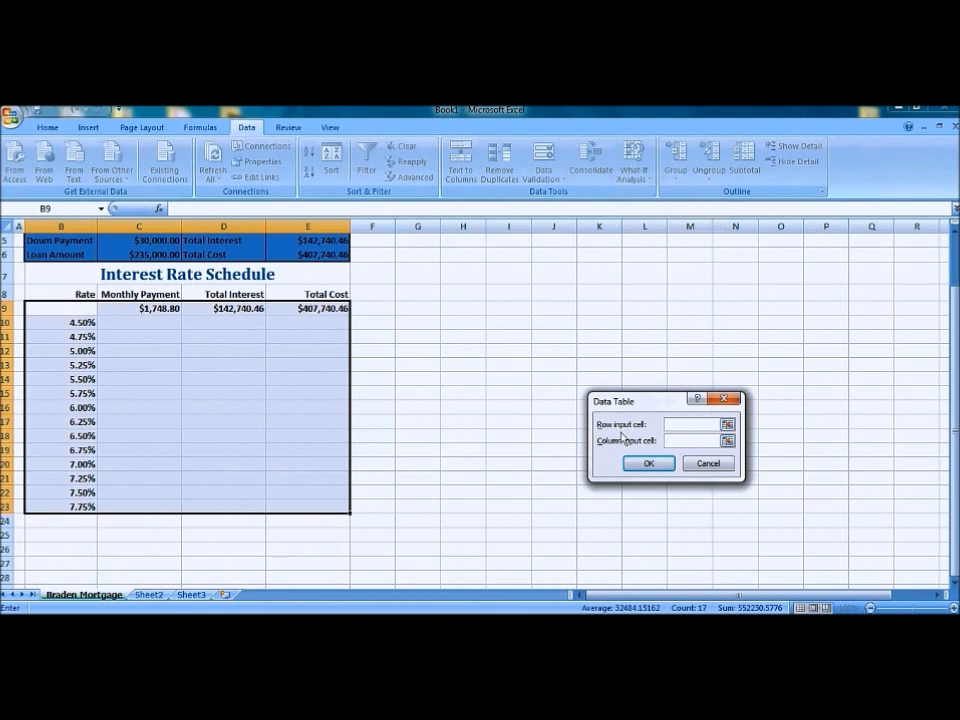
pyautogui.click(684, 442)
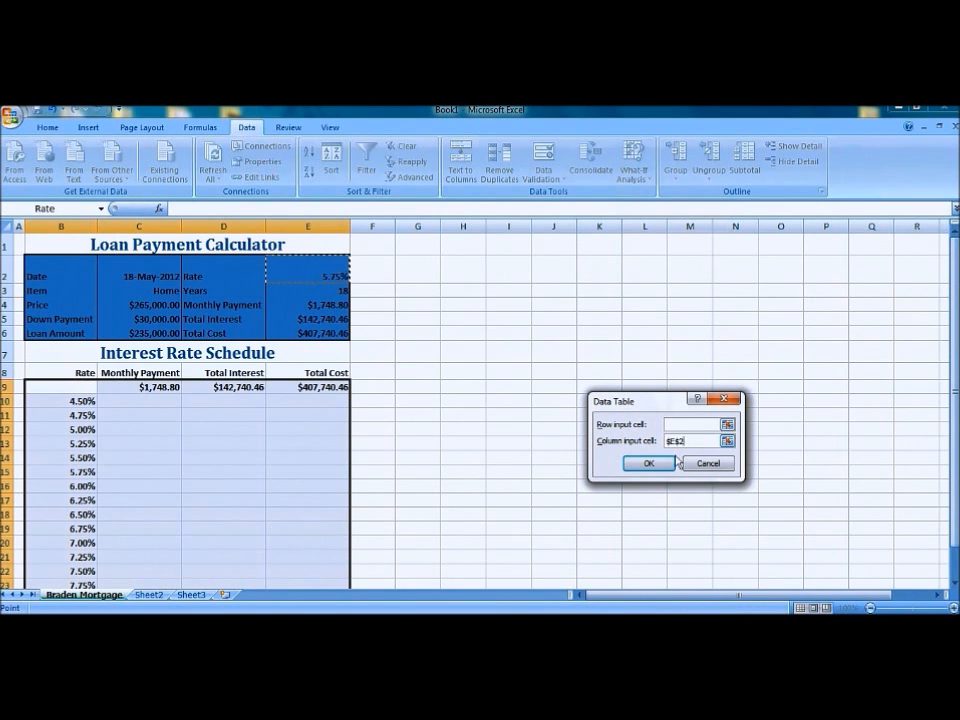
pyautogui.click(648, 462)
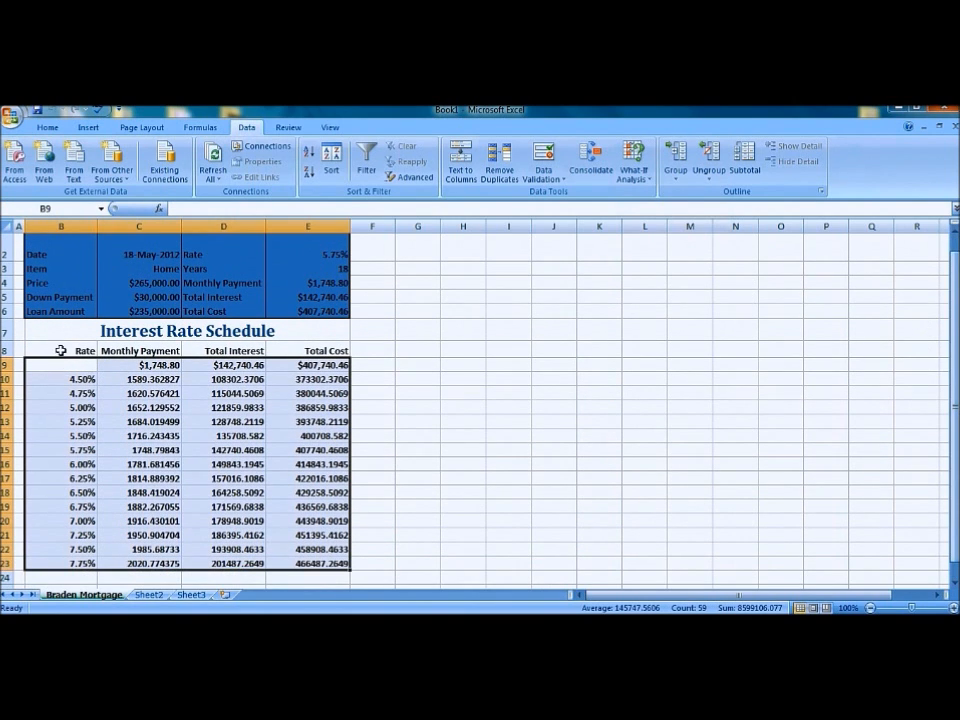
# Format the schedule cells with Outline and Inside borders and an orange fill.
pyautogui.rightClick(84, 350)
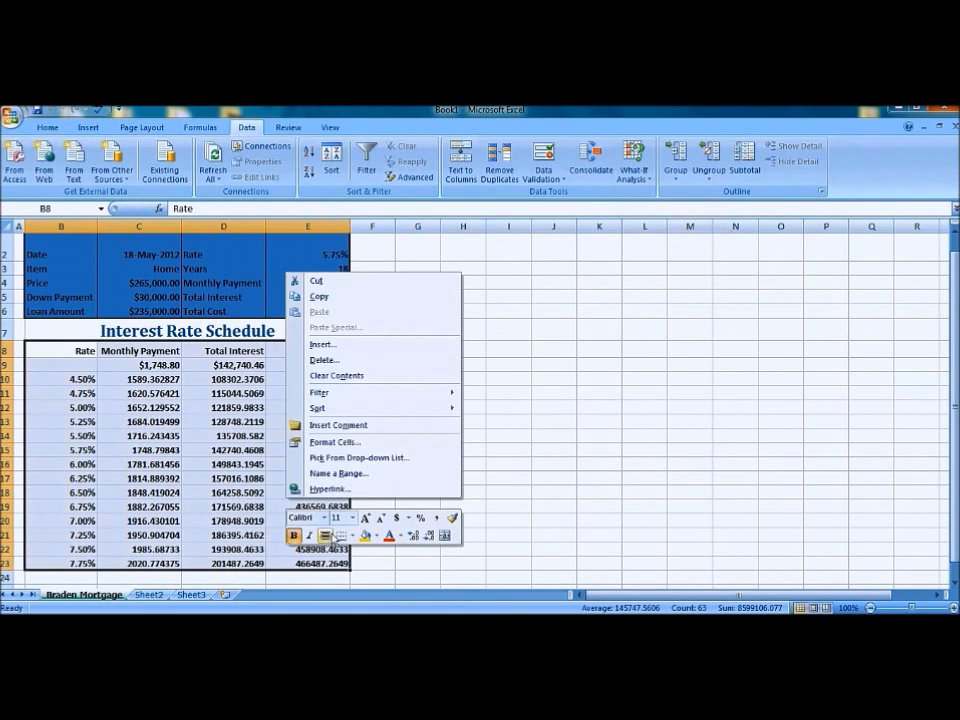
pyautogui.click(336, 442)
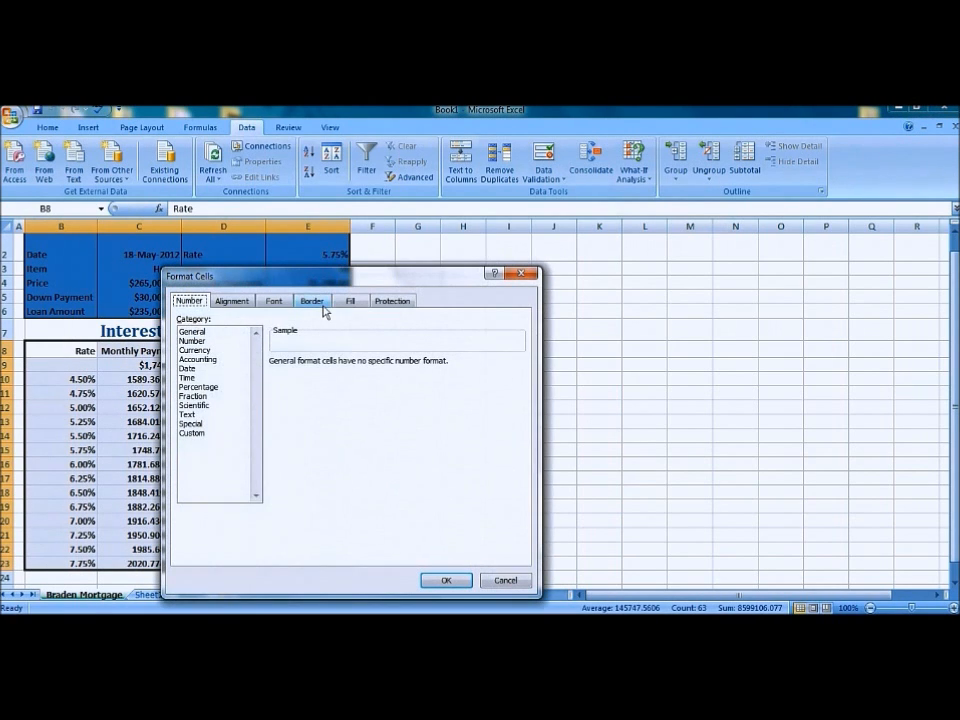
pyautogui.click(312, 300)
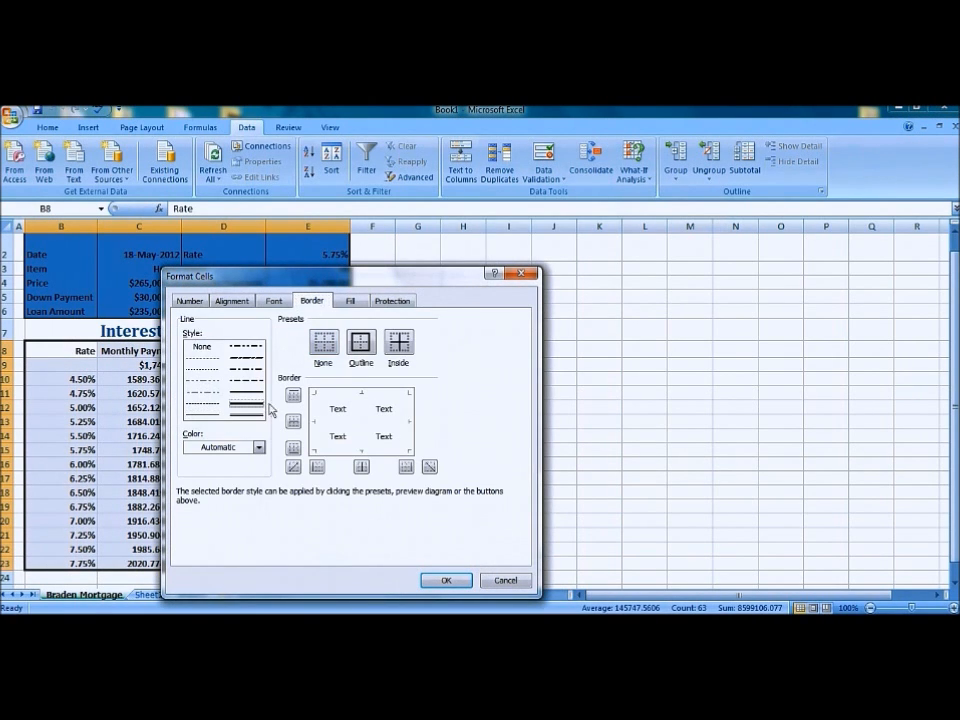
pyautogui.click(360, 344)
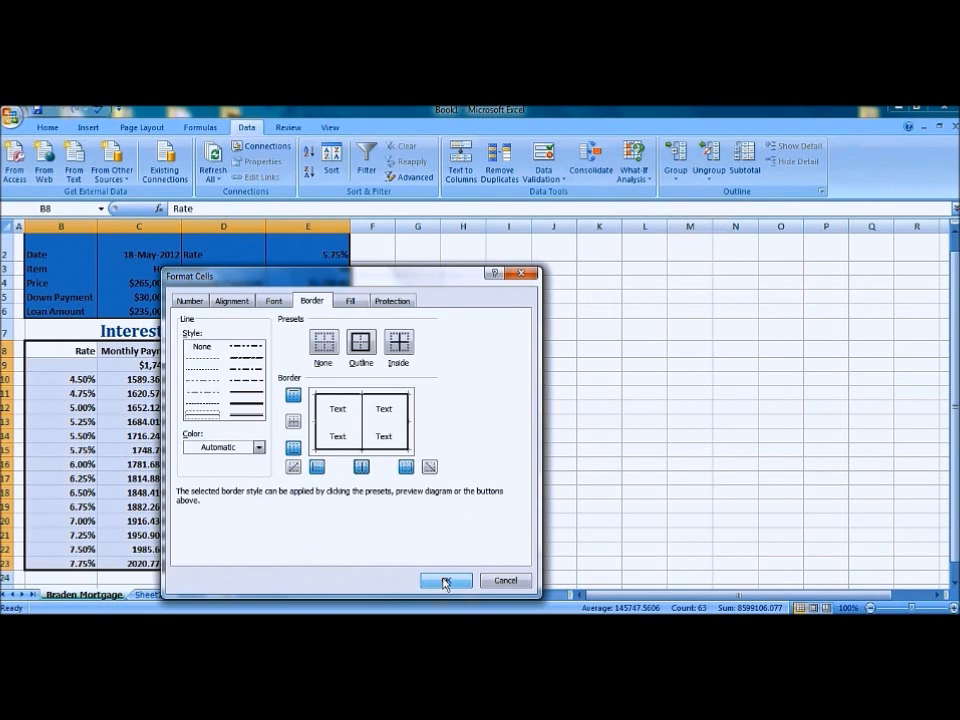
pyautogui.click(446, 580)
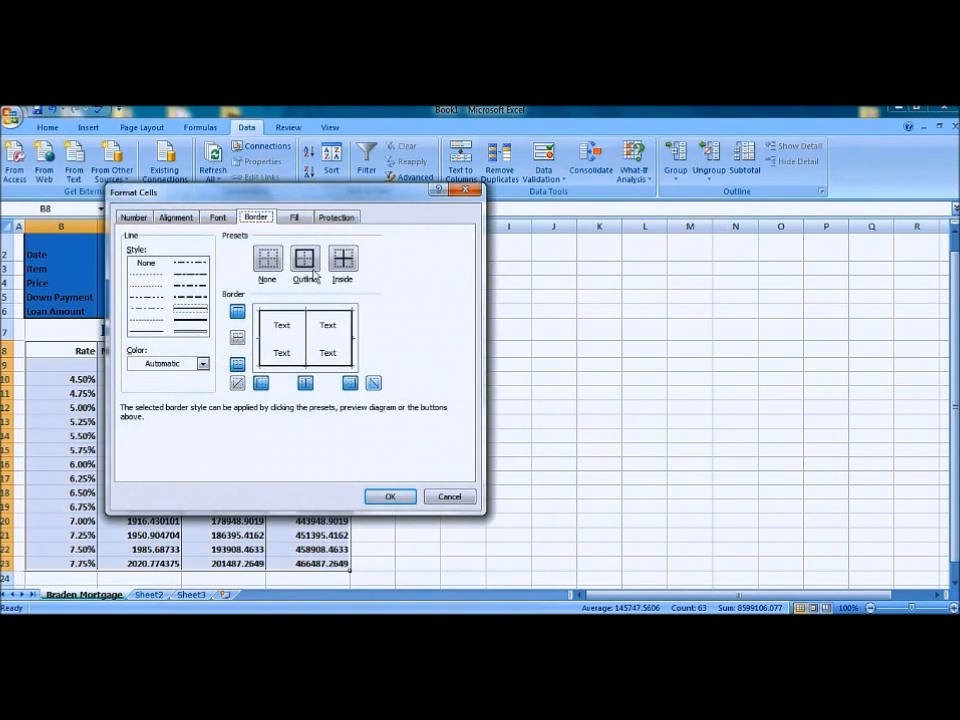
pyautogui.click(294, 216)
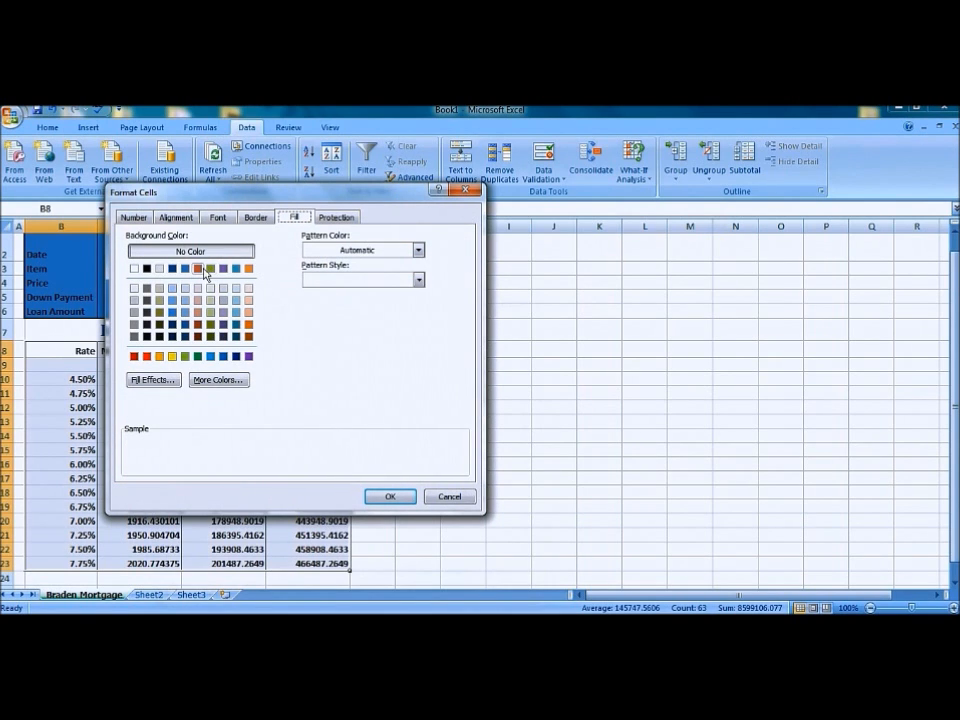
pyautogui.click(204, 268)
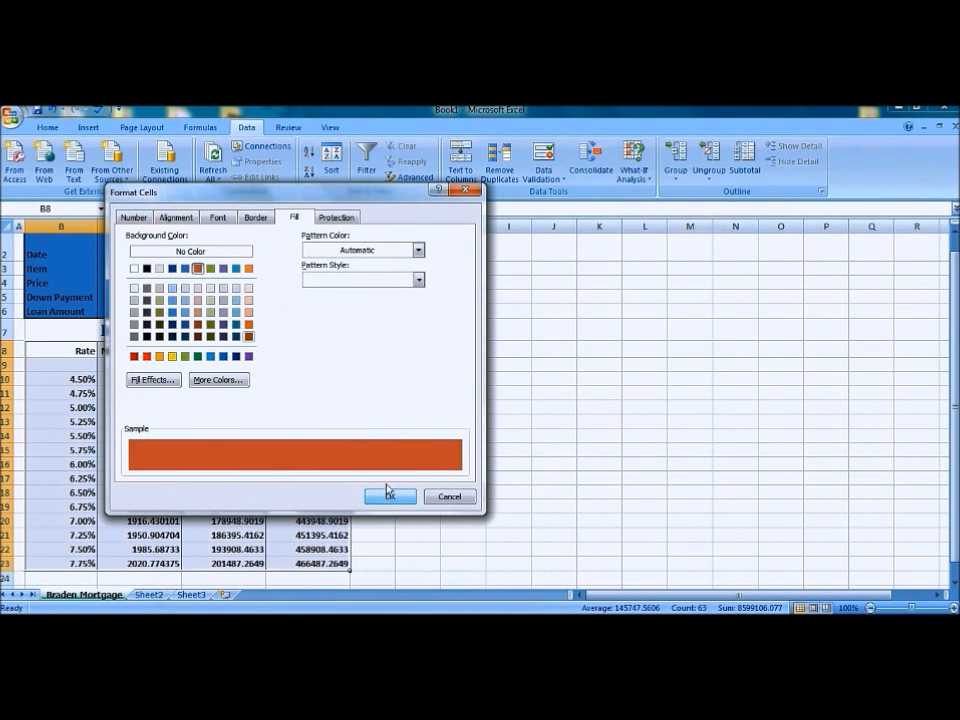
pyautogui.click(388, 496)
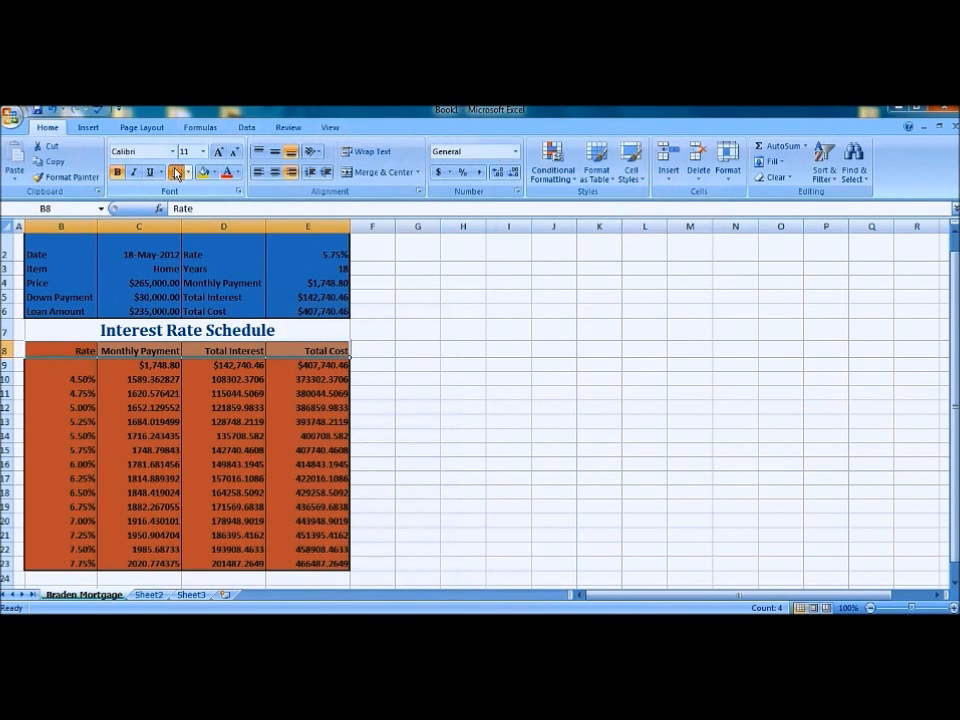
# Format the schedule's results as Number with two decimals and thousands separators.
pyautogui.click(188, 172)
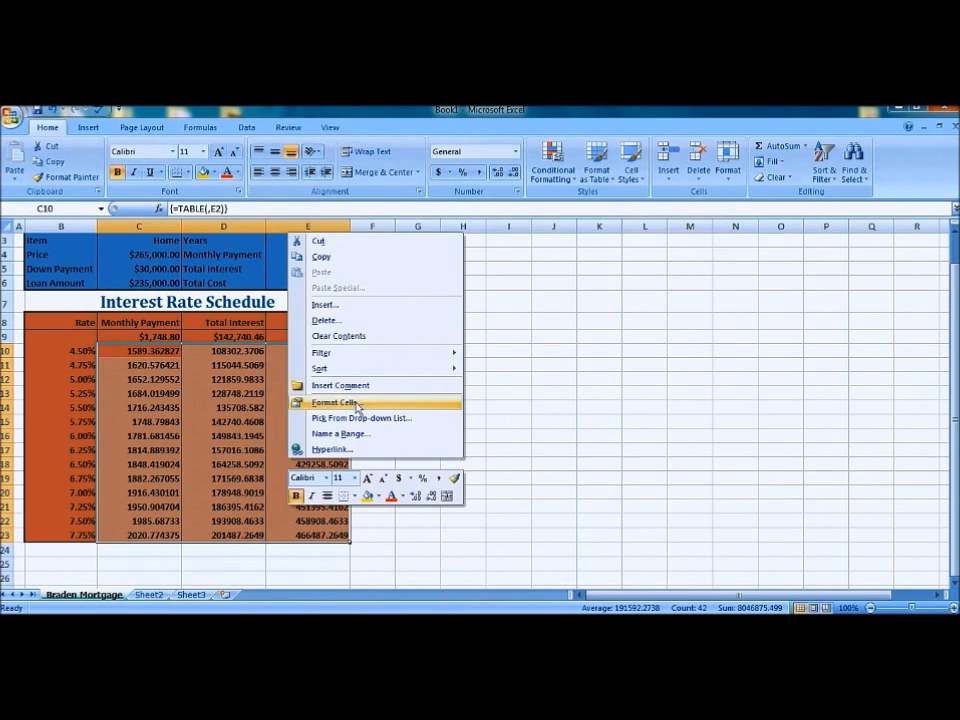
pyautogui.click(336, 404)
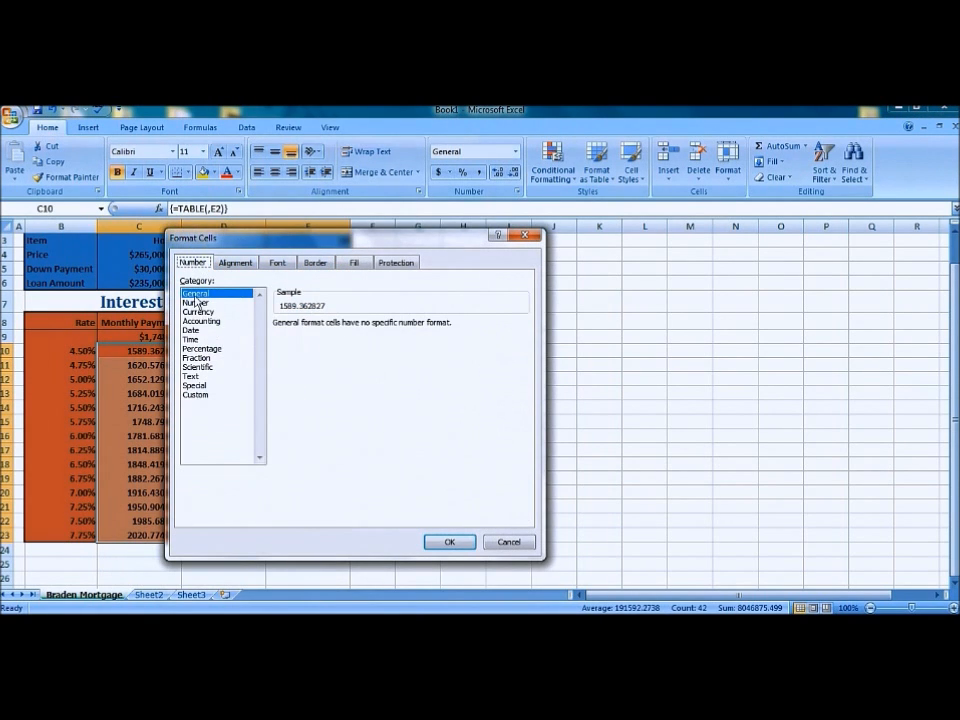
pyautogui.click(198, 312)
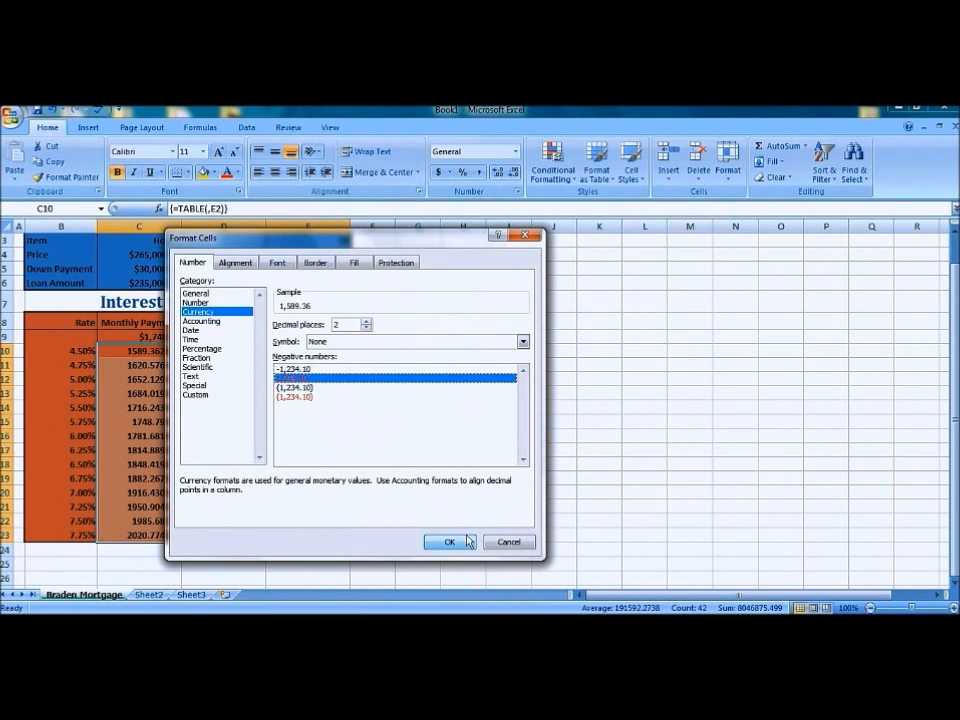
pyautogui.click(448, 542)
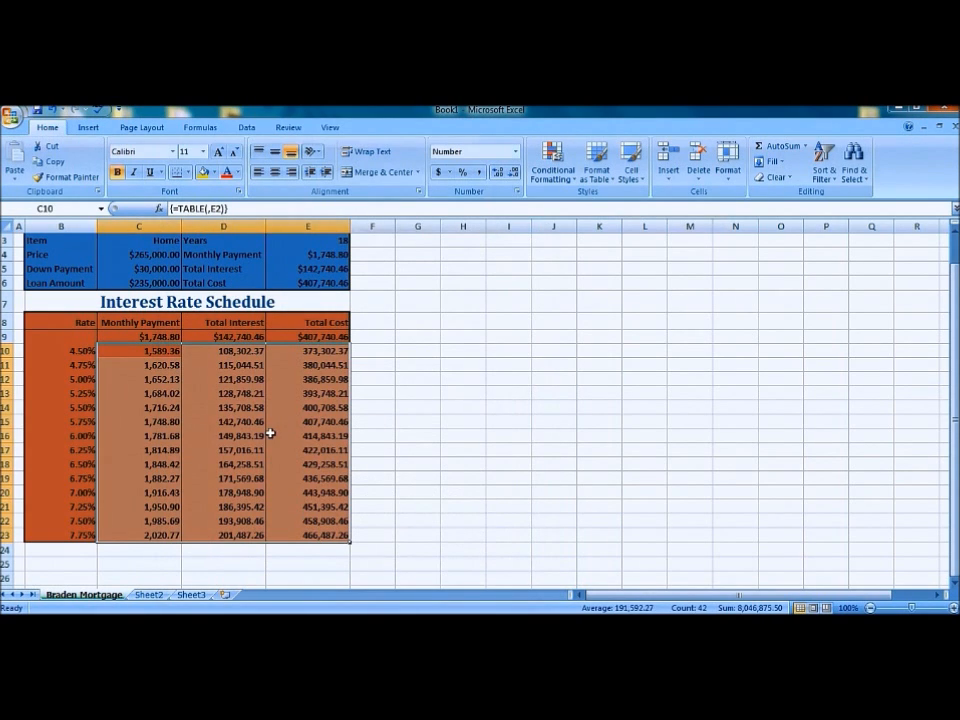
pyautogui.click(416, 378)
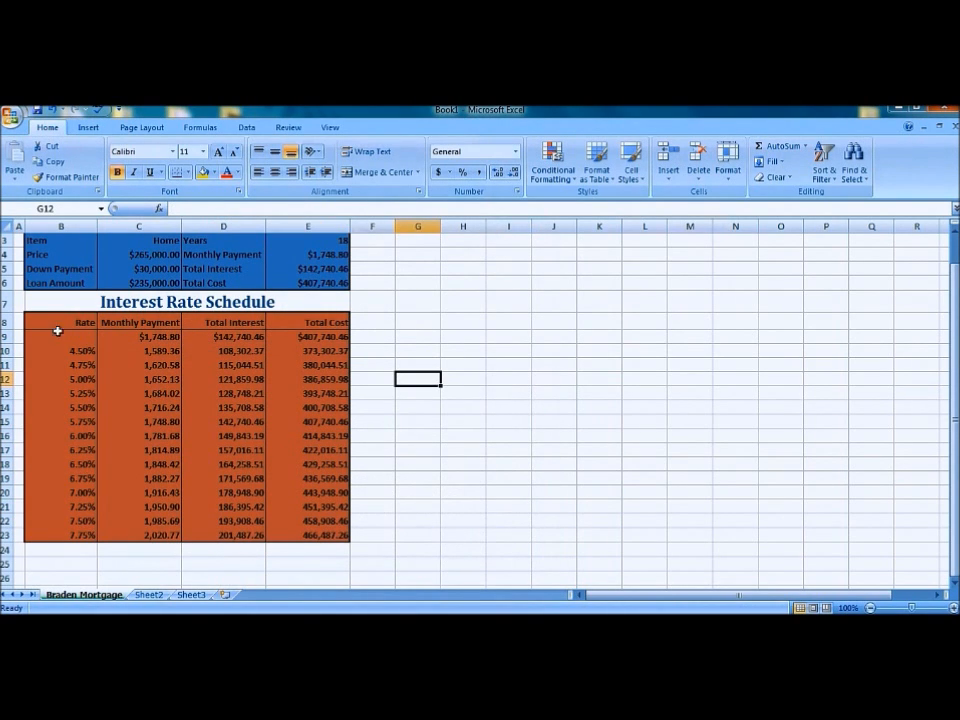
pyautogui.click(60, 350)
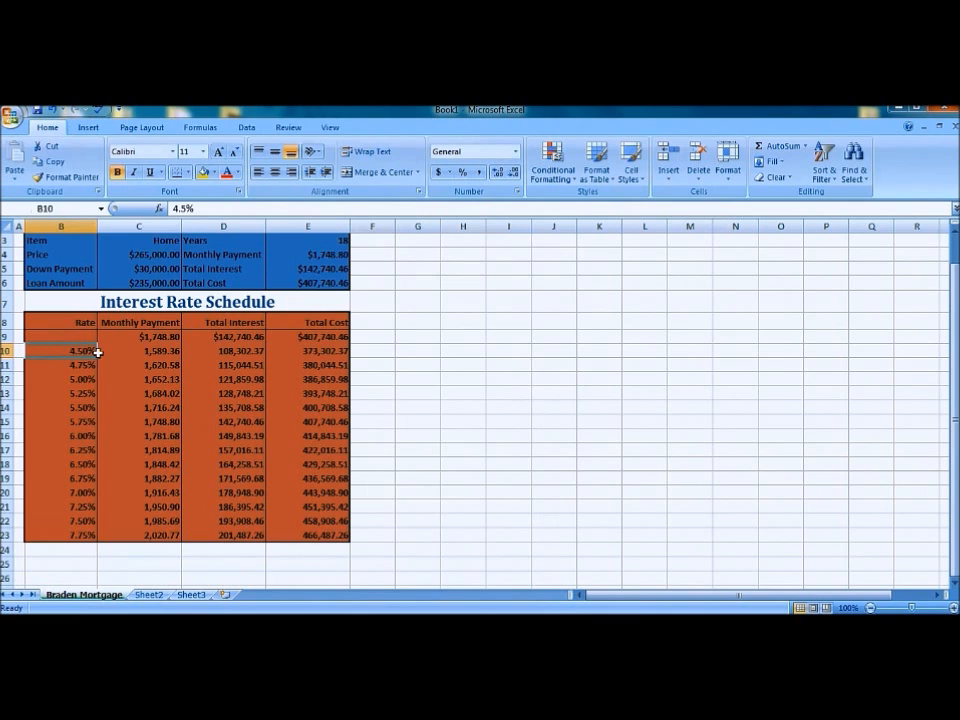
# Create a conditional formatting rule on the Rate column for cells equal to =$E$2.
pyautogui.moveTo(82, 350); pyautogui.dragTo(82, 536)
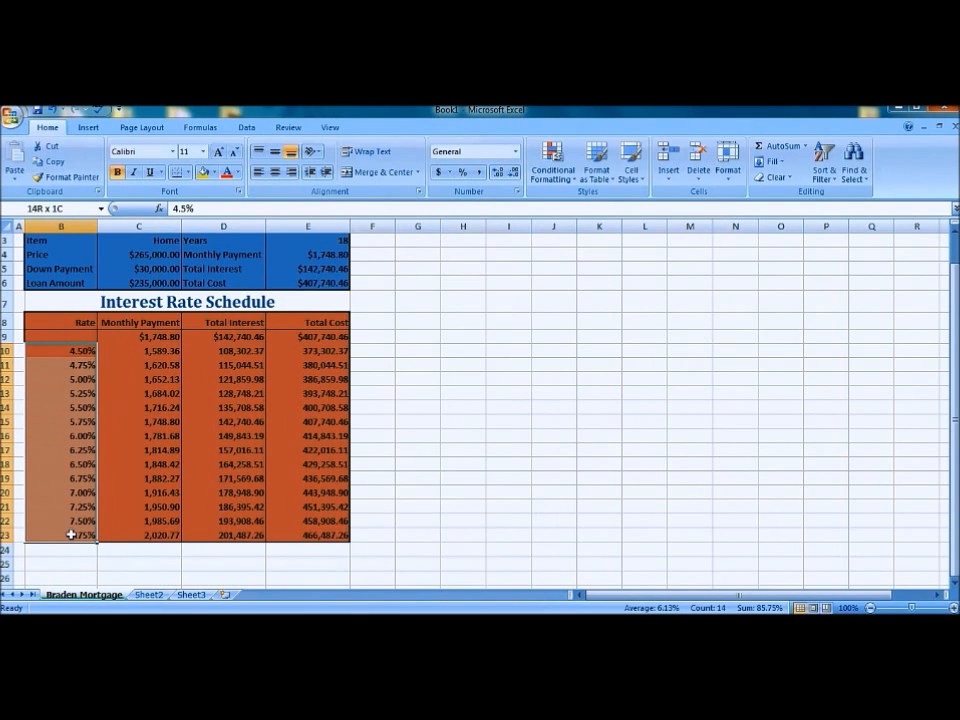
pyautogui.click(552, 160)
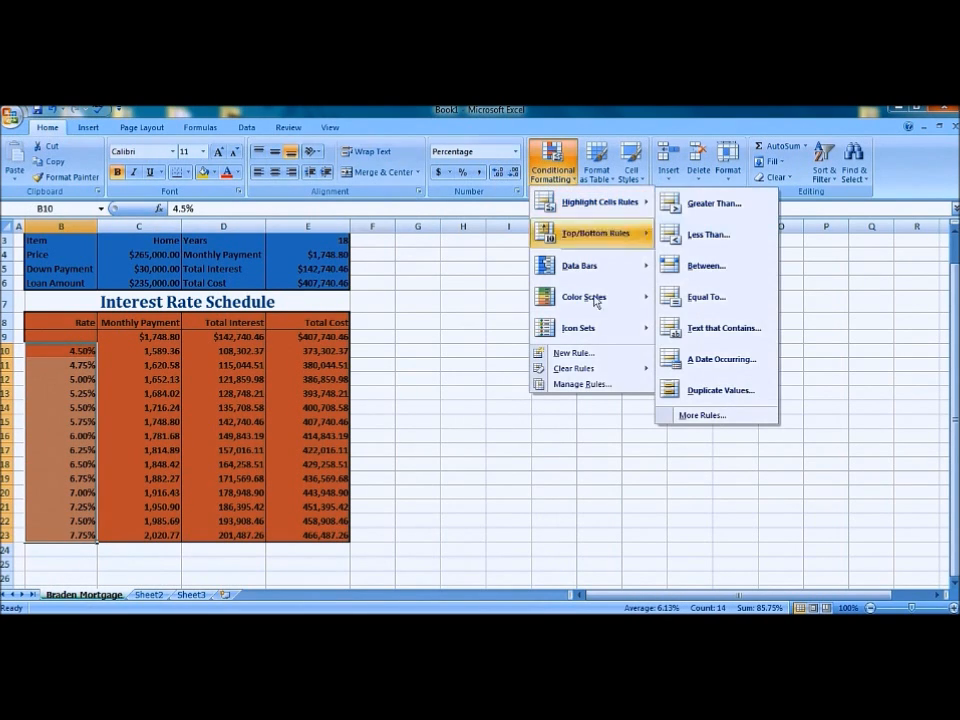
pyautogui.click(702, 414)
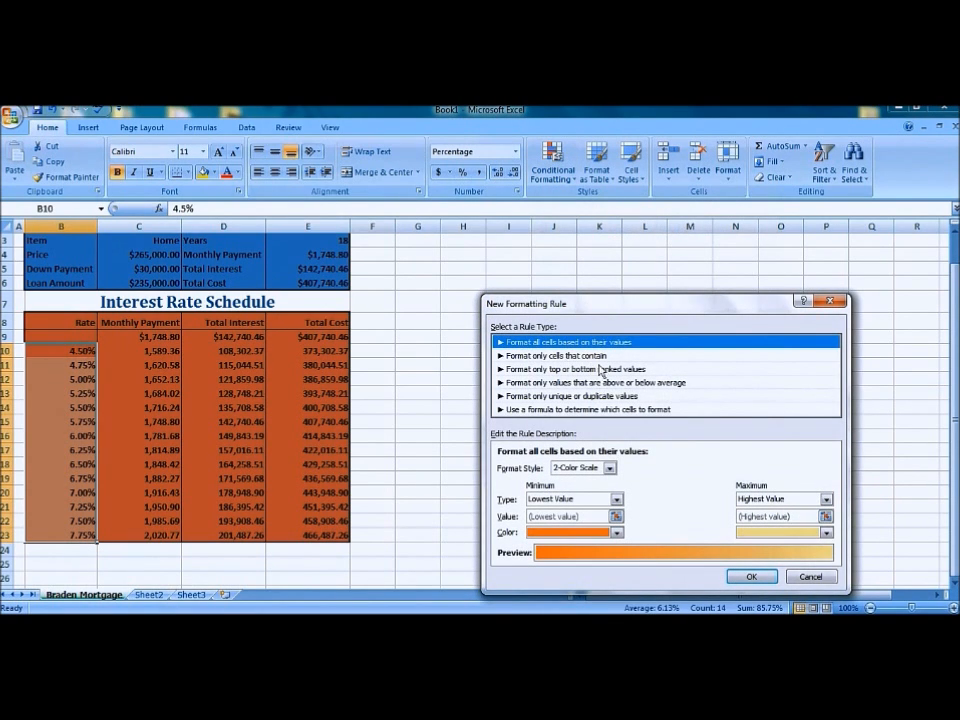
pyautogui.click(556, 356)
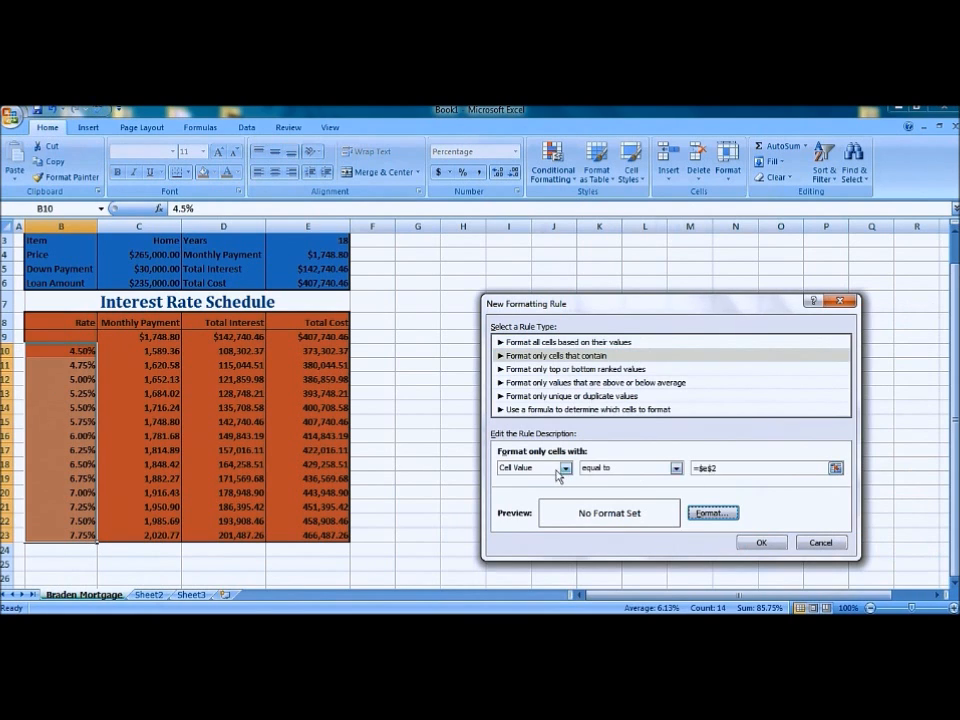
# Give matching rates a green fill and green font colour and apply the rule.
pyautogui.click(712, 512)
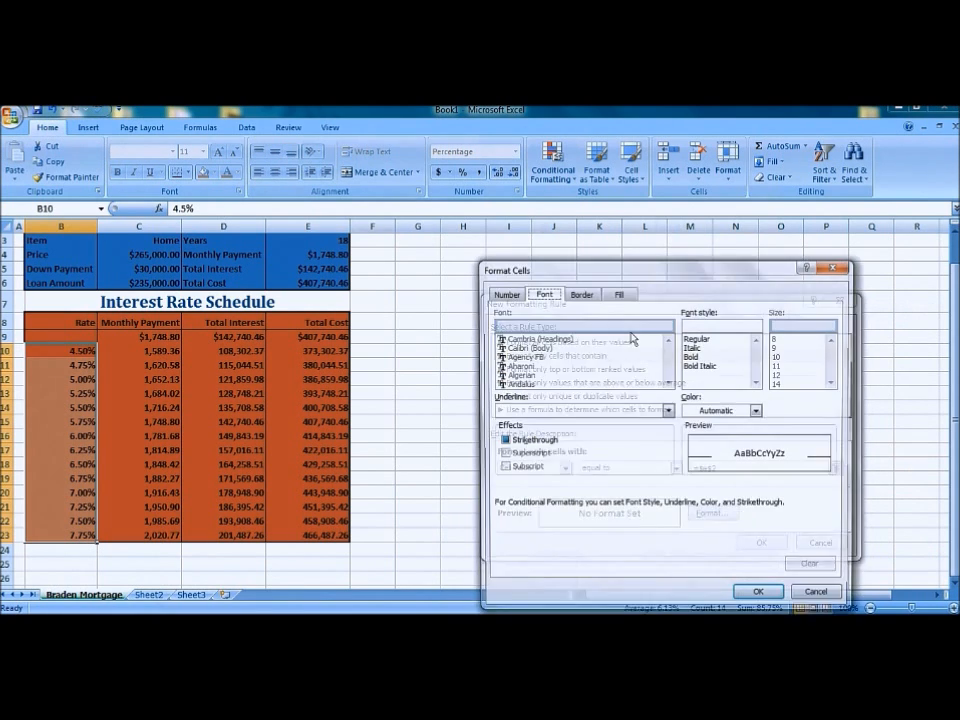
pyautogui.click(620, 292)
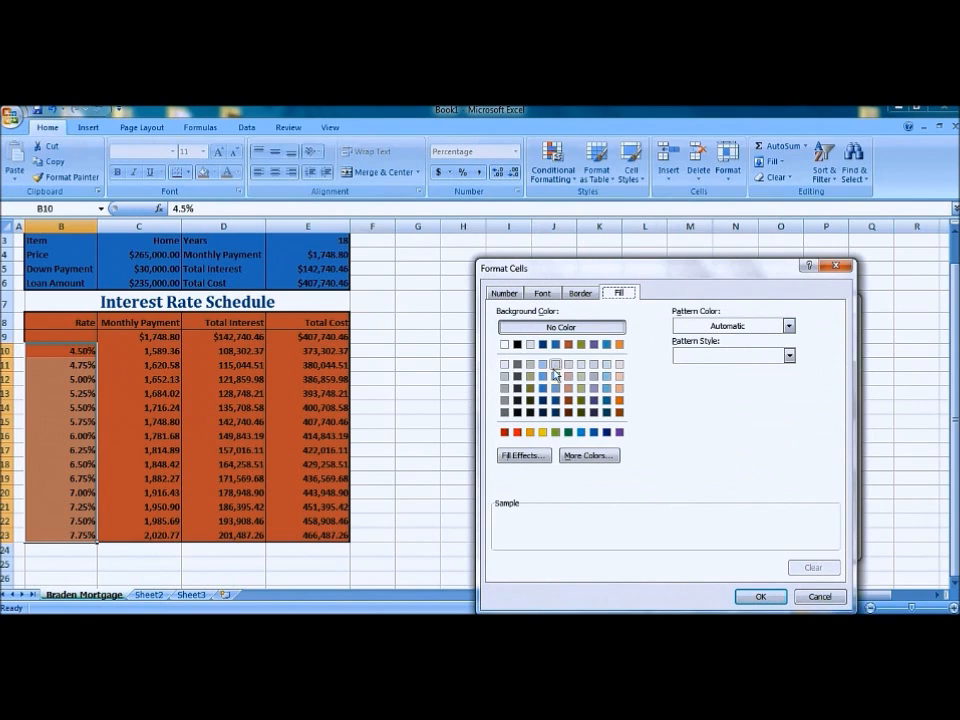
pyautogui.click(568, 432)
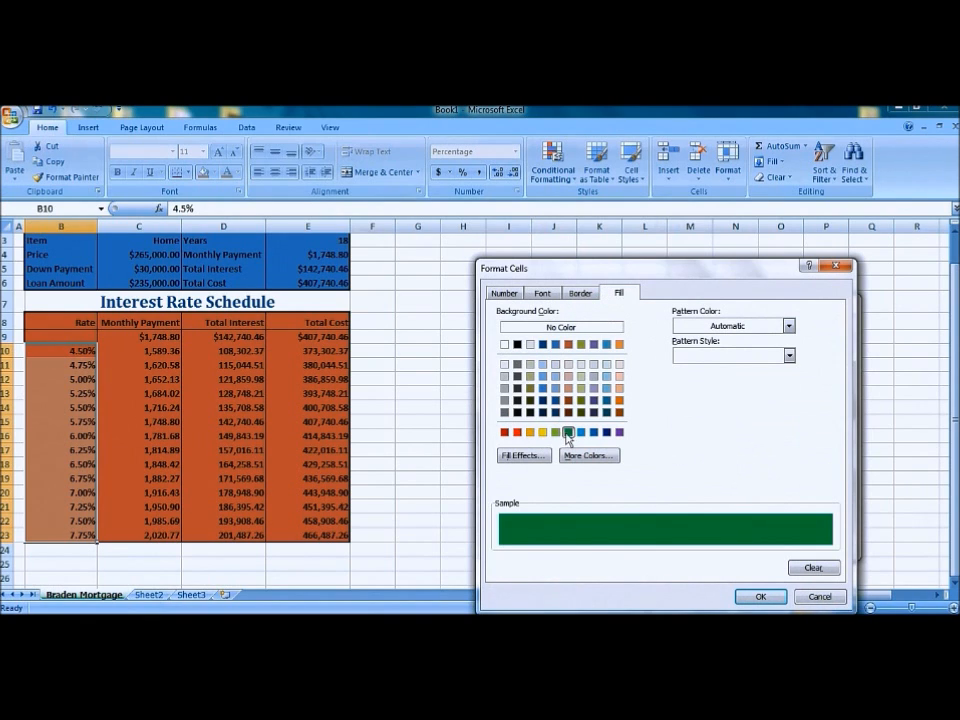
pyautogui.click(540, 292)
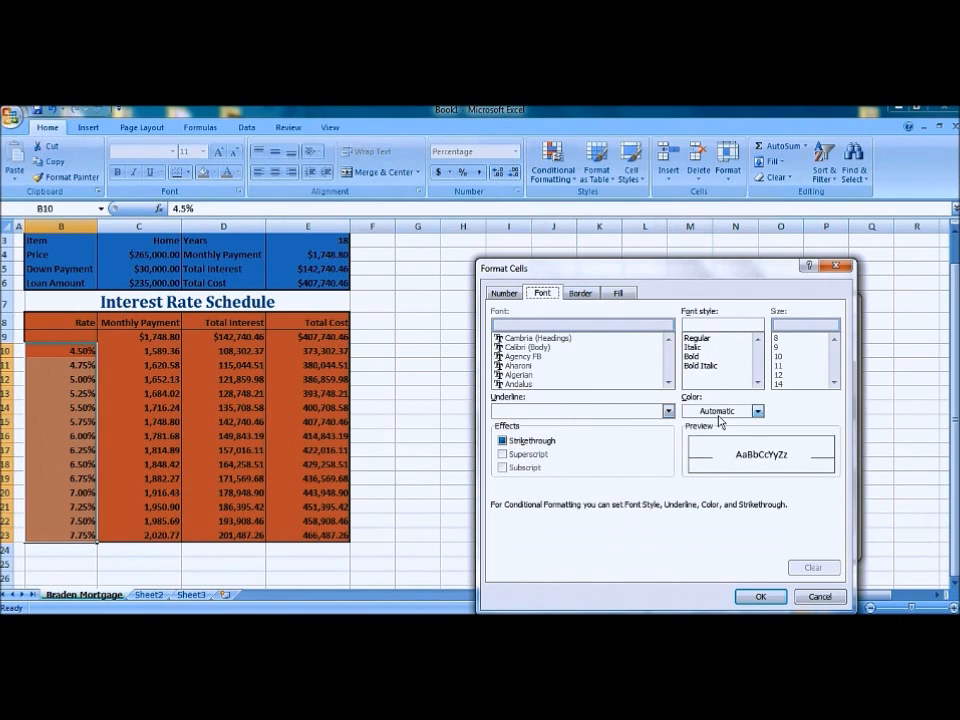
pyautogui.click(756, 412)
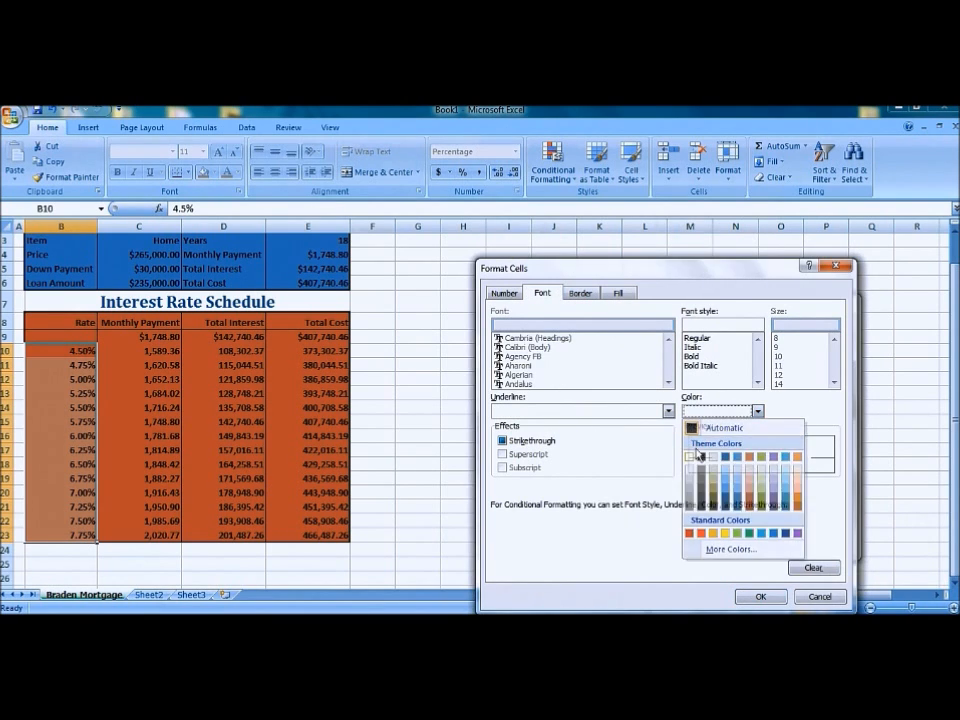
pyautogui.click(724, 412)
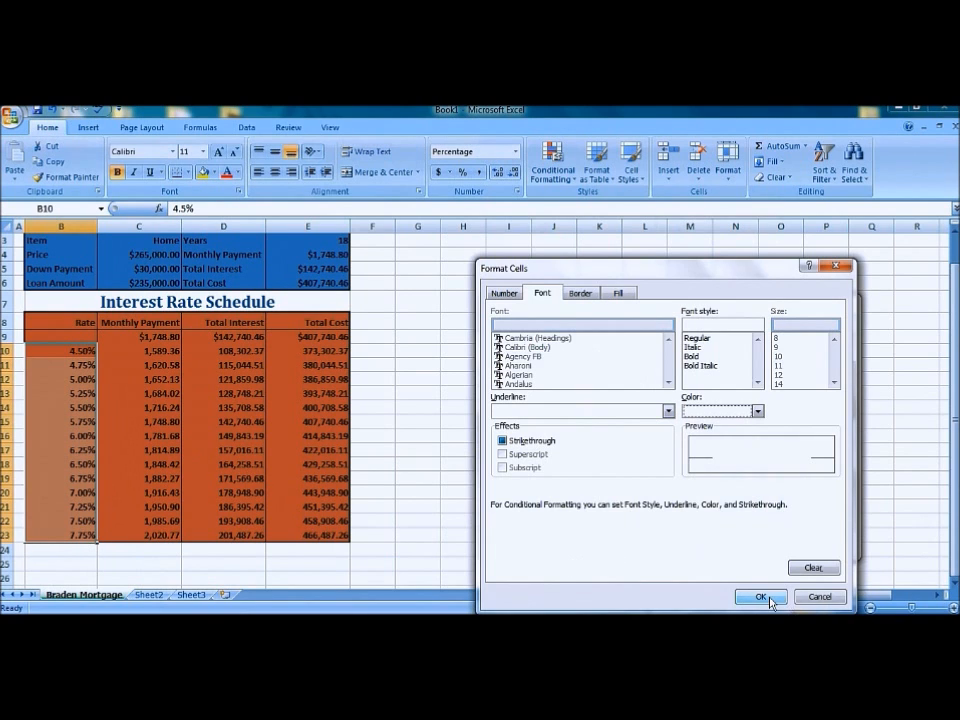
pyautogui.click(760, 596)
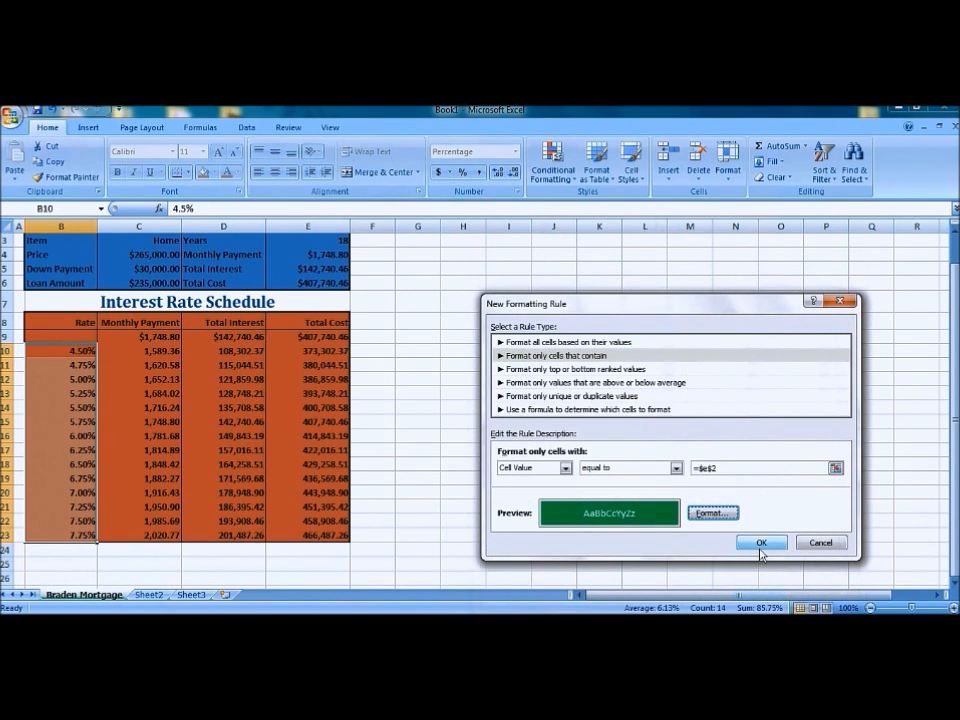
pyautogui.click(760, 542)
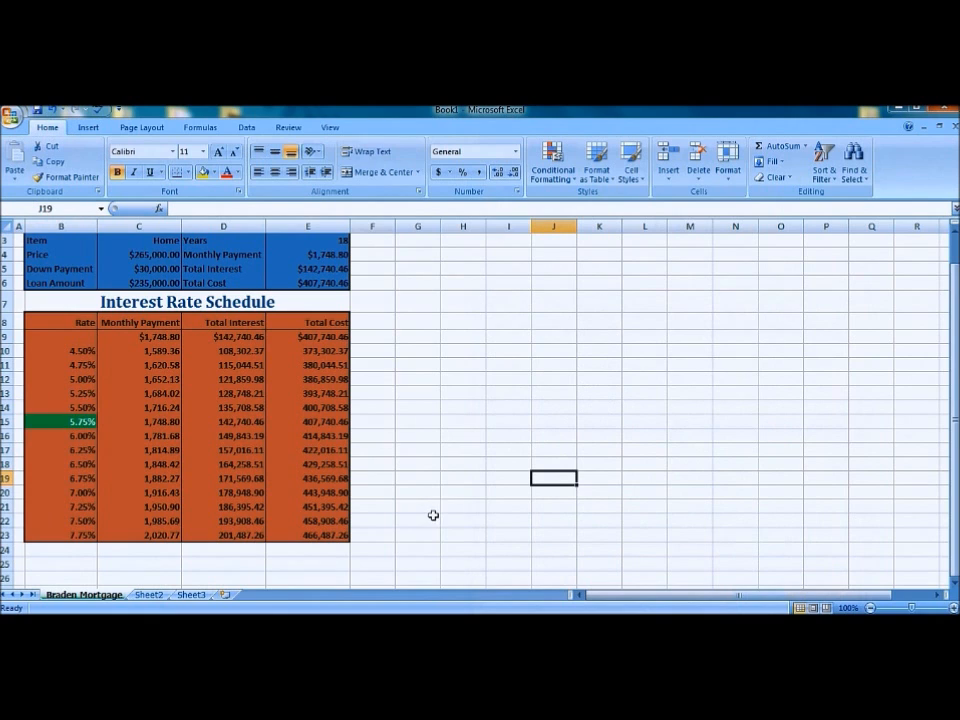